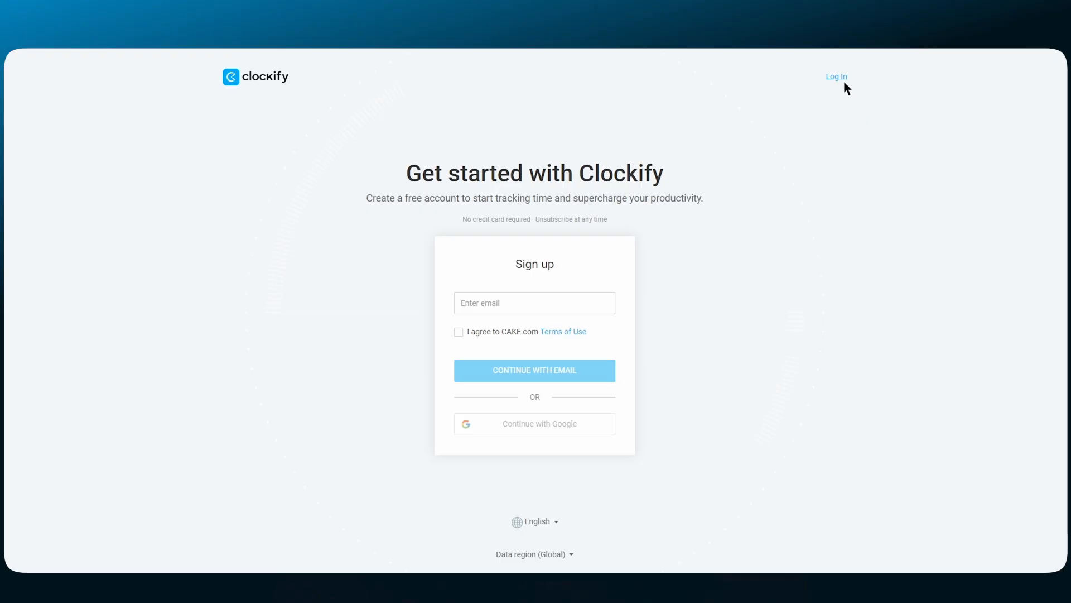
Step: Reach the Windows desktop app download page from the site's Download menu
click(836, 75)
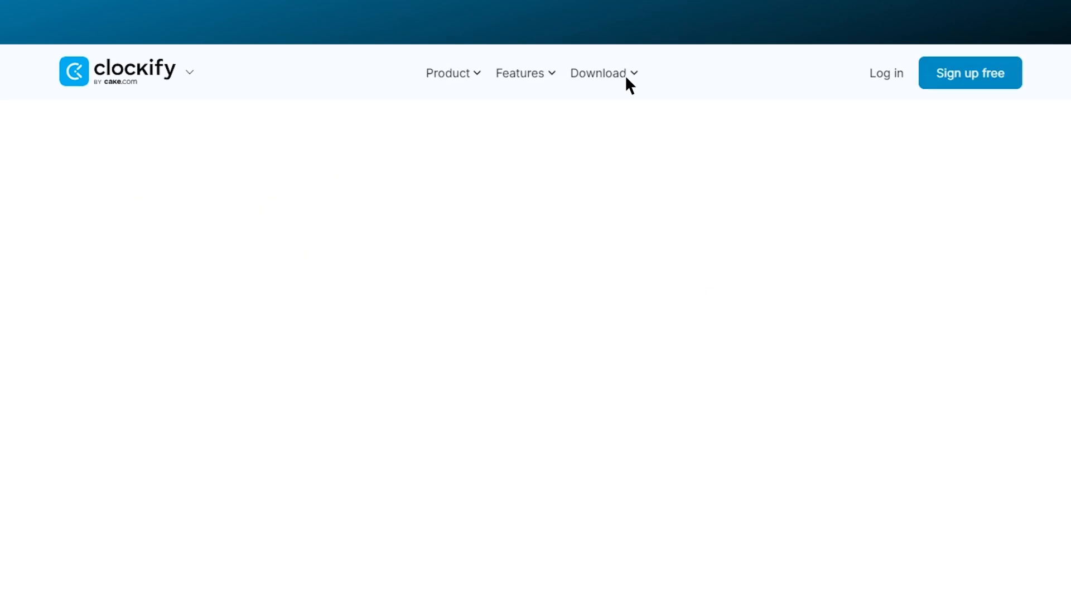
click(597, 73)
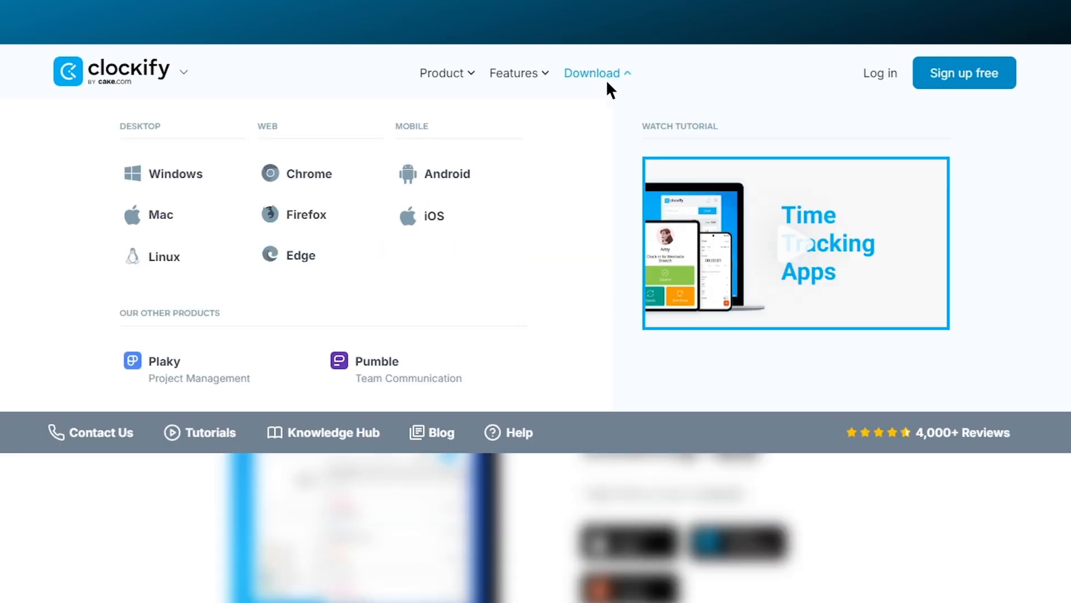
mouse_move(212, 184)
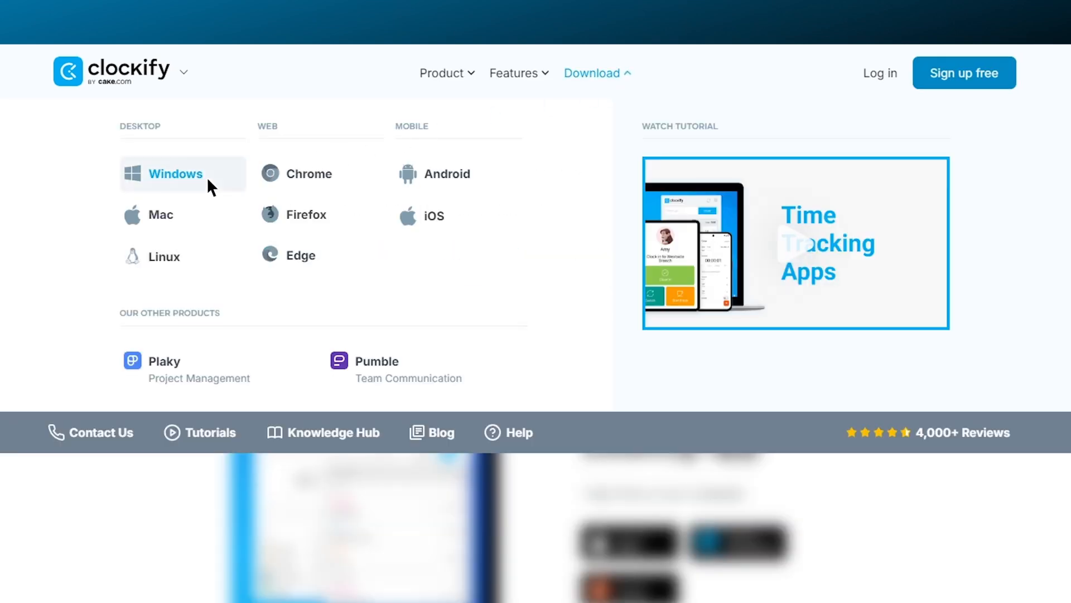
click(175, 174)
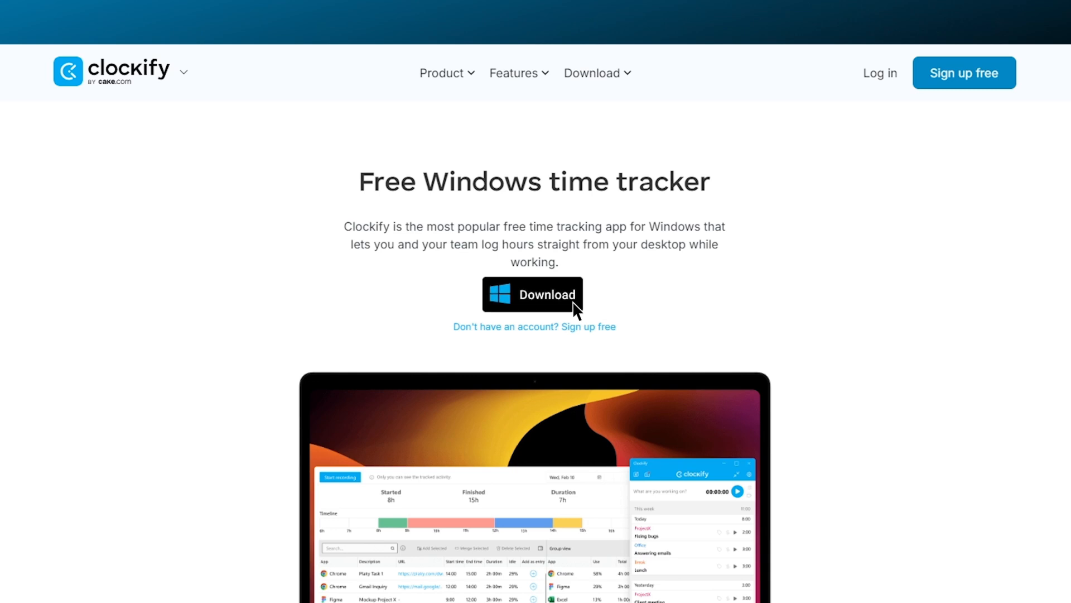
Step: Download the Windows desktop app and sign in to show this week's entries
click(531, 295)
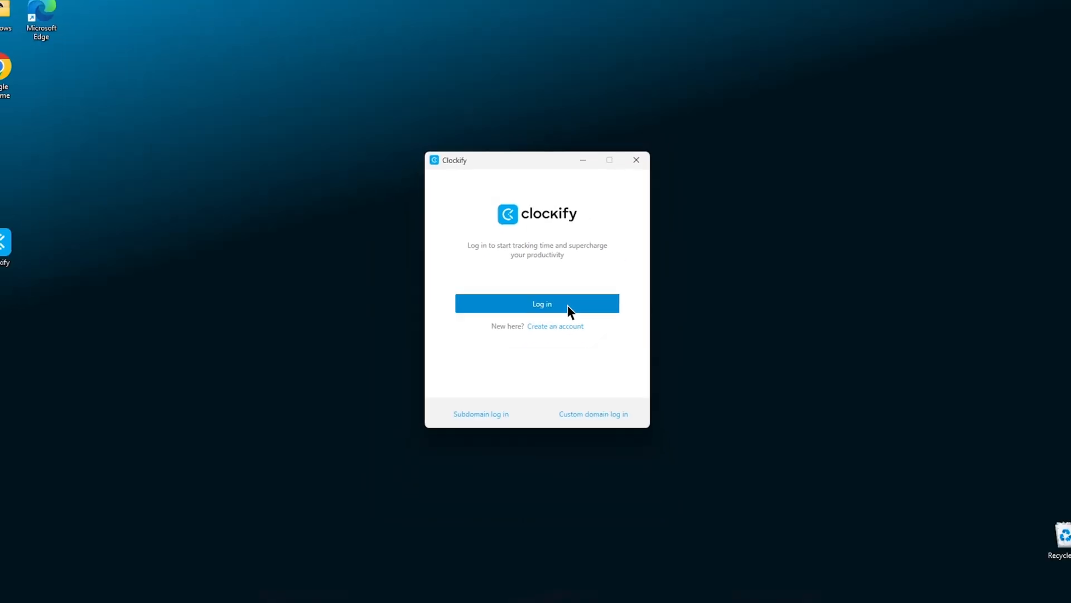
click(537, 303)
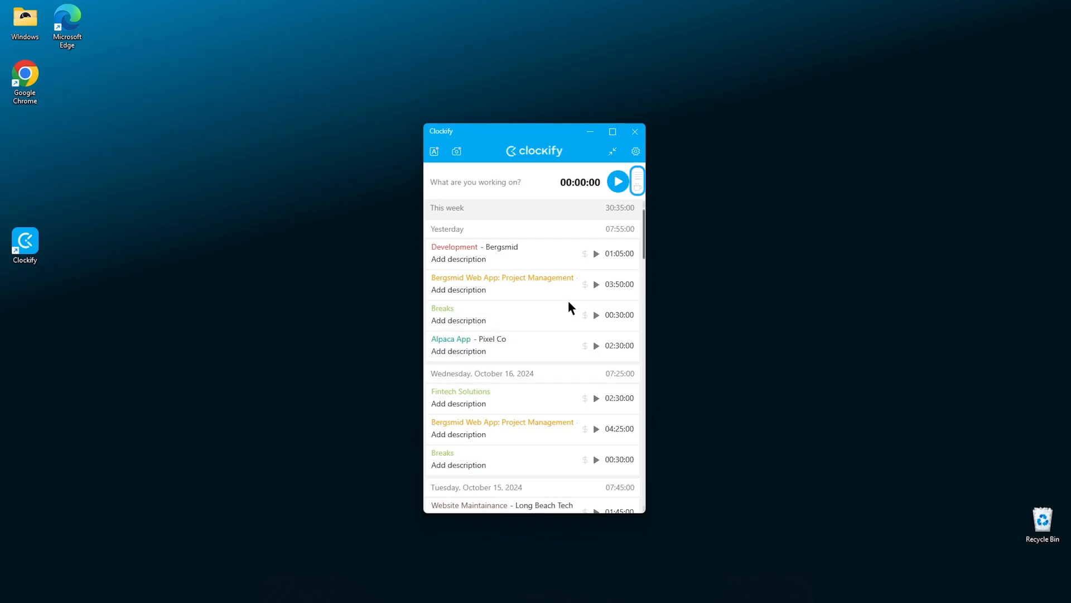
Step: Start the live timer and bring up the running entry's details
click(636, 187)
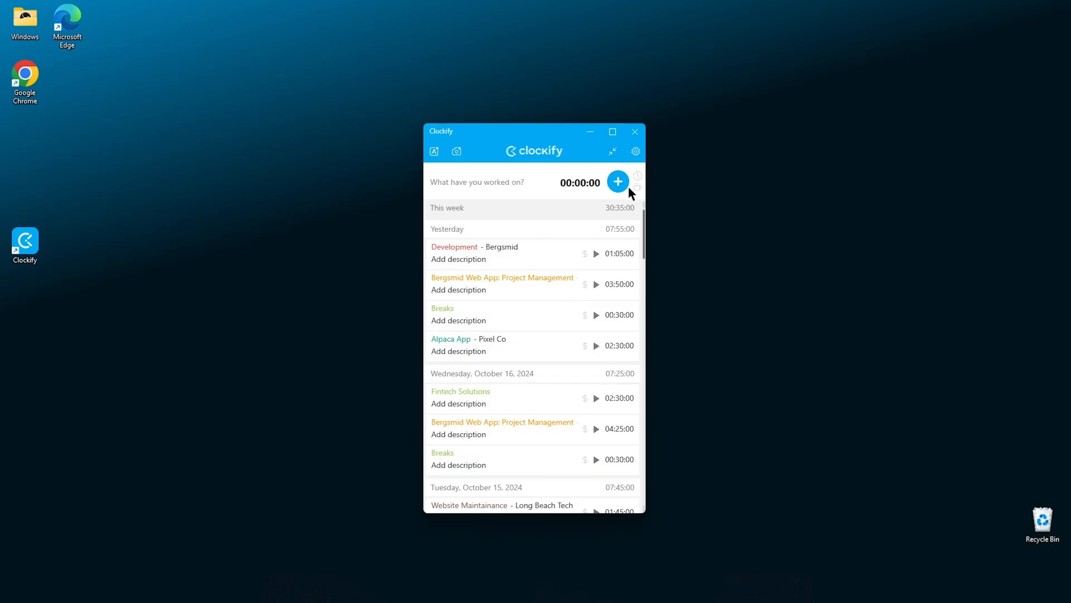
click(637, 188)
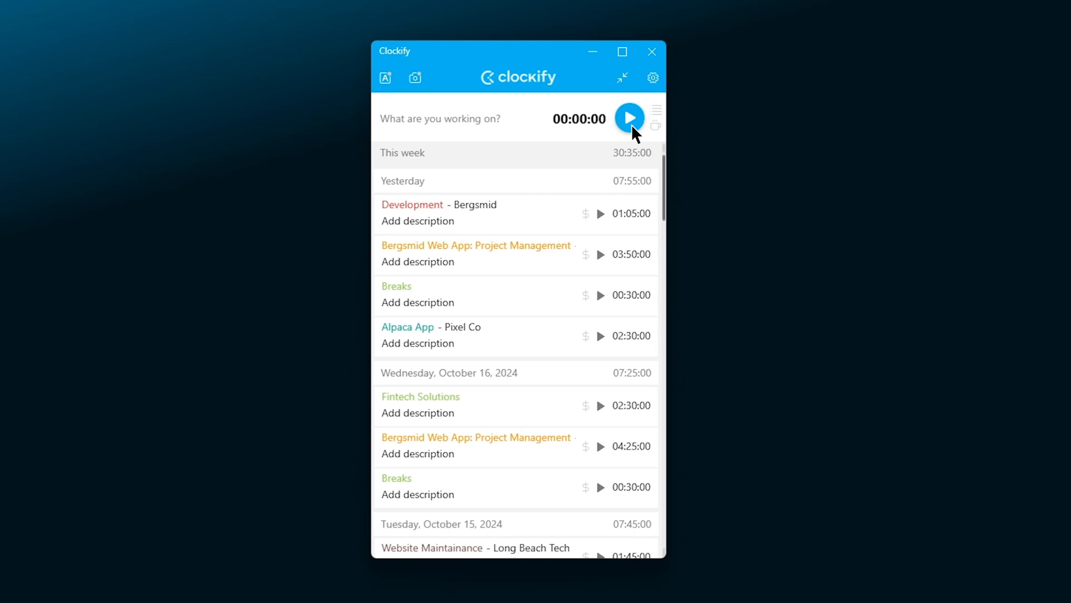
click(629, 117)
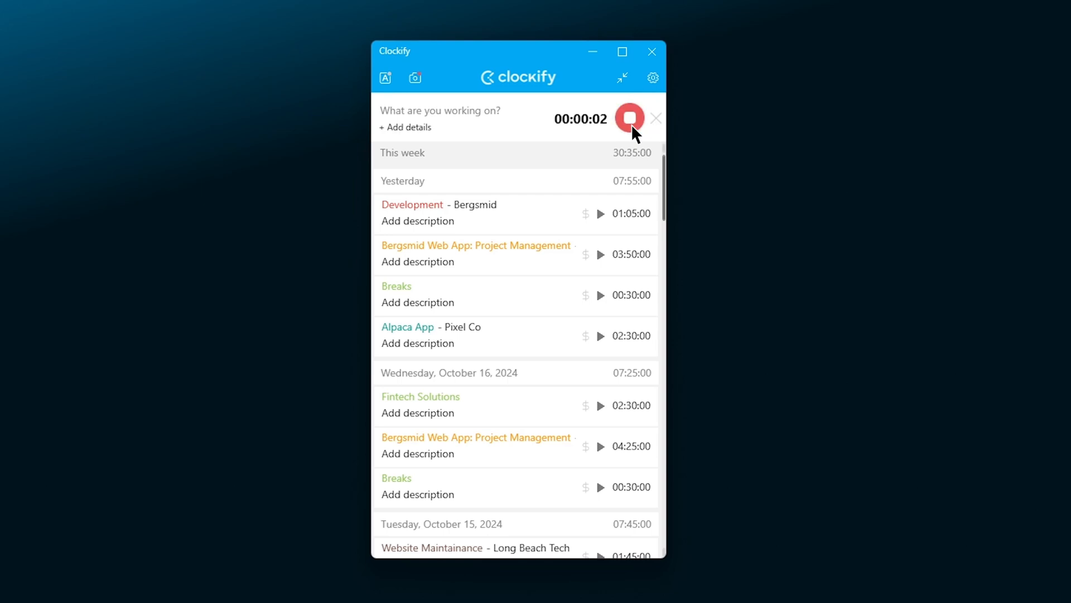
click(451, 111)
text(eith and I ran through some )
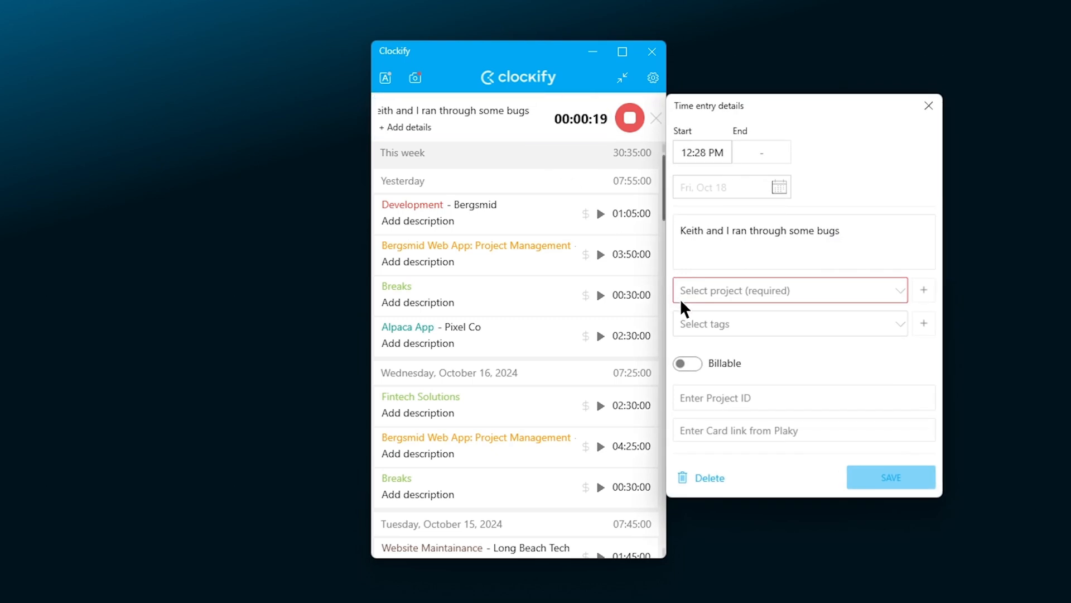
Step: Assign the Bug Fixes & Errors project with task and tag, save, and stop the timer
text(bug)
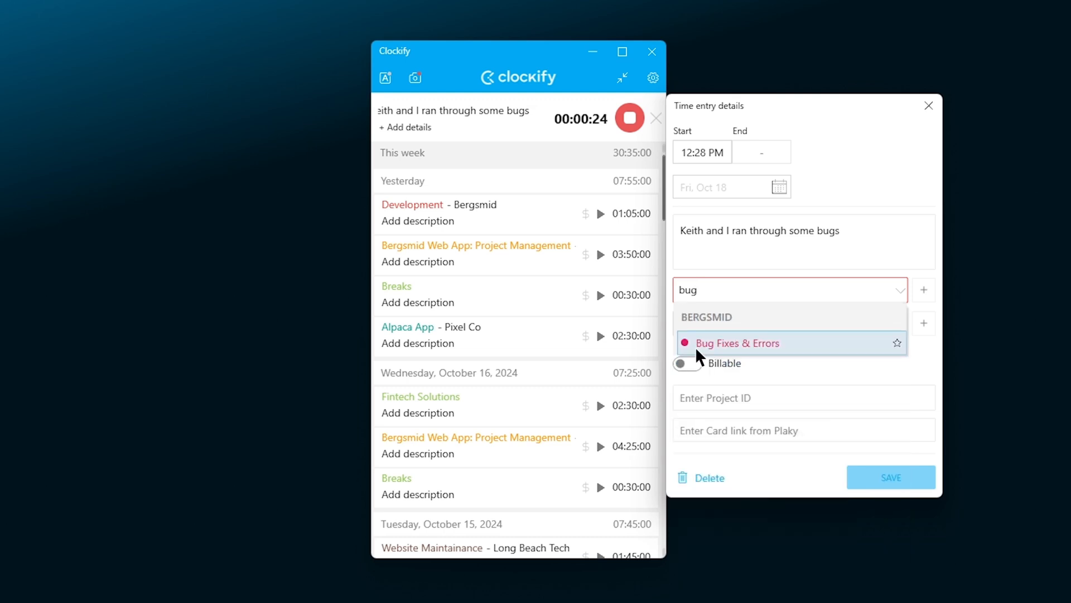
click(736, 343)
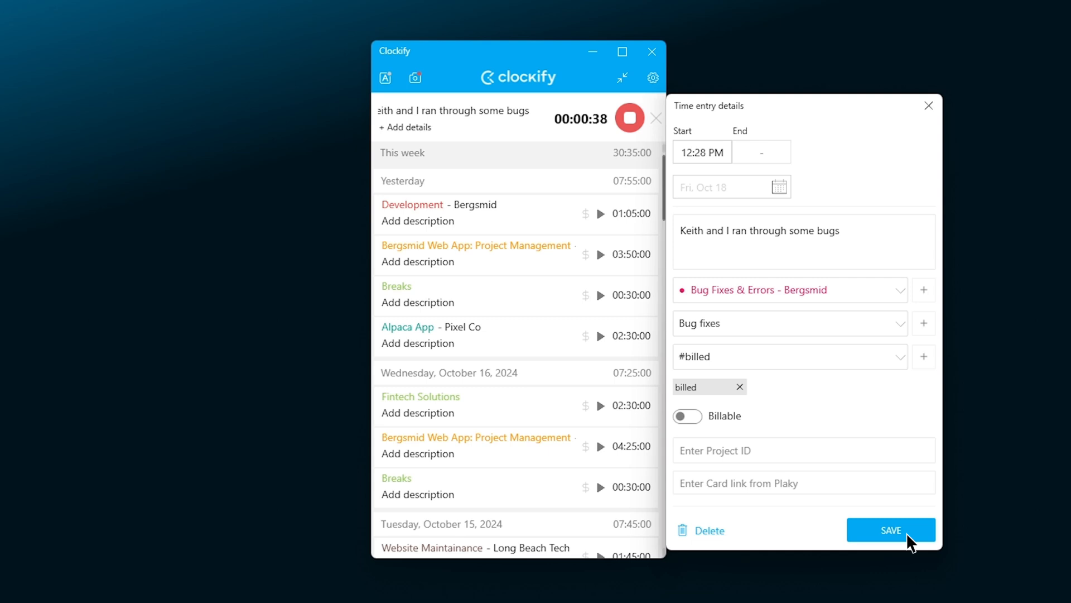
click(891, 528)
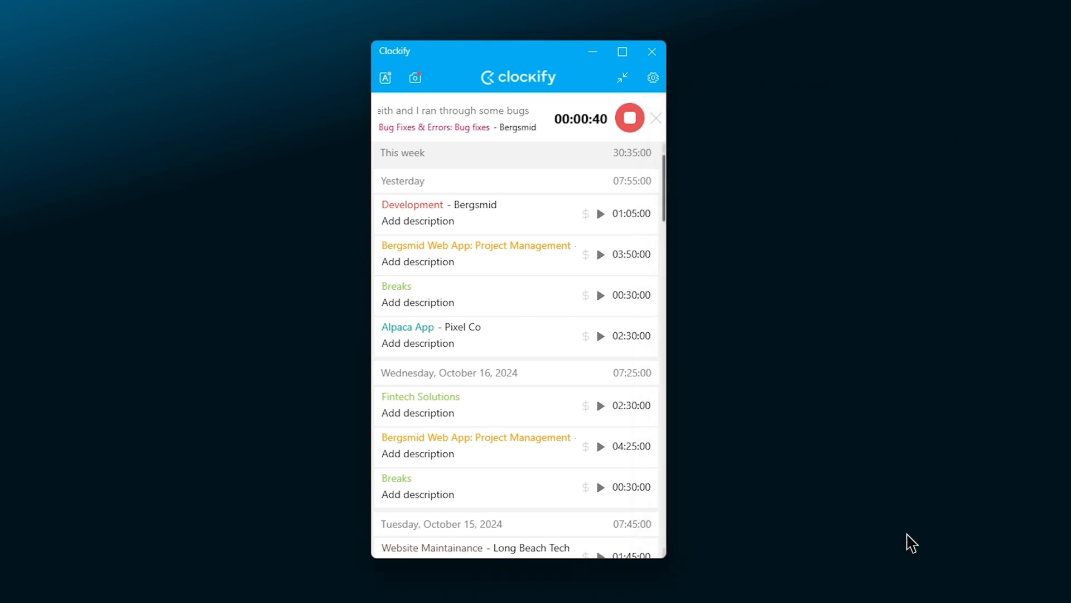
mouse_move(642, 133)
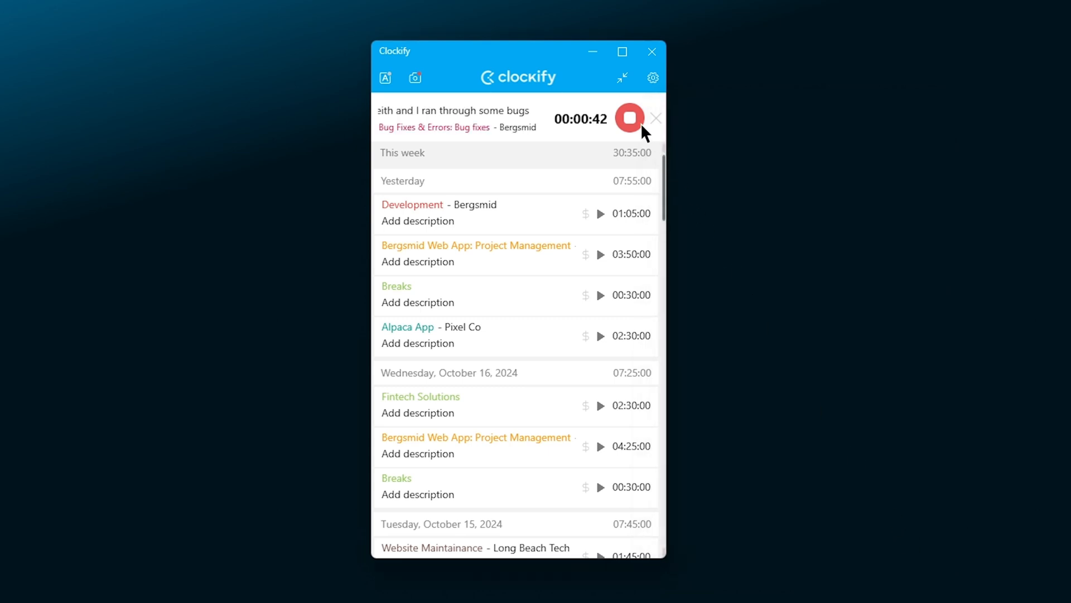
click(628, 118)
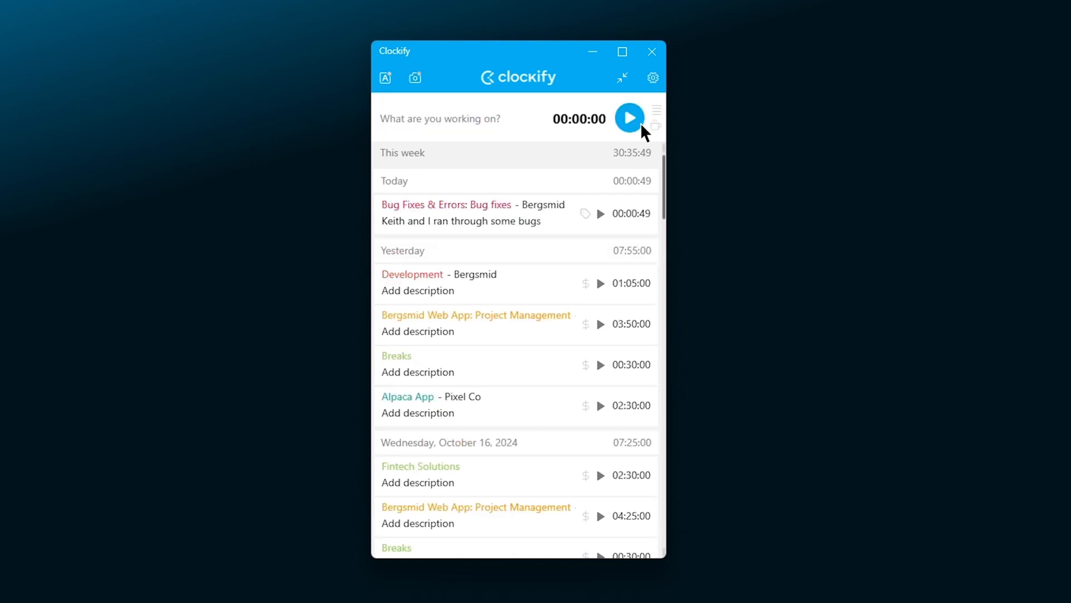
mouse_move(642, 234)
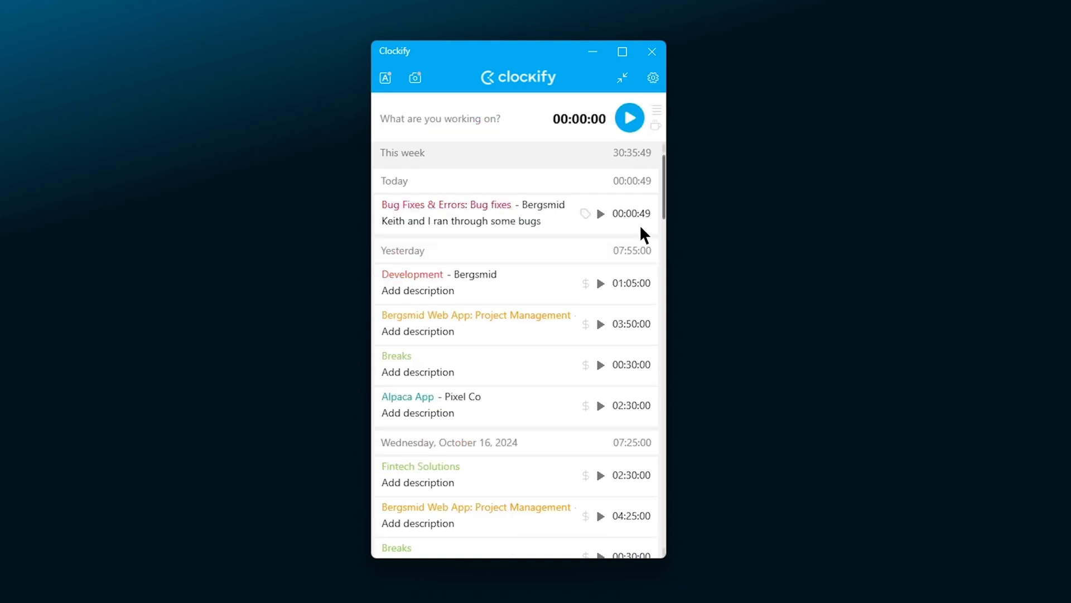
Step: Set the bug-fixes entry to Oct 17, 10:00 AM to 01:00 PM, and save it
click(471, 212)
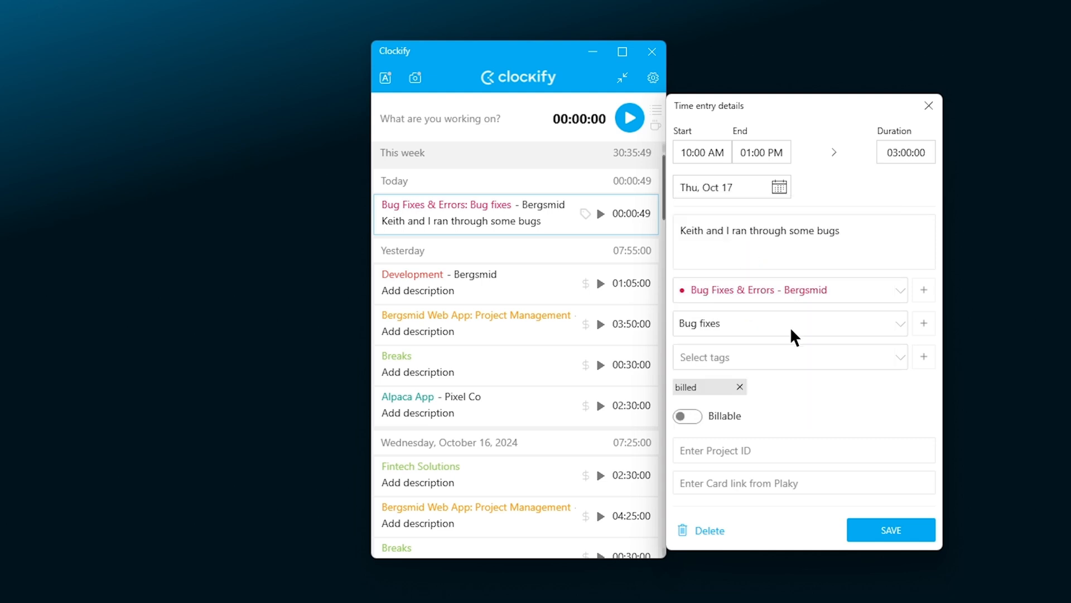
click(891, 529)
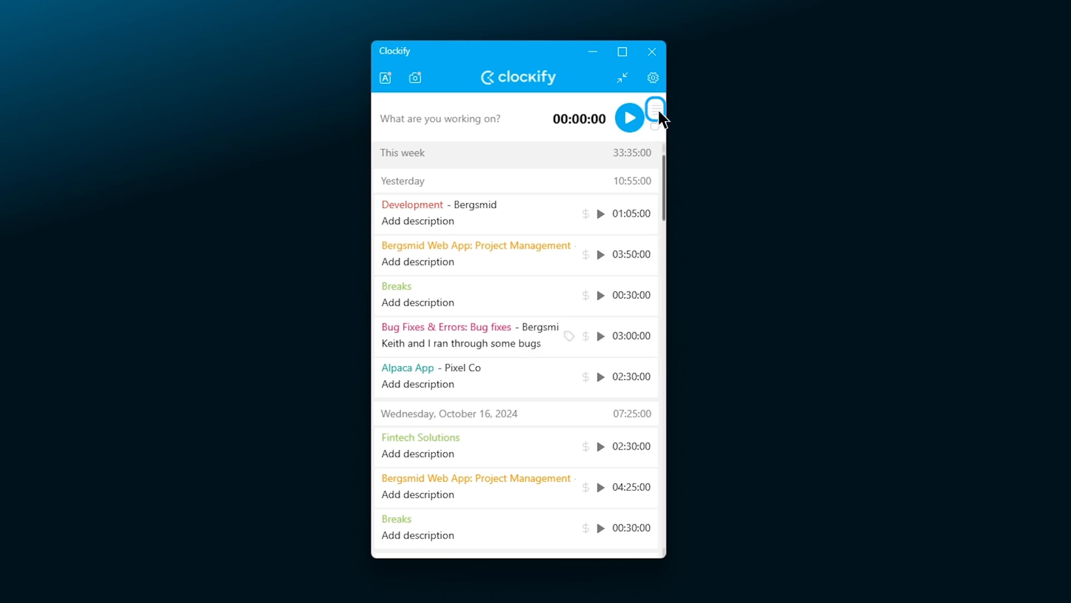
Step: Create a two-hour manual Development: Front End entry for Bergsmid today
click(654, 110)
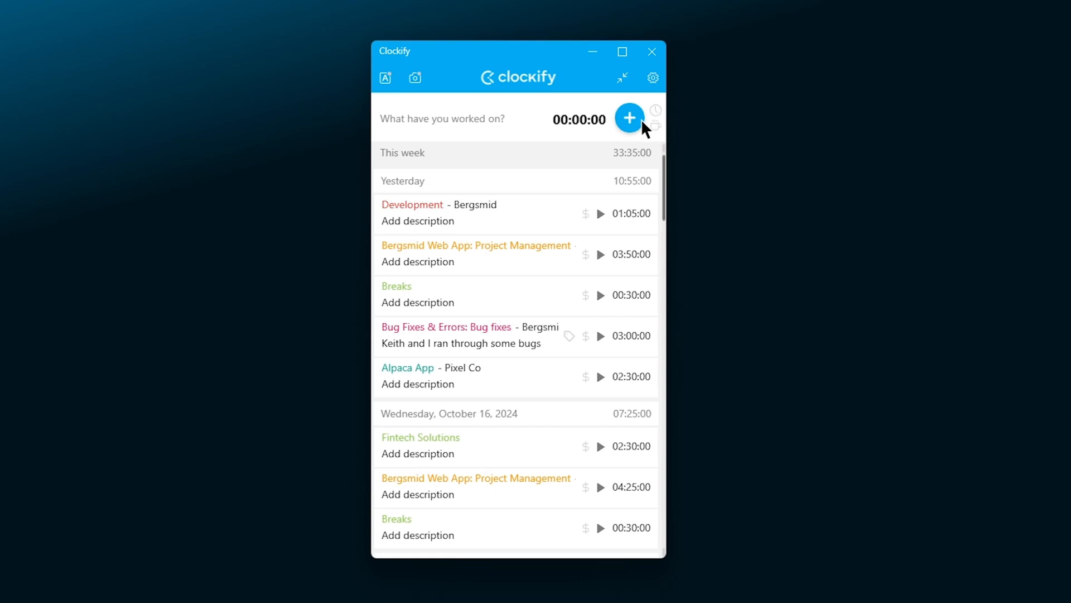
click(629, 119)
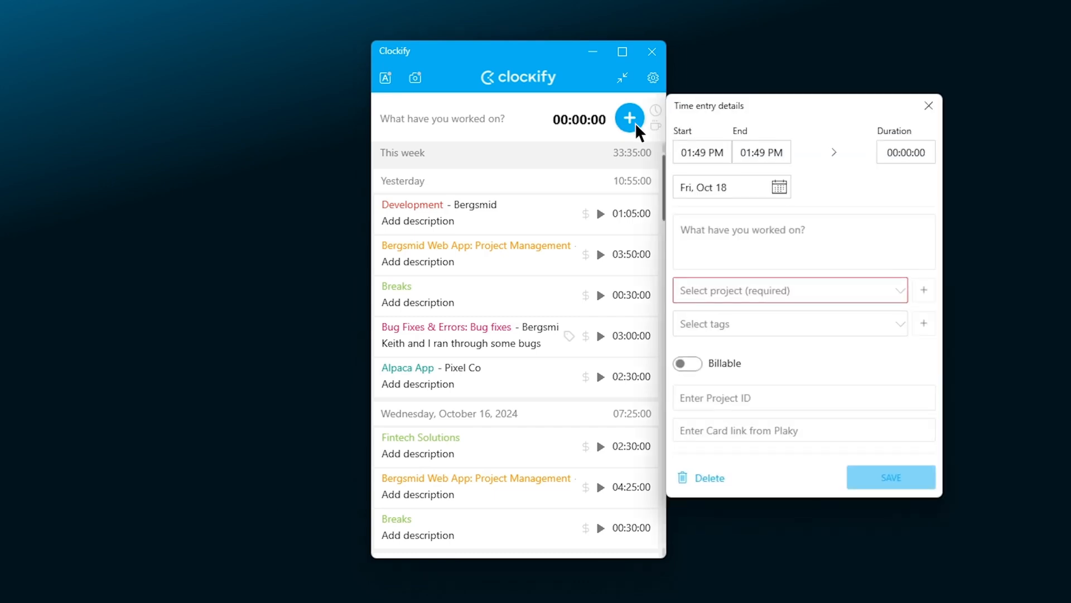
click(701, 152)
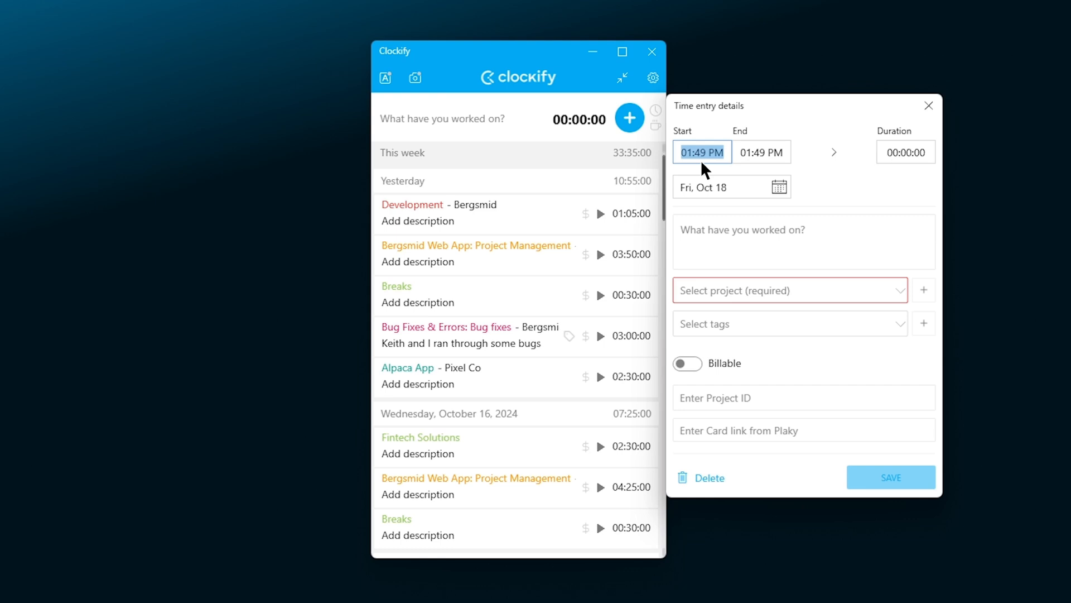
click(927, 105)
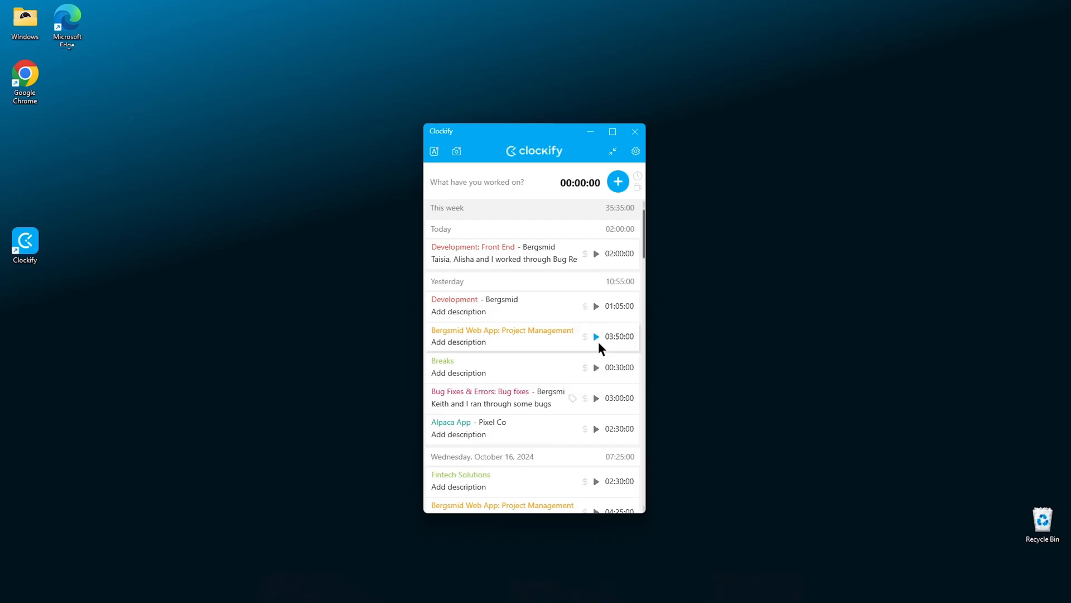
Step: Restart yesterday's Project Management entry, stop it, and review the old entry's details
click(596, 336)
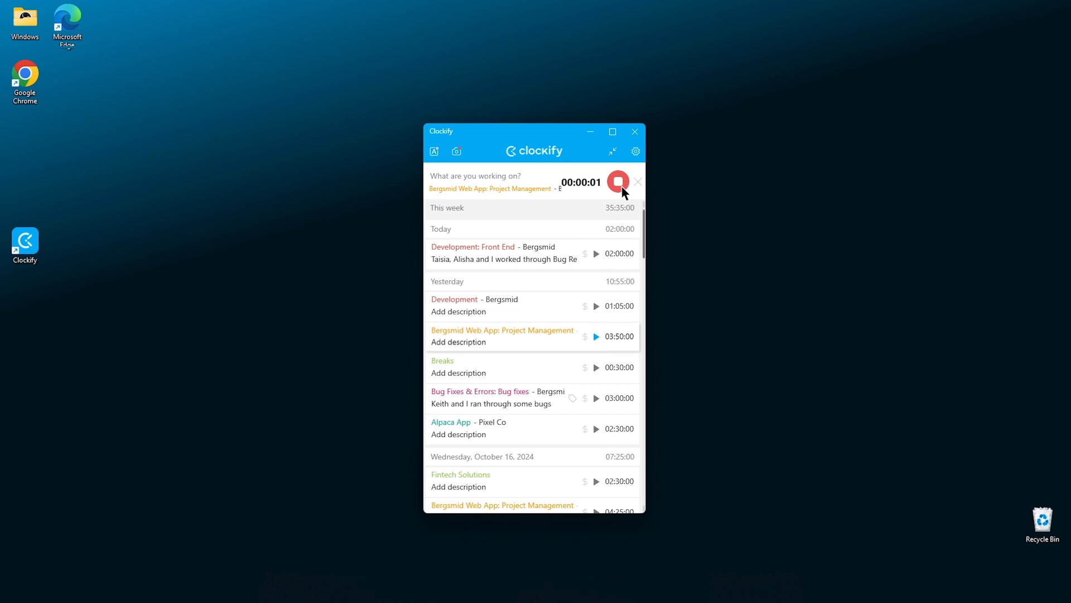
click(617, 182)
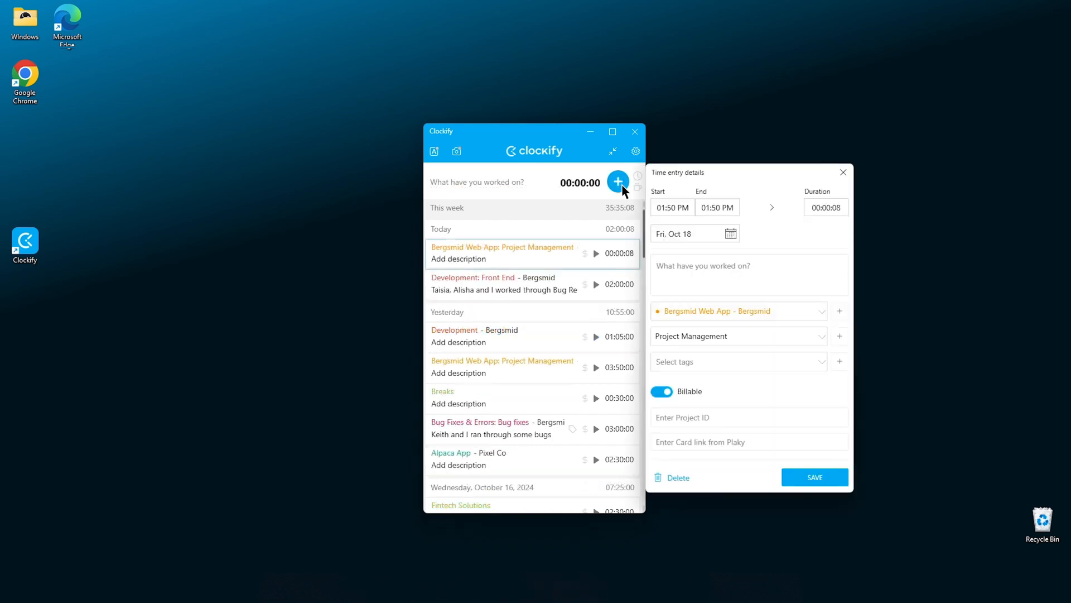
click(502, 367)
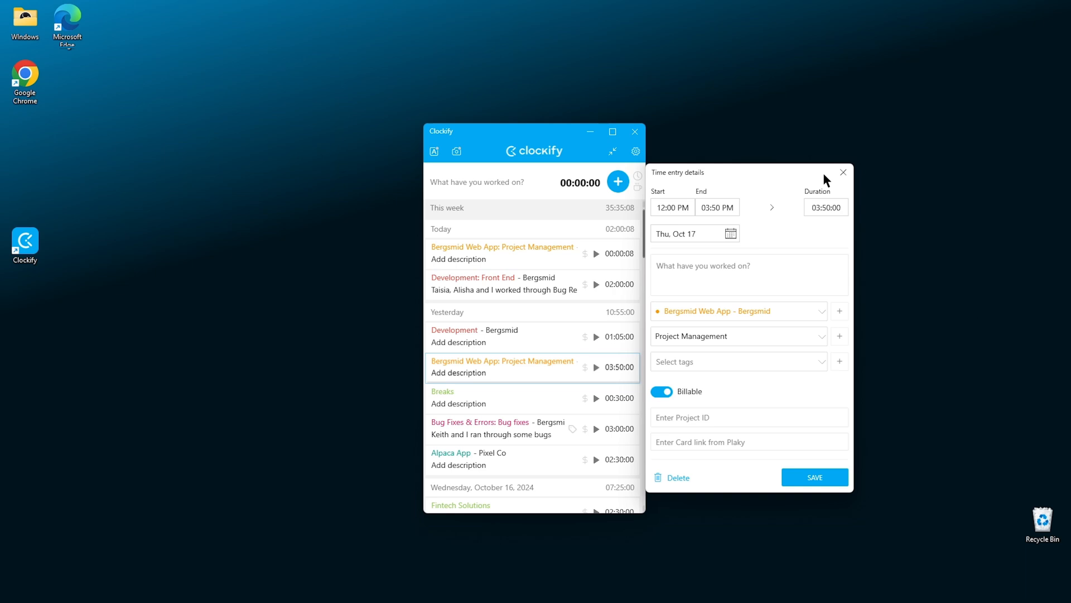
click(842, 172)
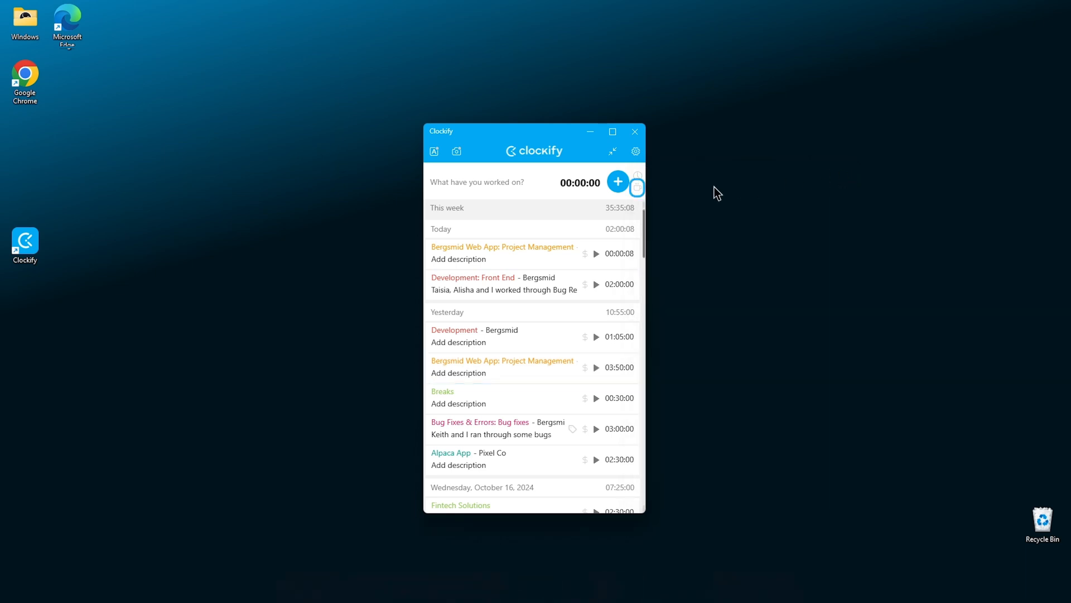
Step: Start a break, review its running details, and stop it as an 18-second Breaks entry
click(636, 186)
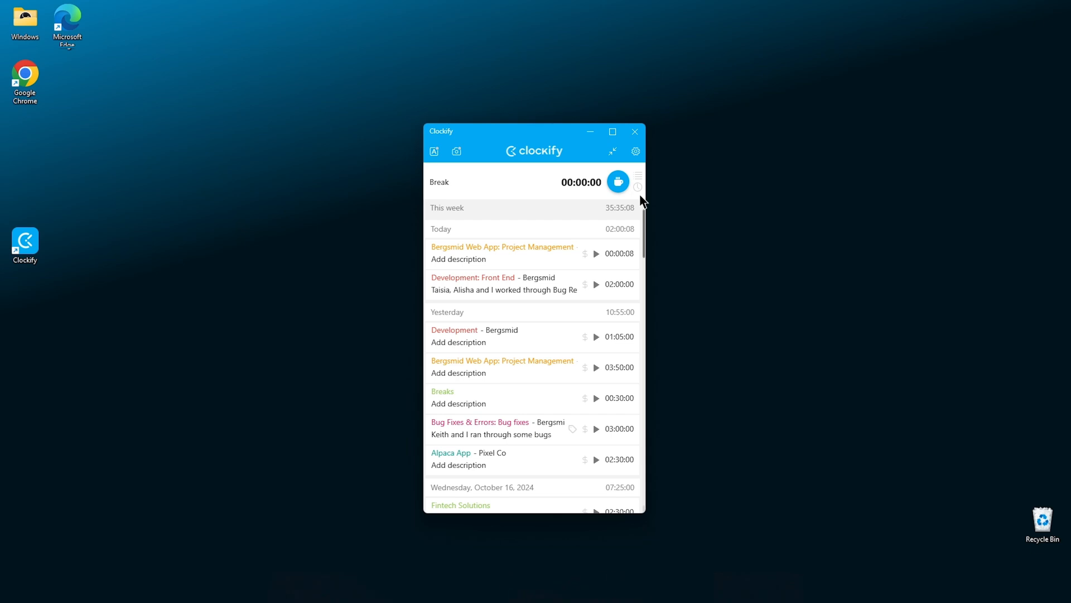
click(617, 182)
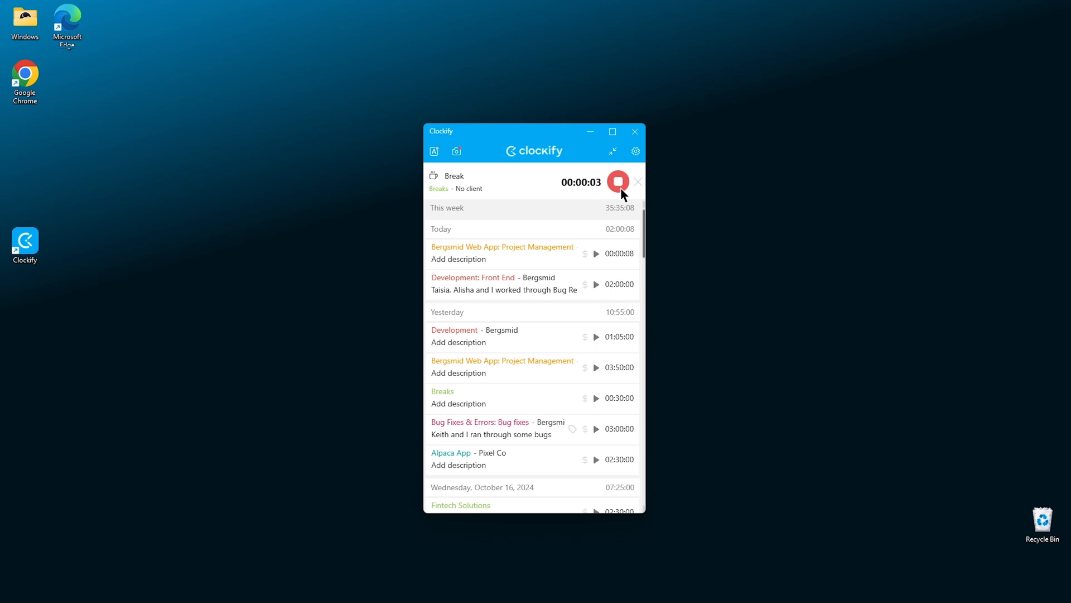
click(479, 182)
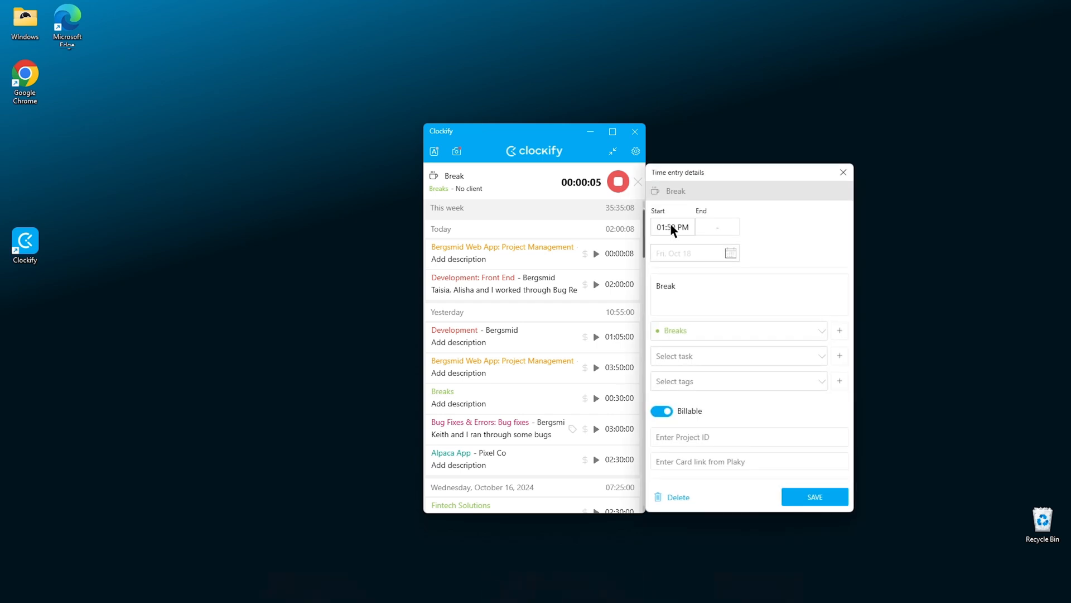
click(822, 330)
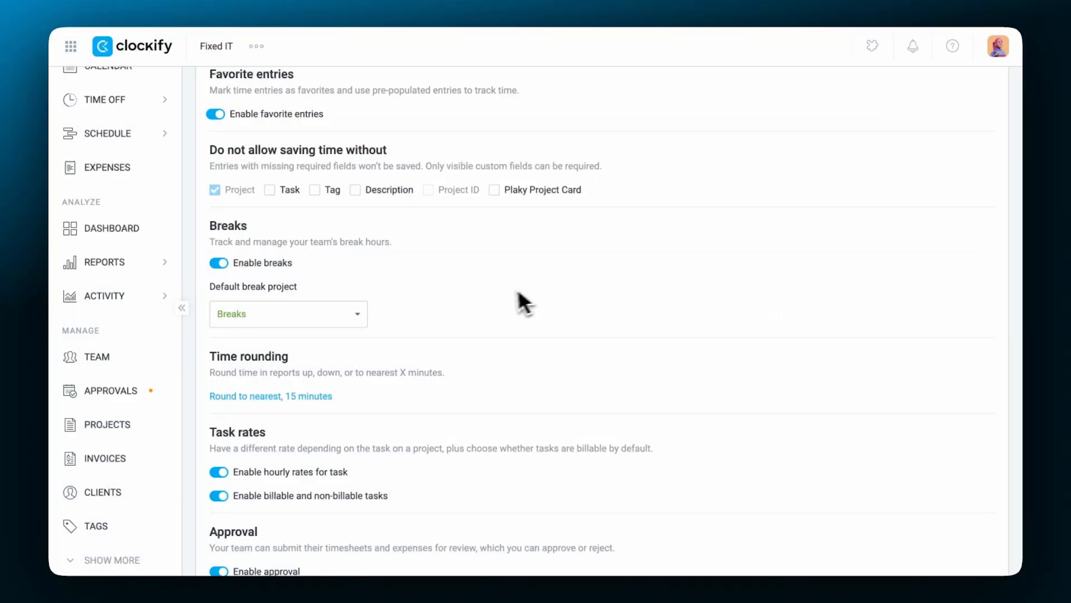
click(287, 313)
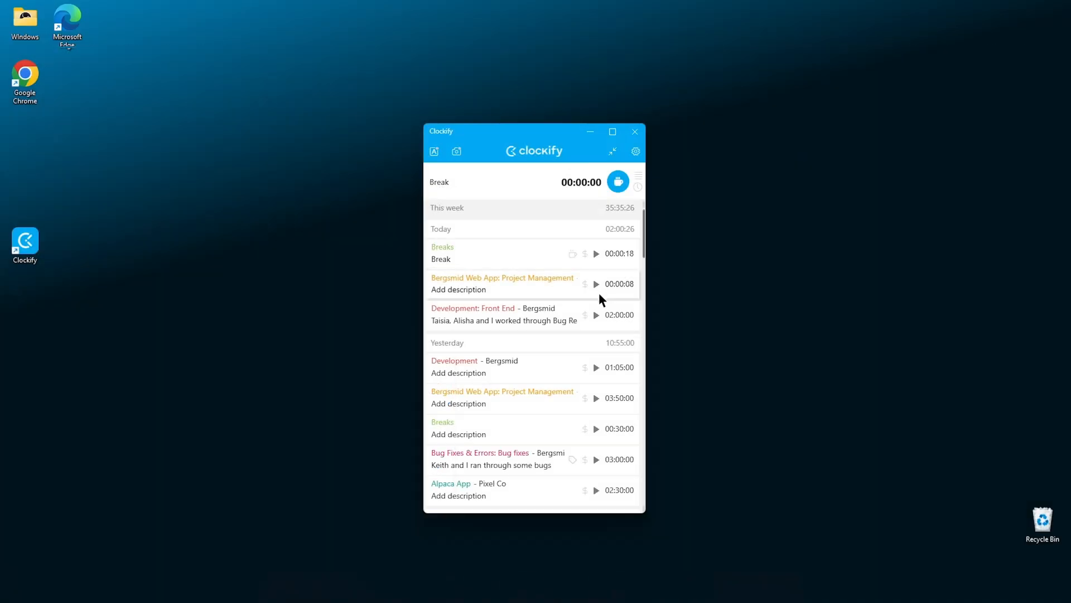
Step: Delete today's 8-second Bergsmid Web App: Project Management entry from its details
click(503, 284)
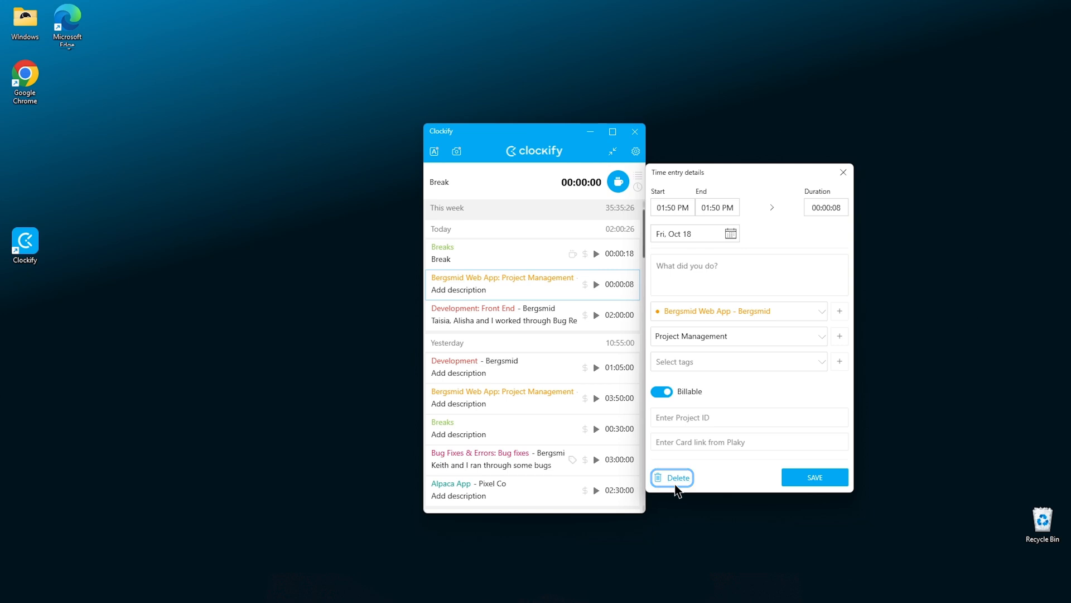
click(676, 477)
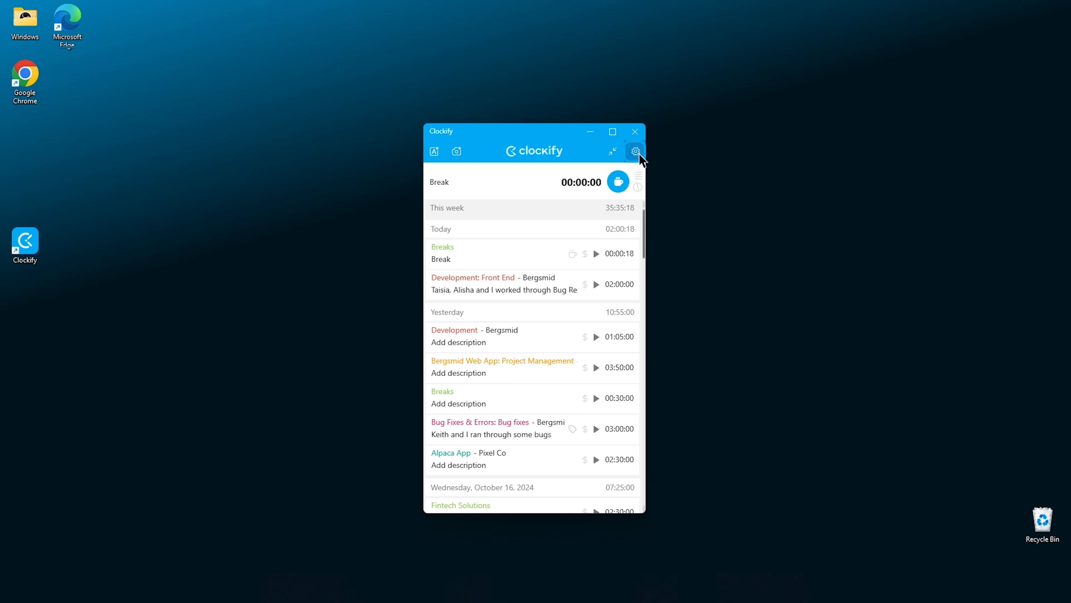
mouse_move(682, 255)
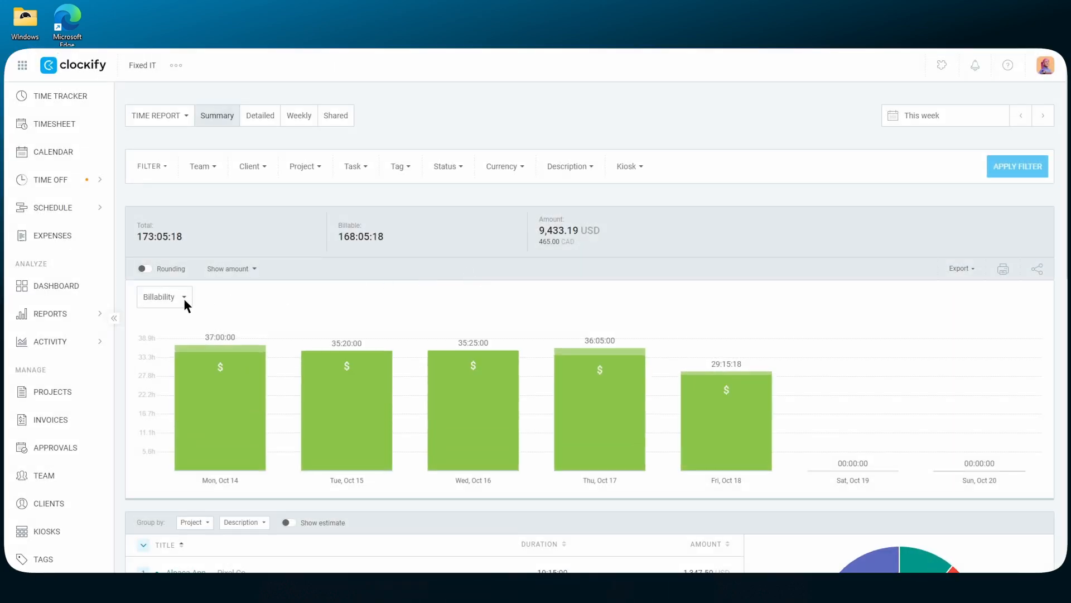
Step: Open the Summary time report in the web app from the settings menu
click(164, 297)
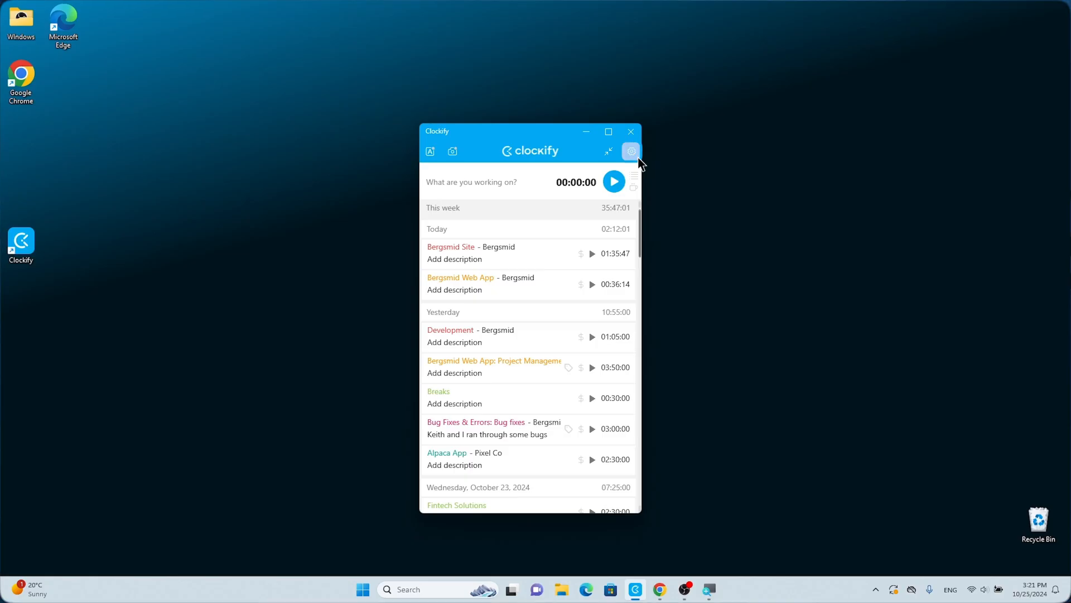
Step: Set Ctrl+Shift+U as the Show/Hide app shortcut in Preferences and save
click(630, 151)
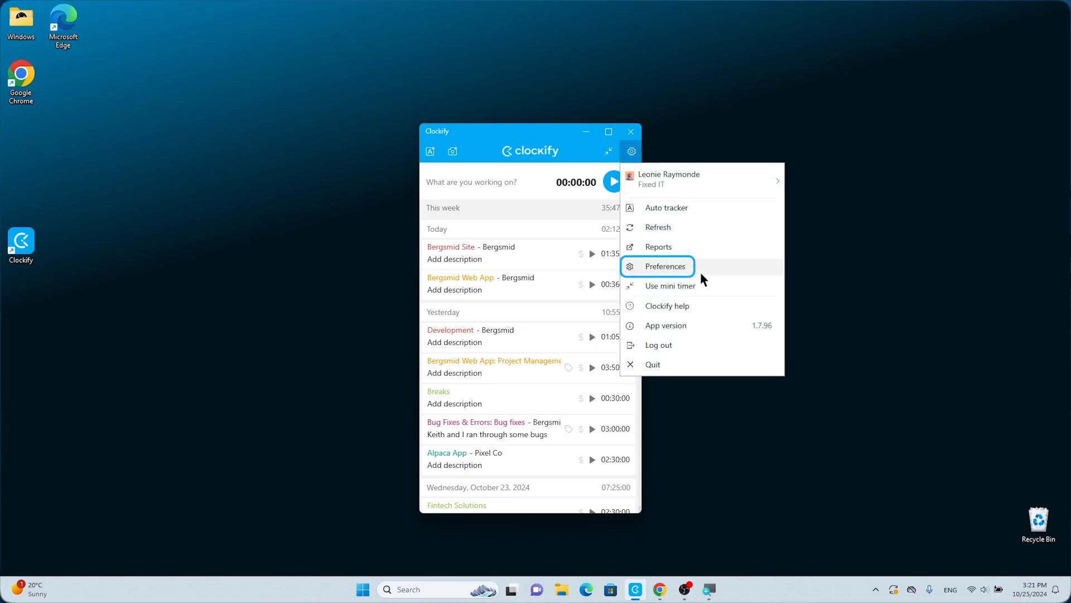
click(665, 266)
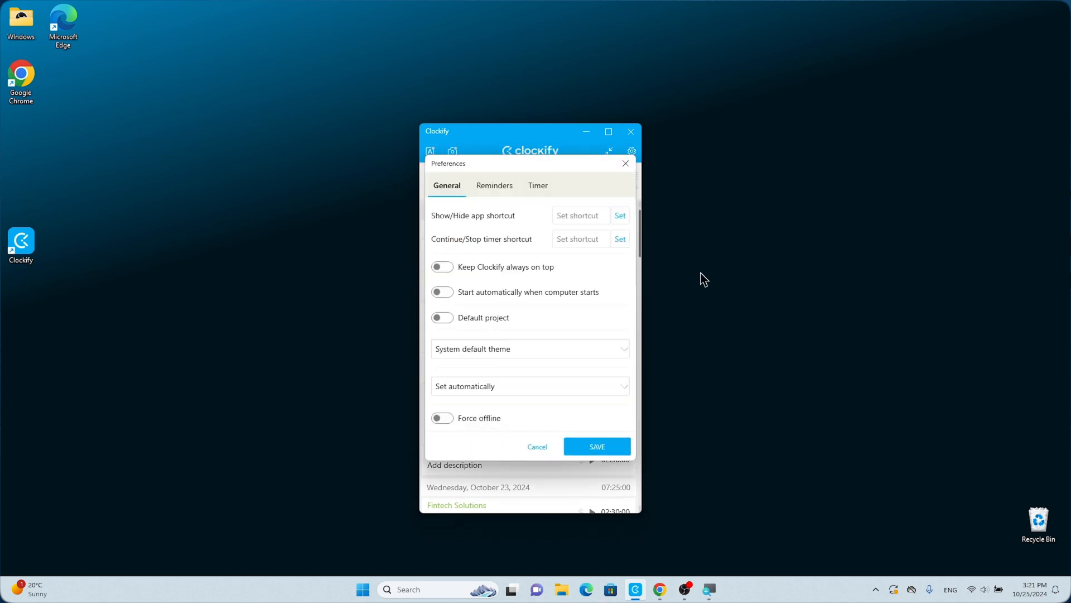
click(619, 215)
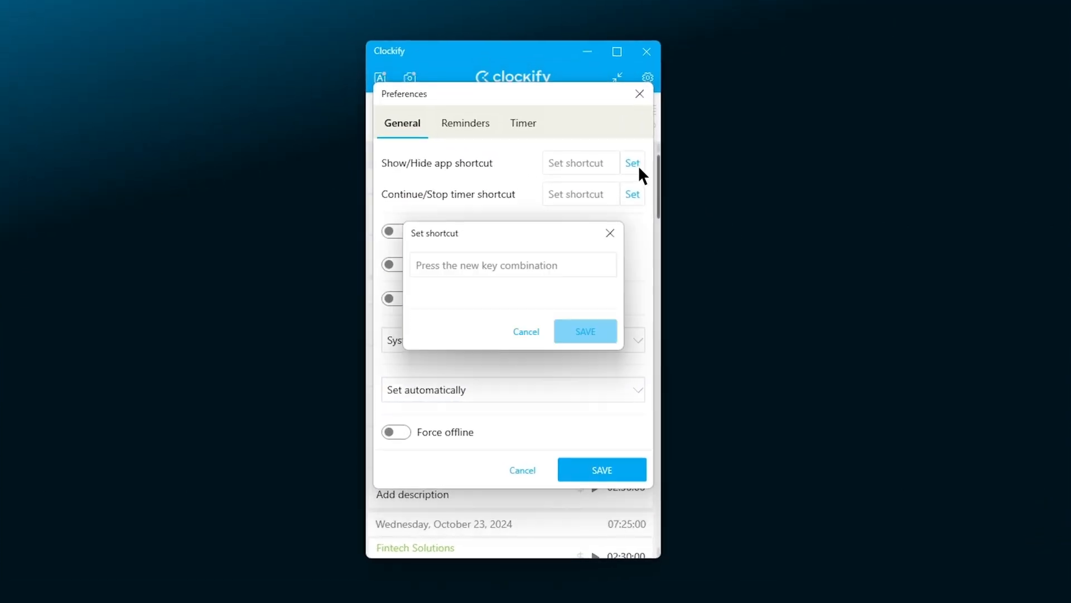
key(Ctrl+Shift)
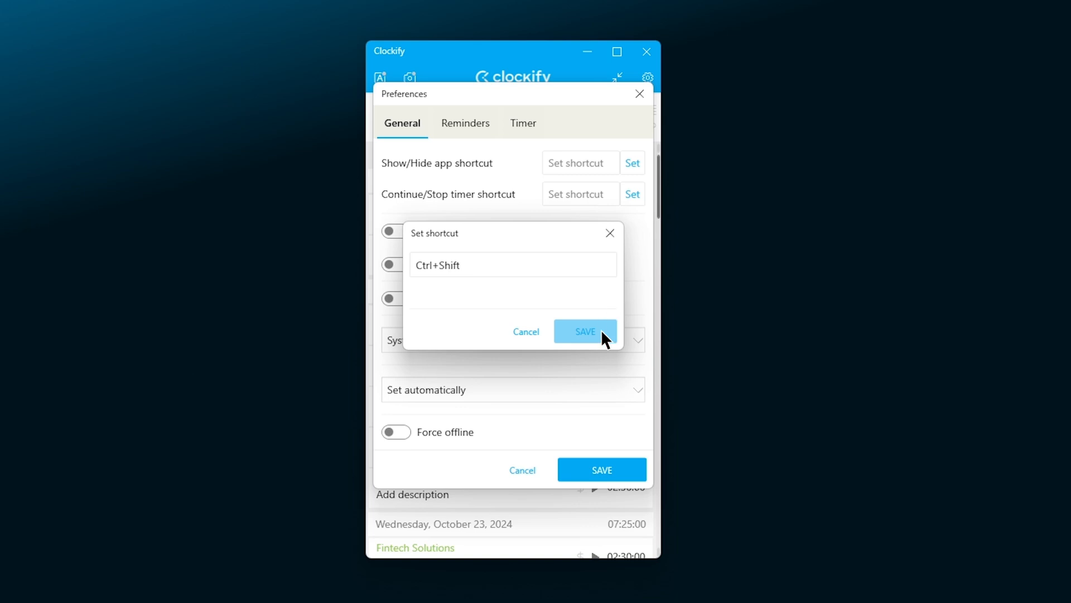
click(584, 332)
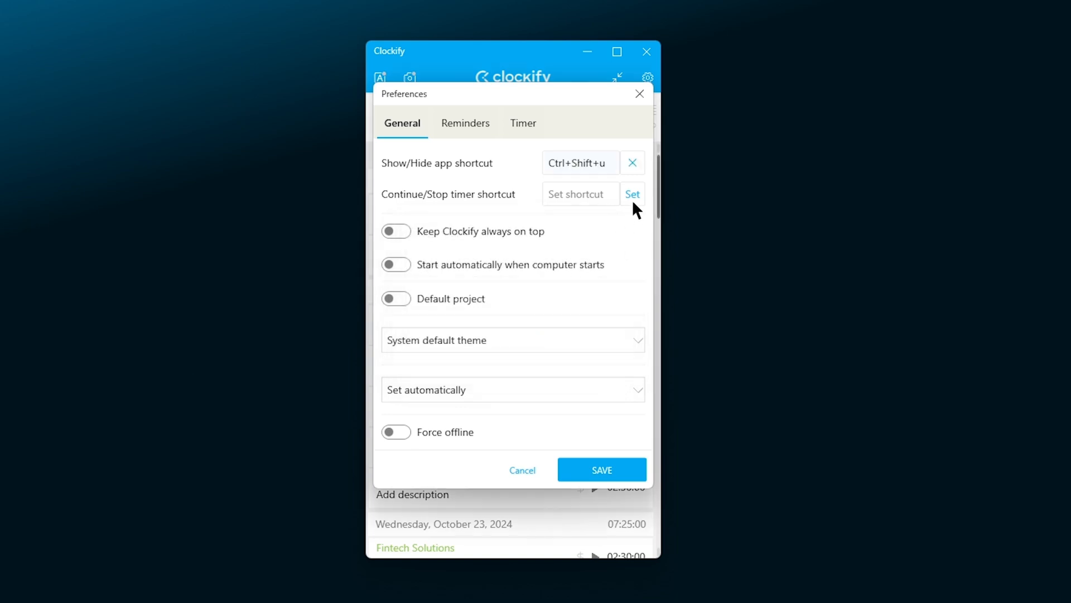
click(632, 194)
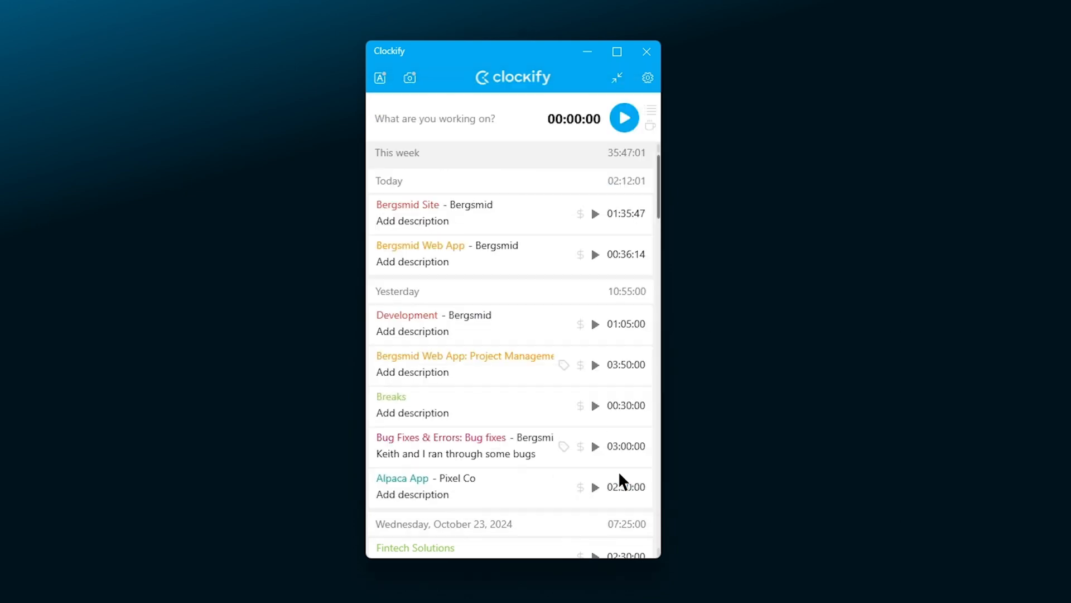
Step: Record a short Bergsmid Site entry by continuing and then stopping its timer
click(595, 213)
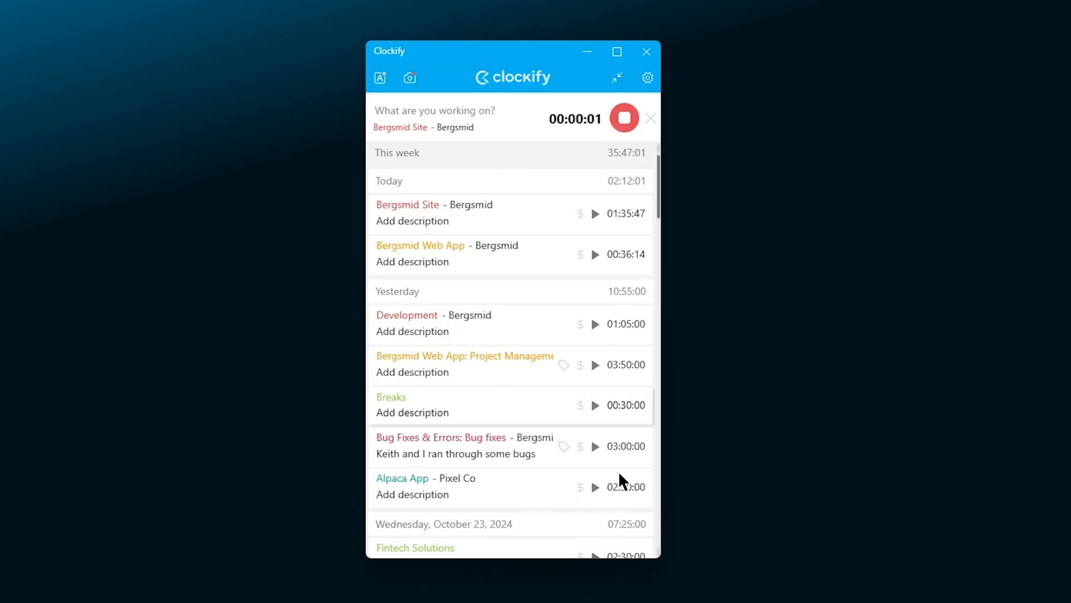
click(622, 119)
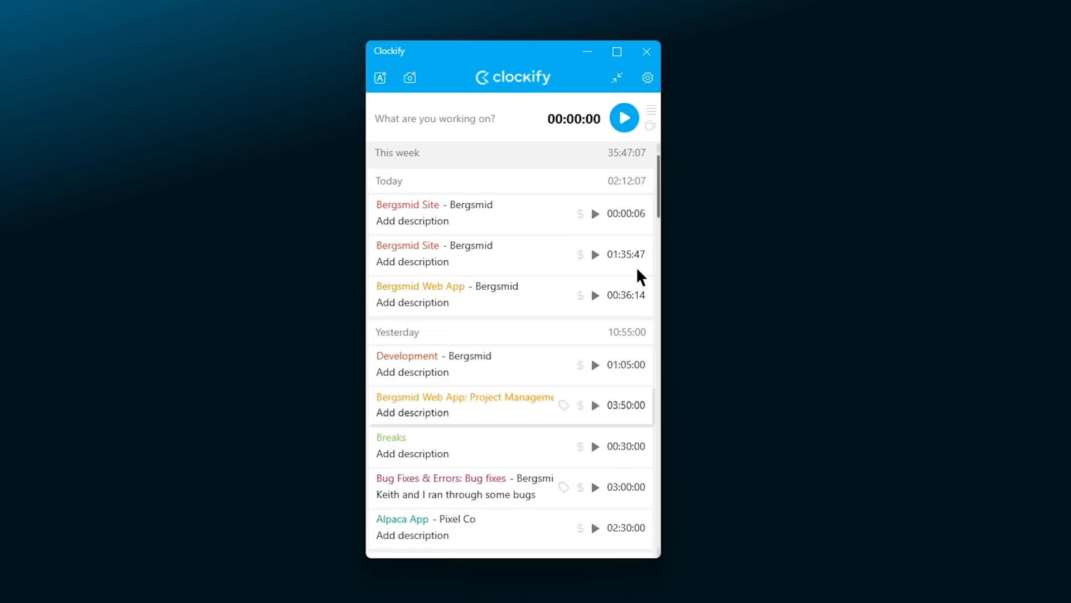
click(647, 77)
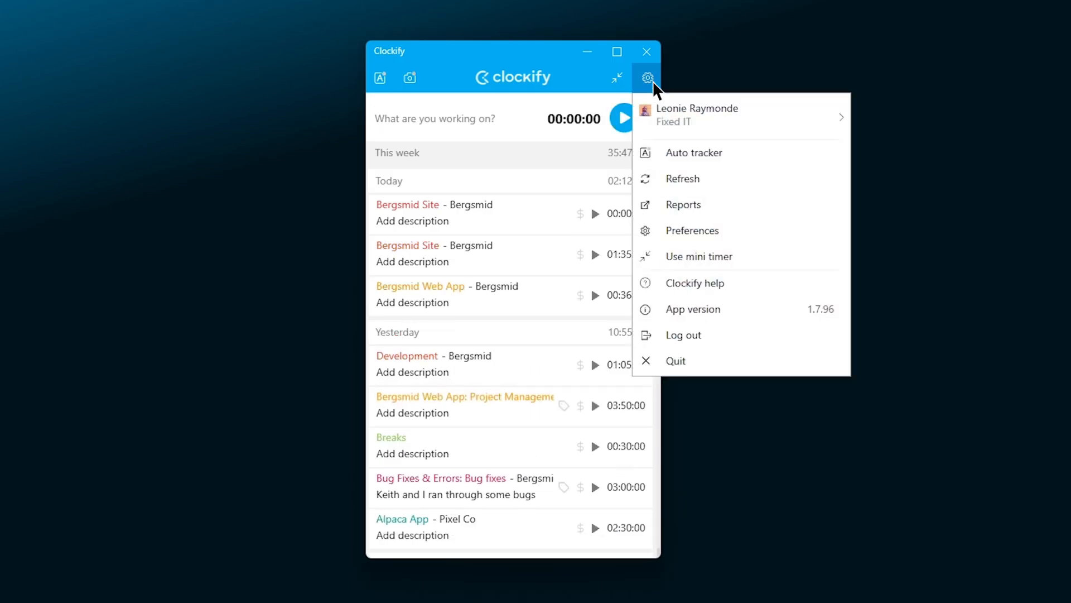
click(692, 229)
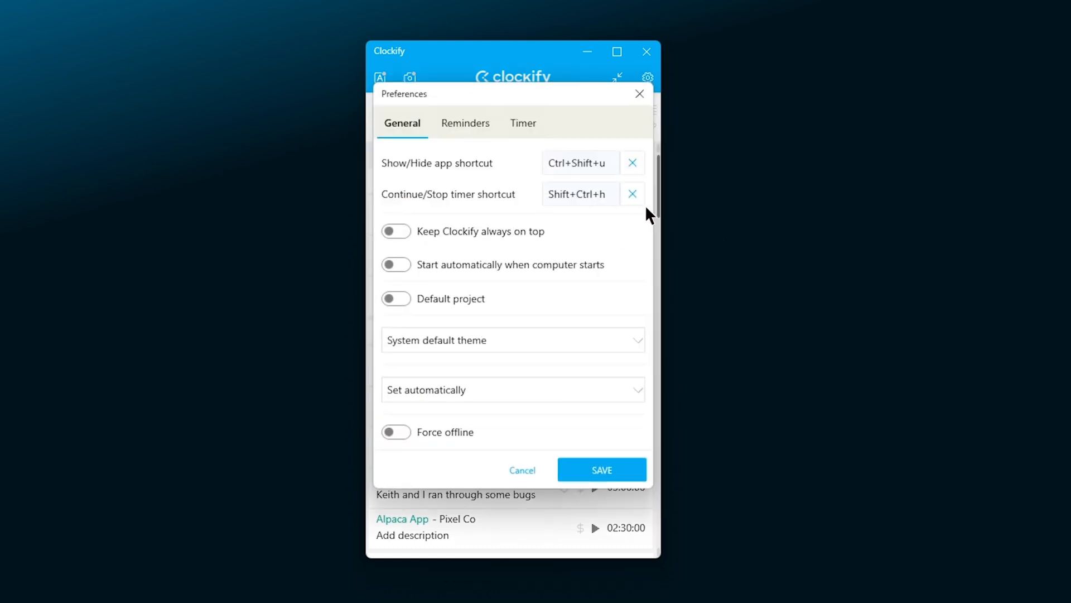
Step: Clear the Continue/Stop timer and Show/Hide app shortcuts and enable Keep Clockify always on top
click(632, 194)
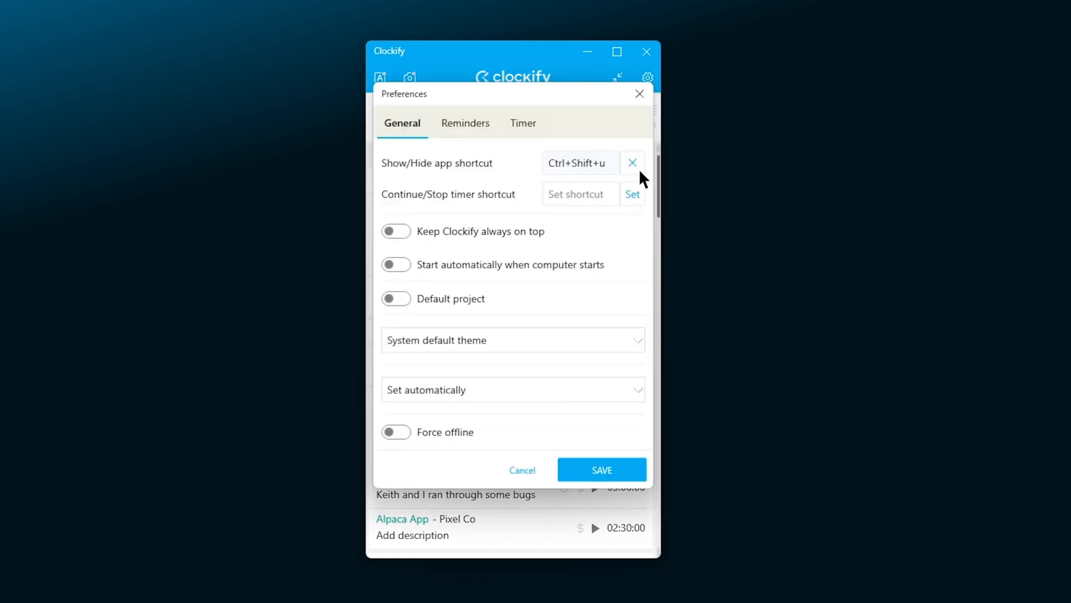
click(640, 94)
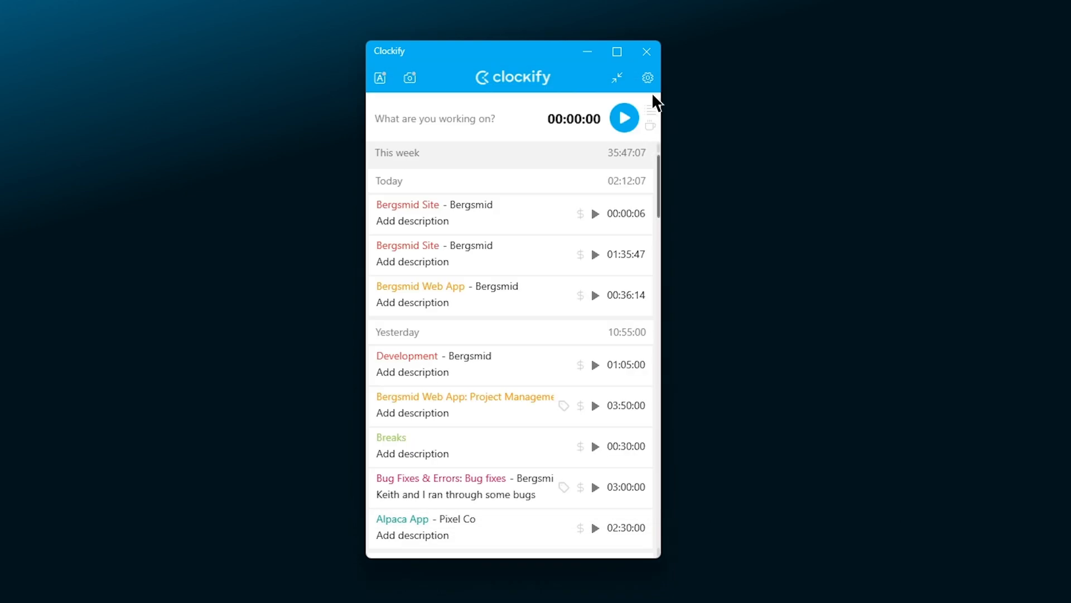
click(647, 77)
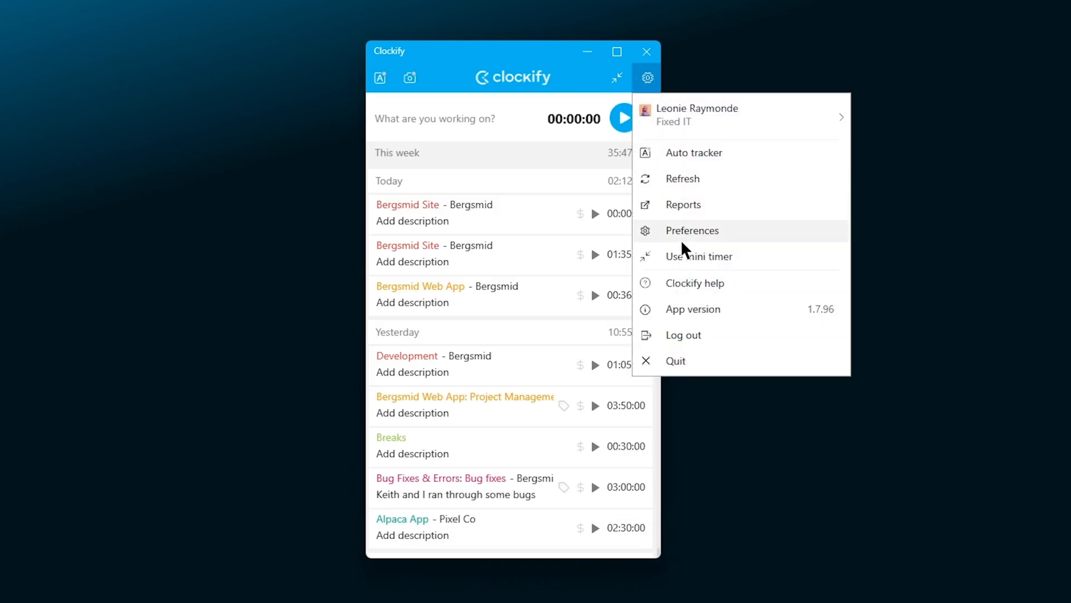
click(692, 230)
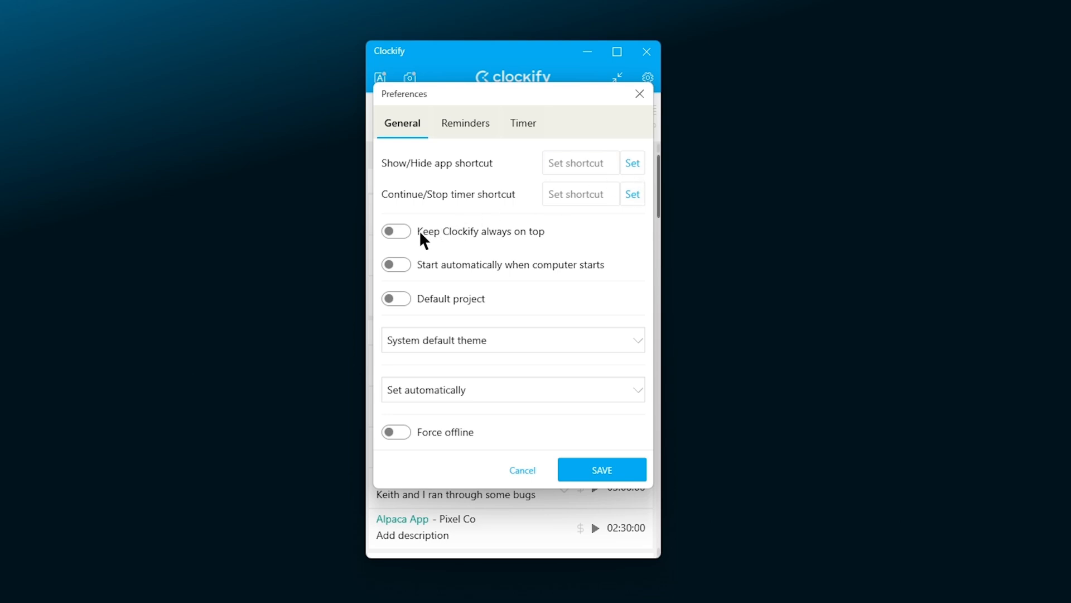
click(395, 231)
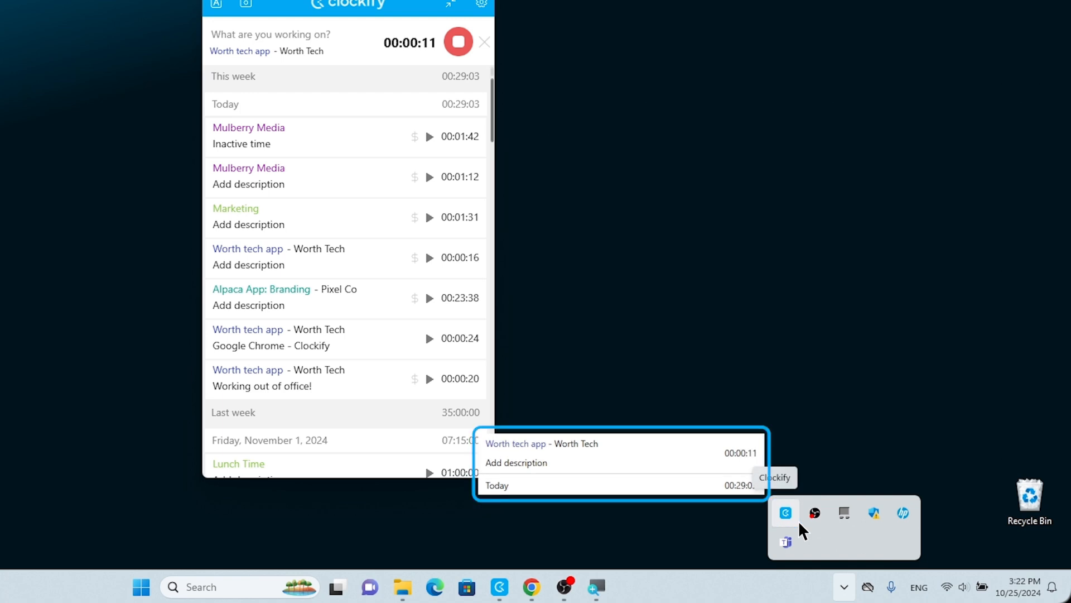
mouse_move(658, 323)
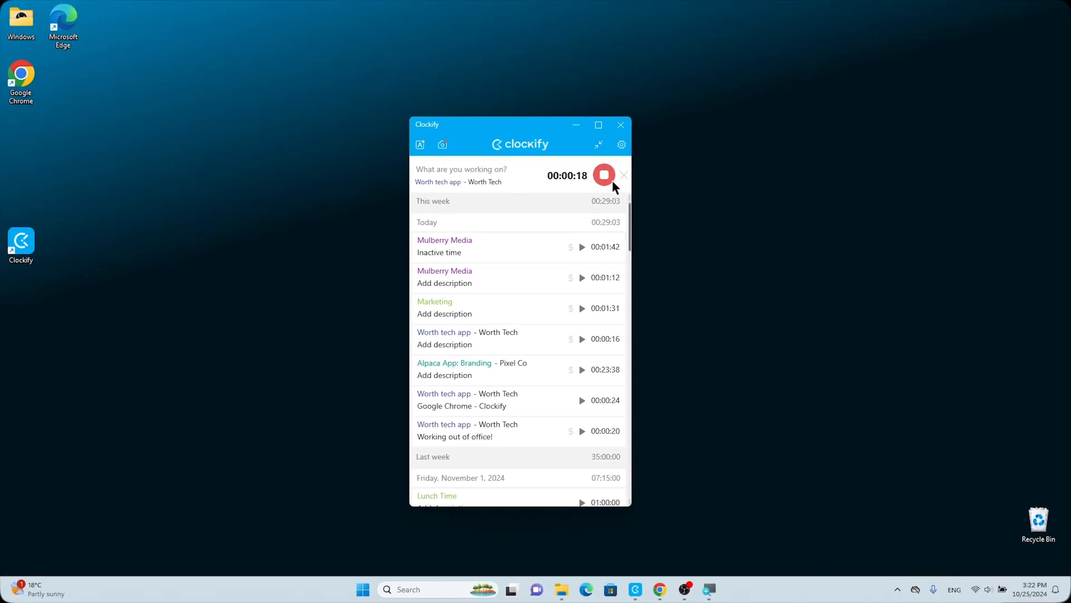
Step: Enable start at computer startup and a default project, choosing Worth tech app - Worth Tech
click(621, 144)
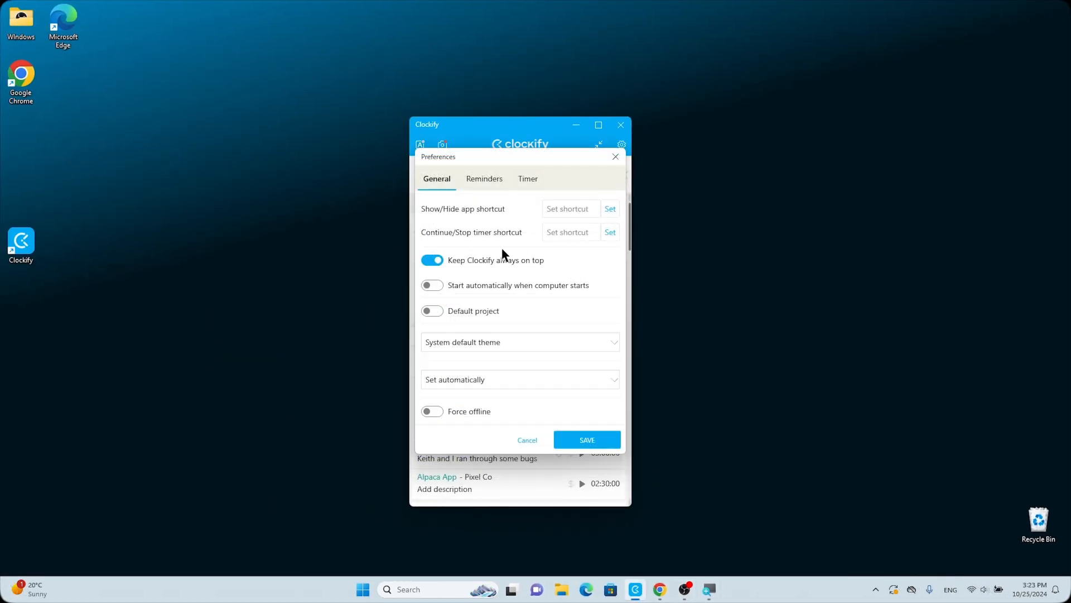
click(432, 285)
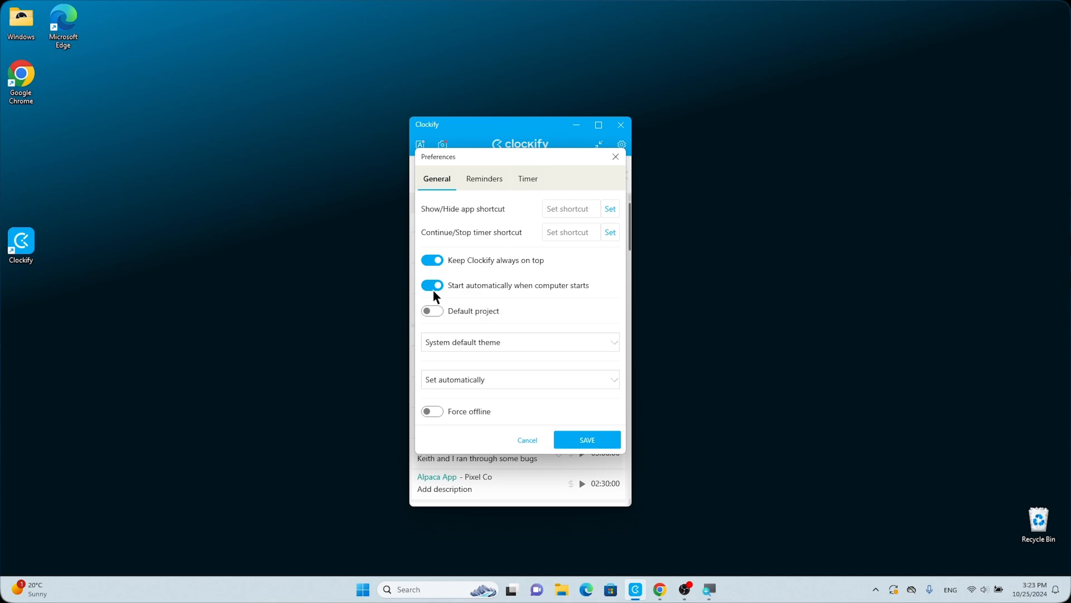
click(432, 311)
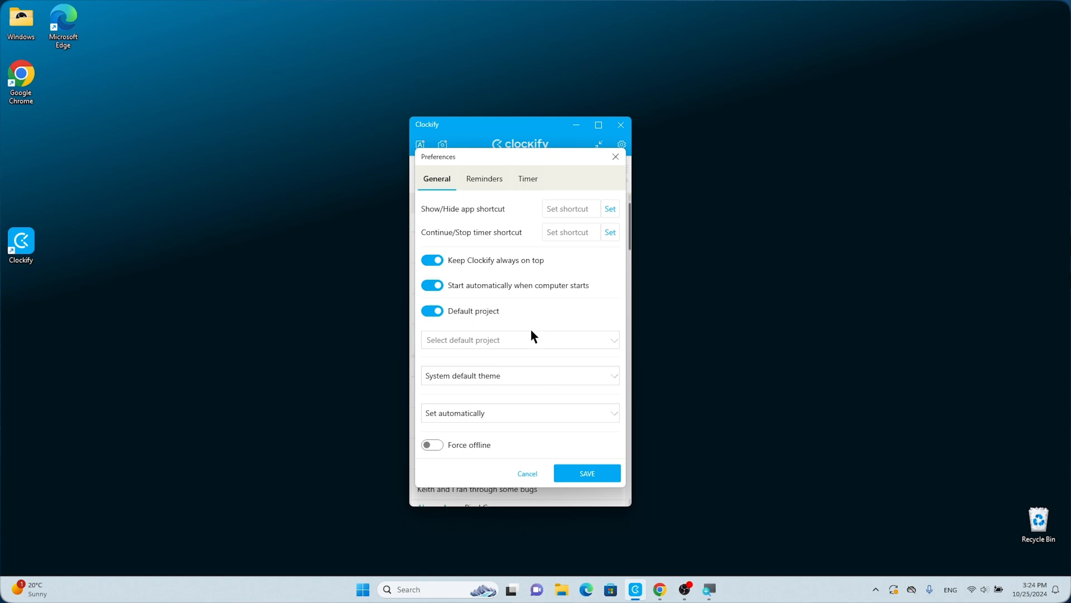
click(613, 339)
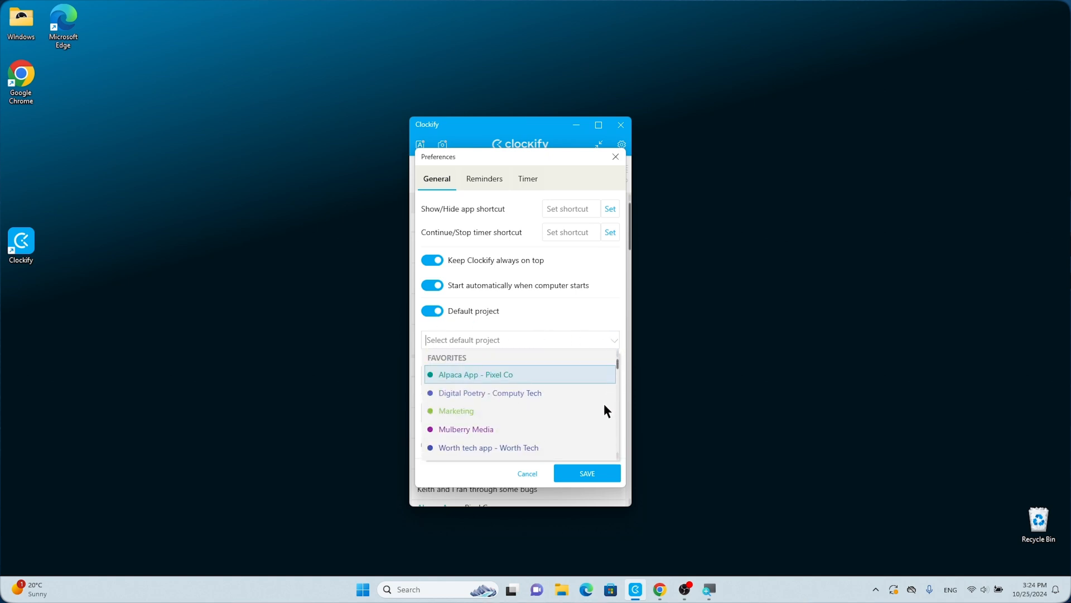
scroll(down, 3)
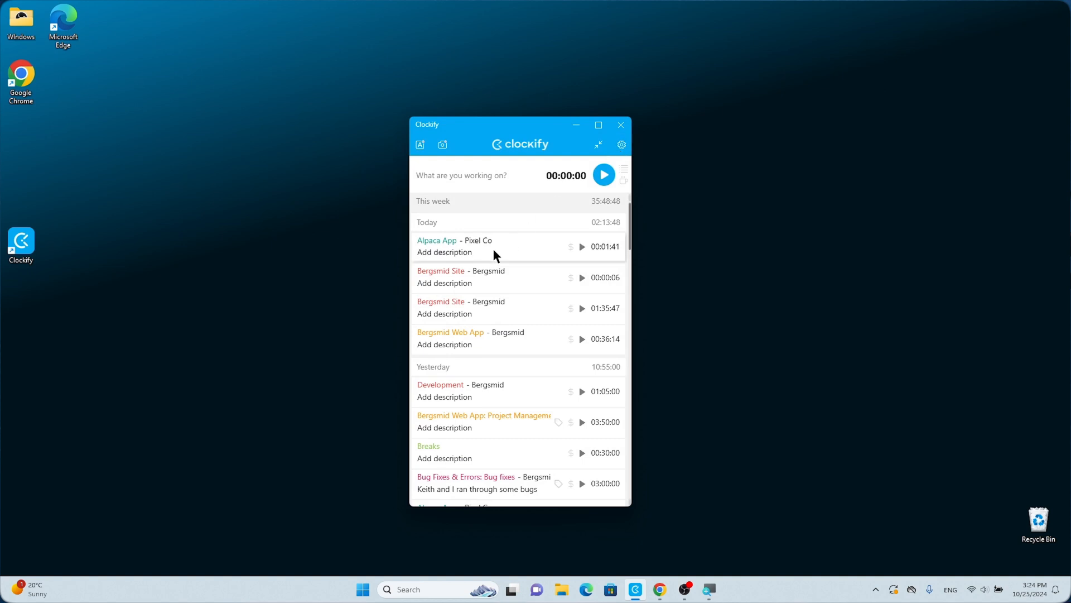
Step: Resume the Alpaca App entry, view its details, and return to the General preferences
click(581, 247)
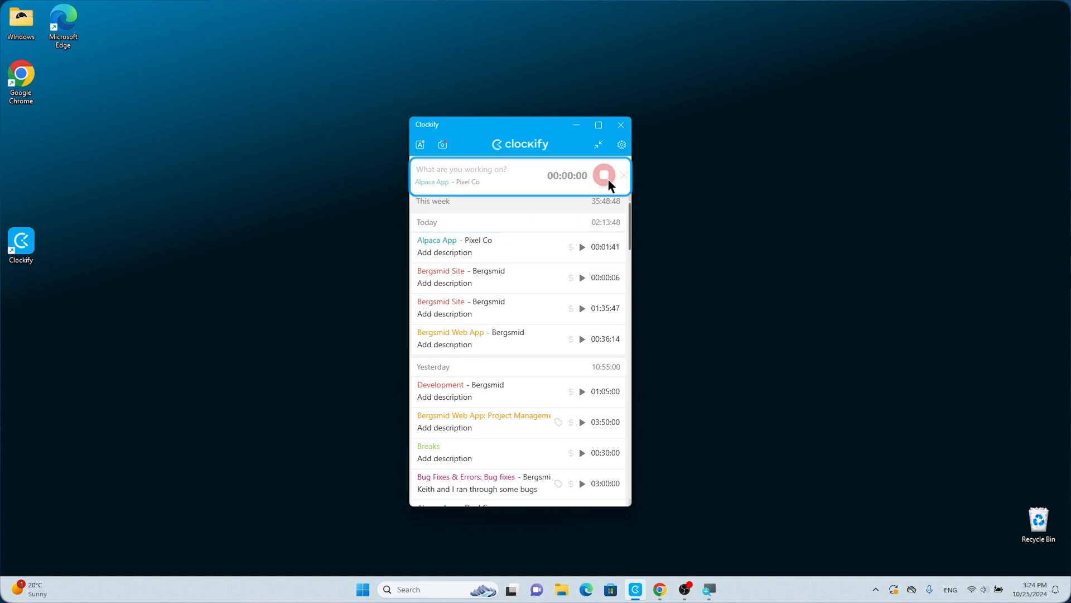
click(604, 175)
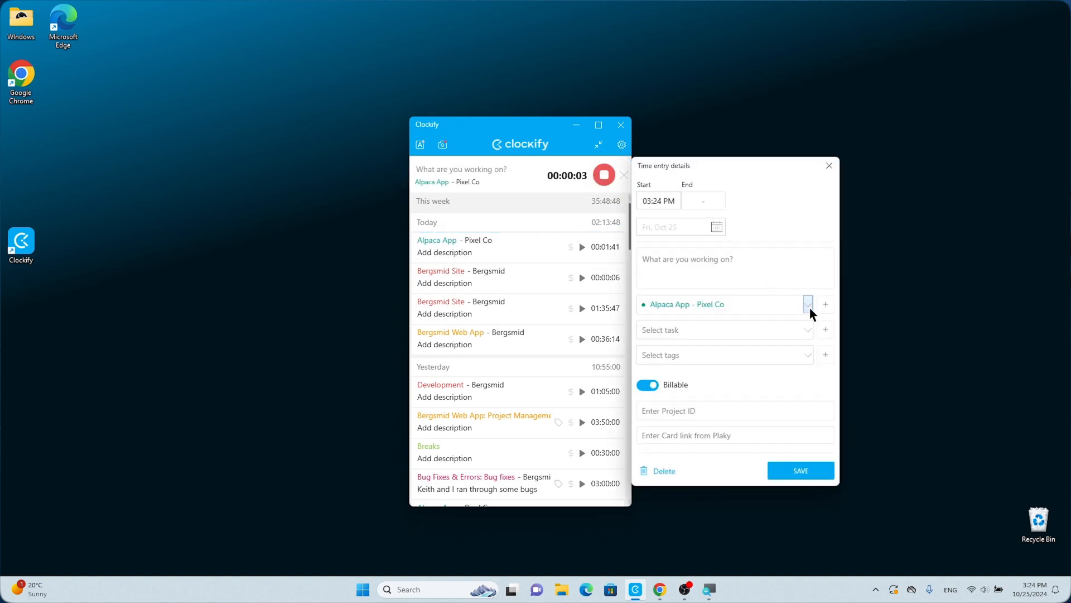
click(620, 144)
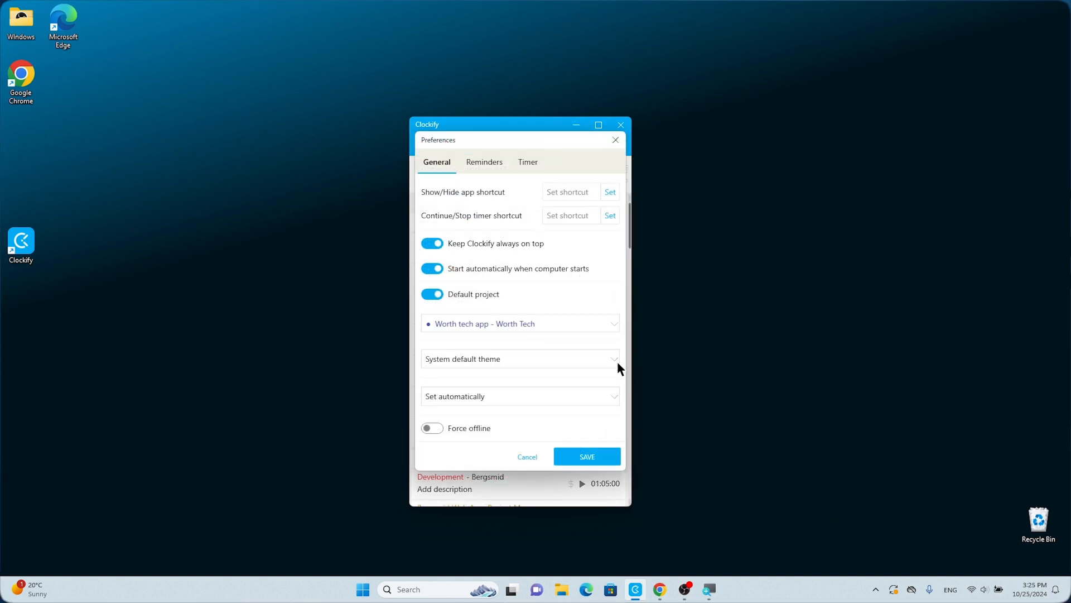
Step: Choose the Dark theme from the theme dropdown and save it
click(519, 358)
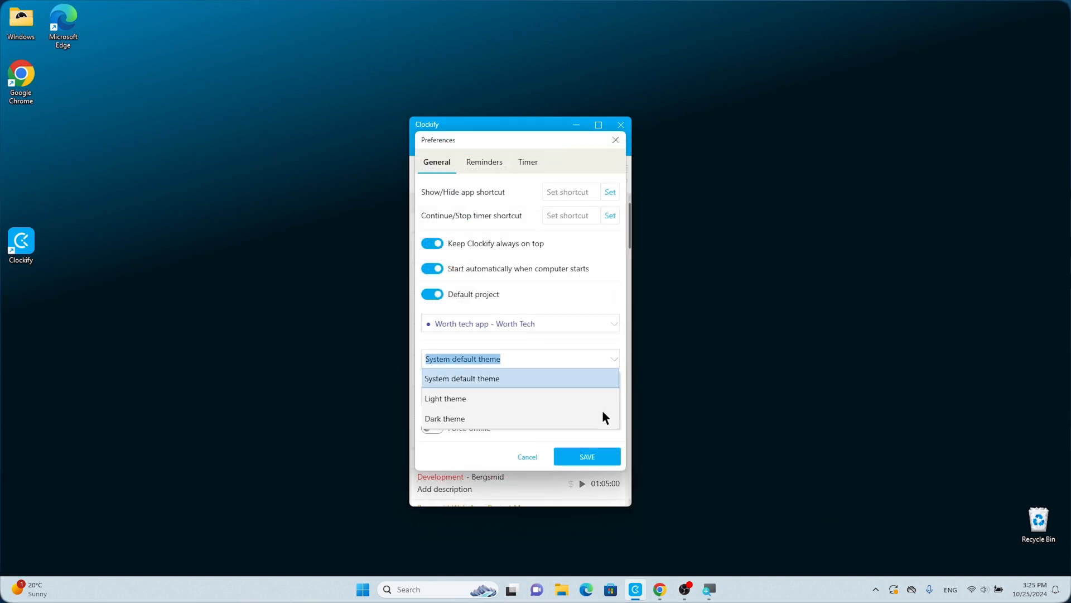
click(446, 418)
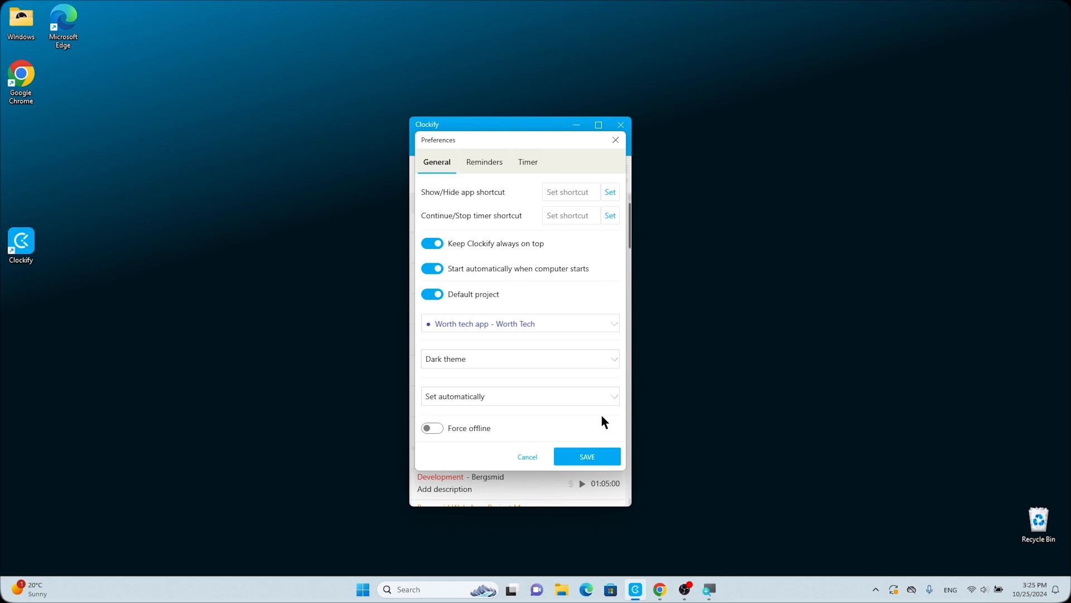
click(527, 456)
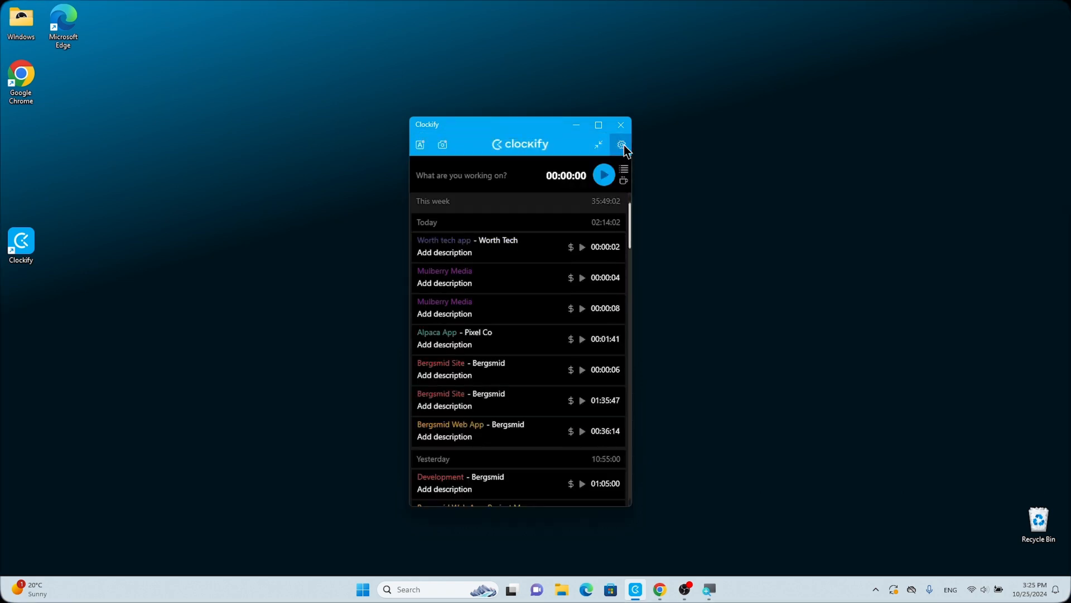
Step: Enable Force offline in preferences and turn off the system Wi-Fi
click(621, 144)
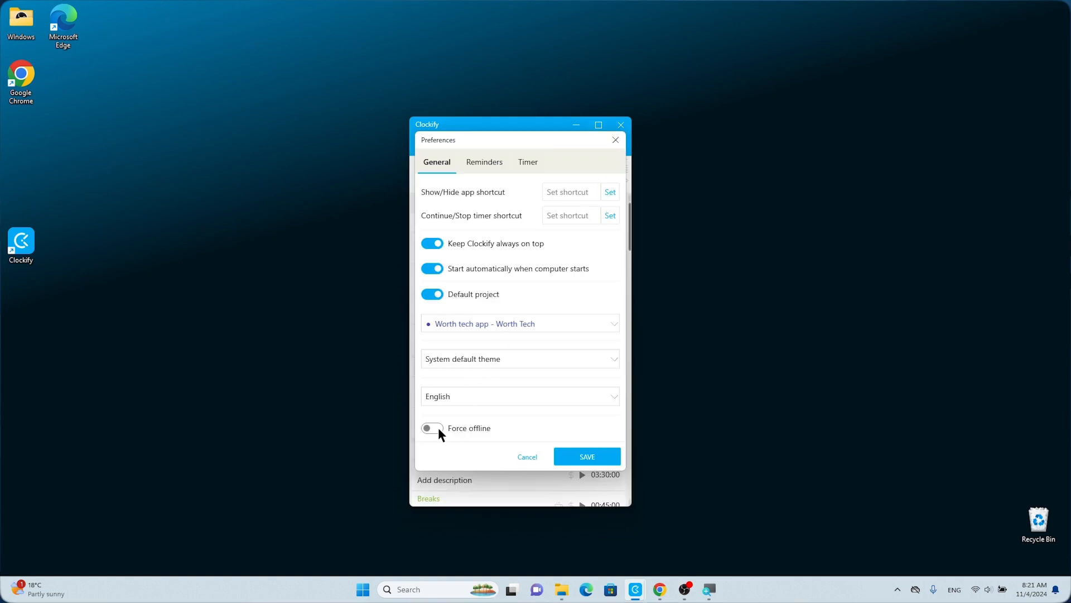
click(432, 427)
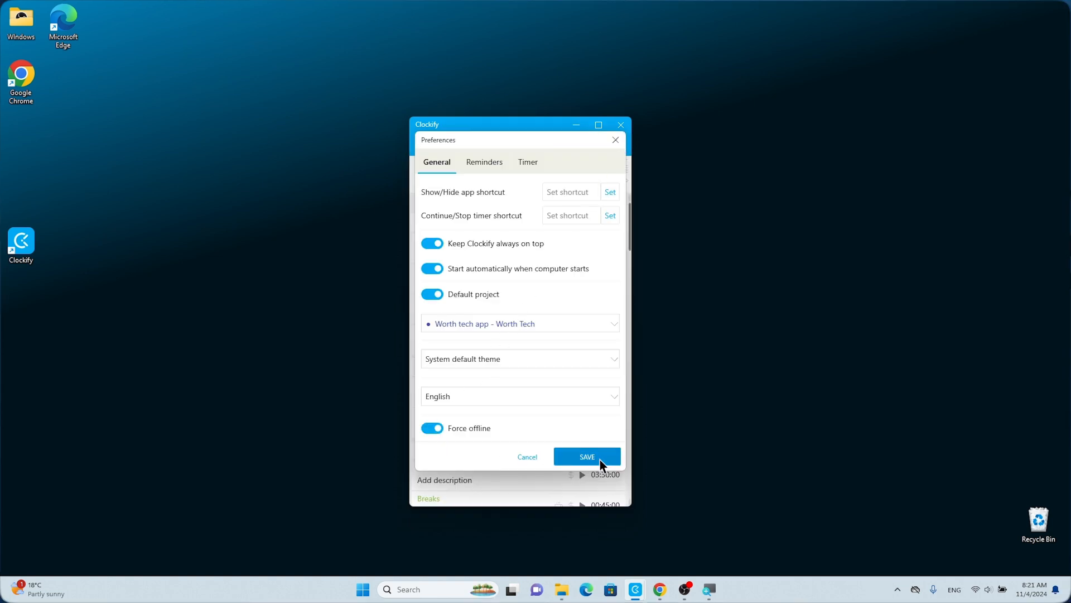
click(586, 456)
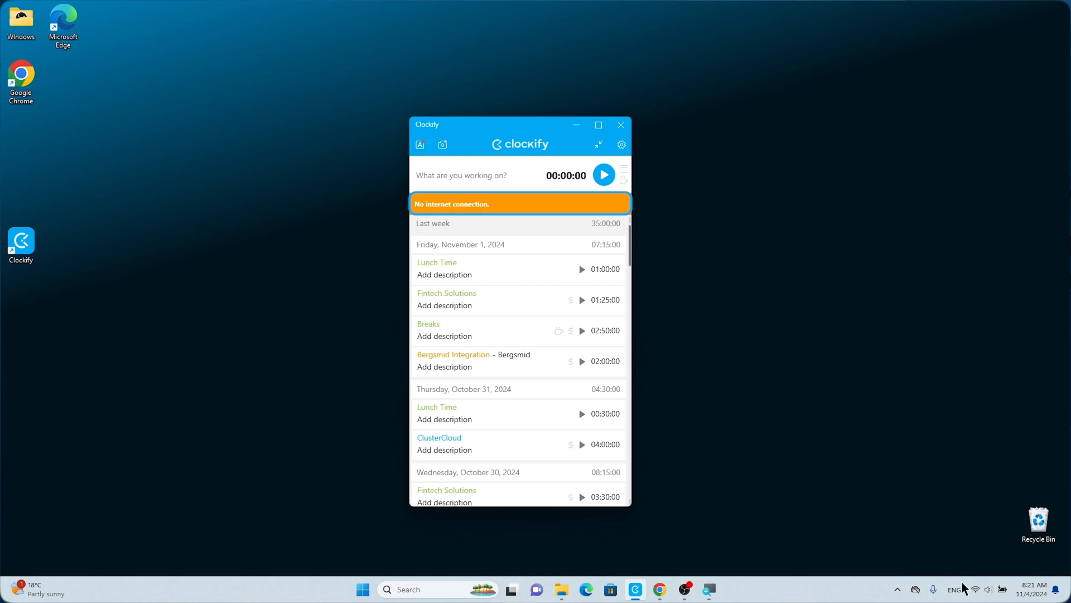
click(988, 590)
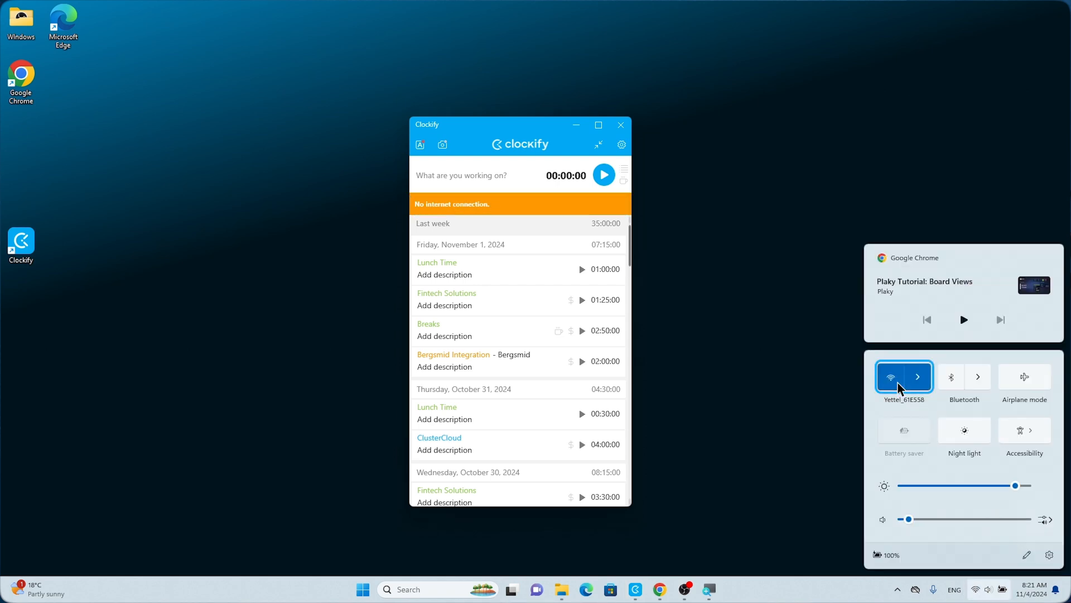
click(890, 376)
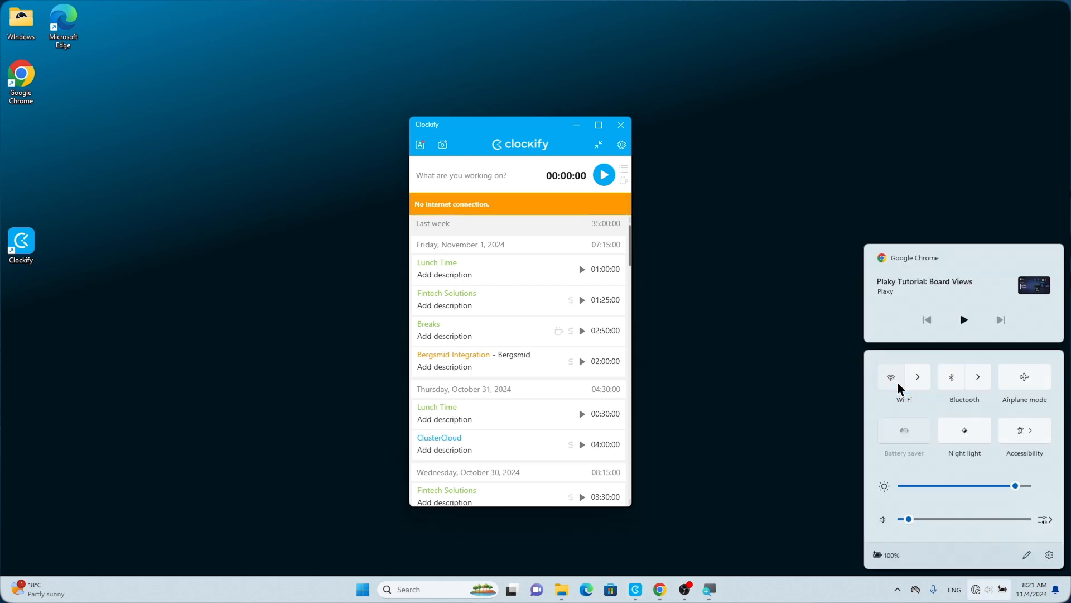
click(612, 185)
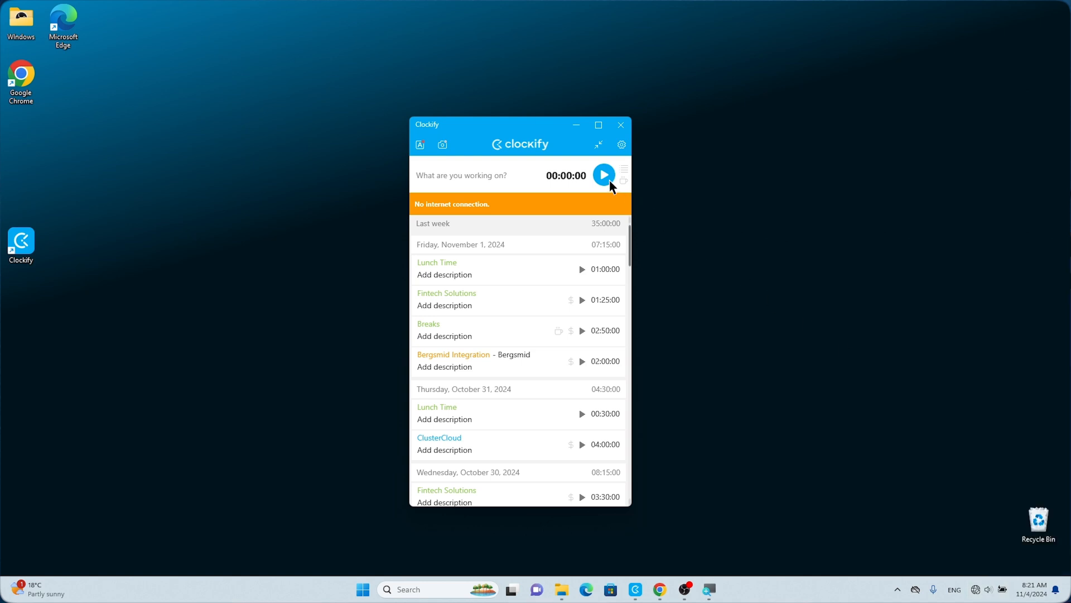
Step: Track a Worth tech app entry 'Working out of office!' while offline, then turn Wi-Fi back on
click(604, 176)
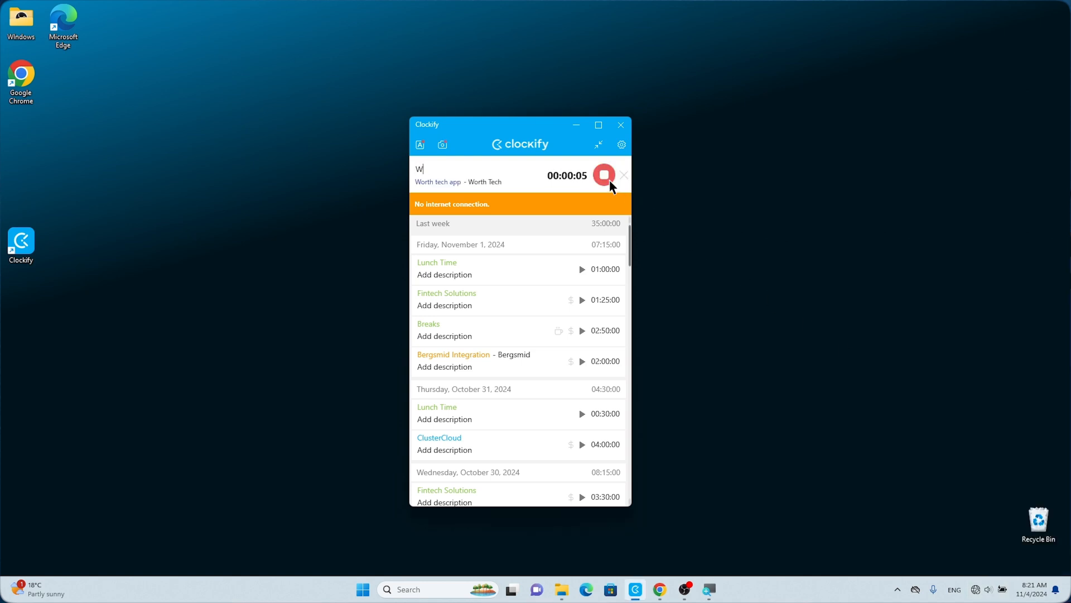
click(604, 175)
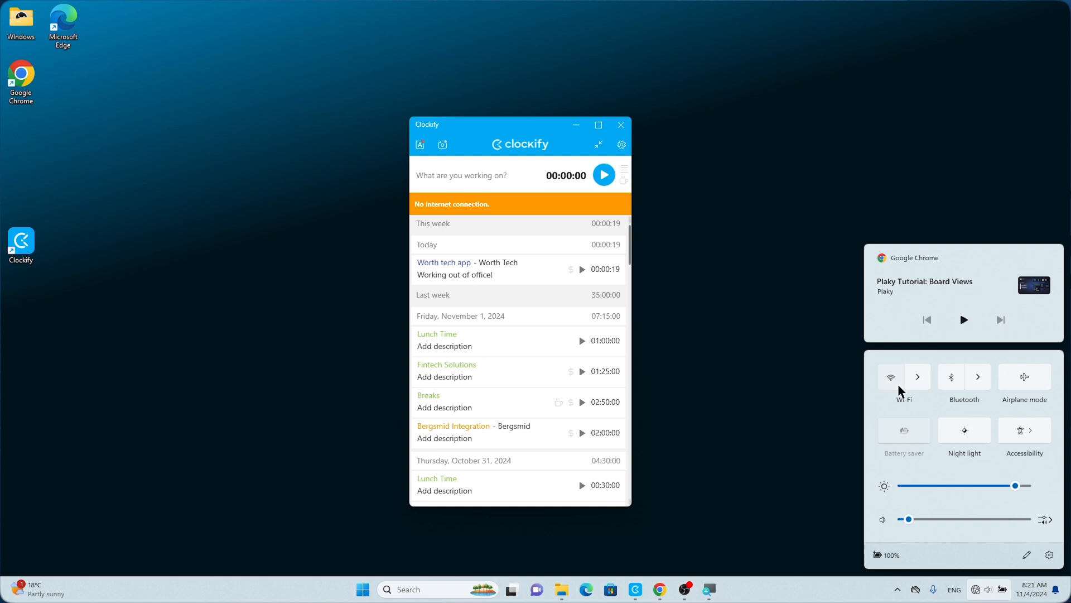
click(621, 144)
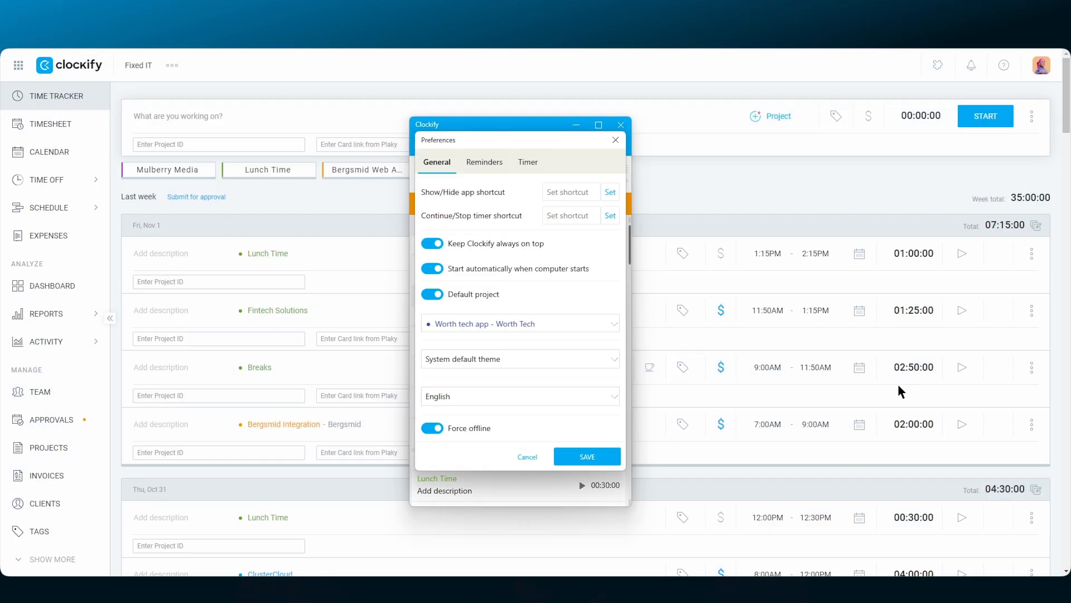
click(586, 455)
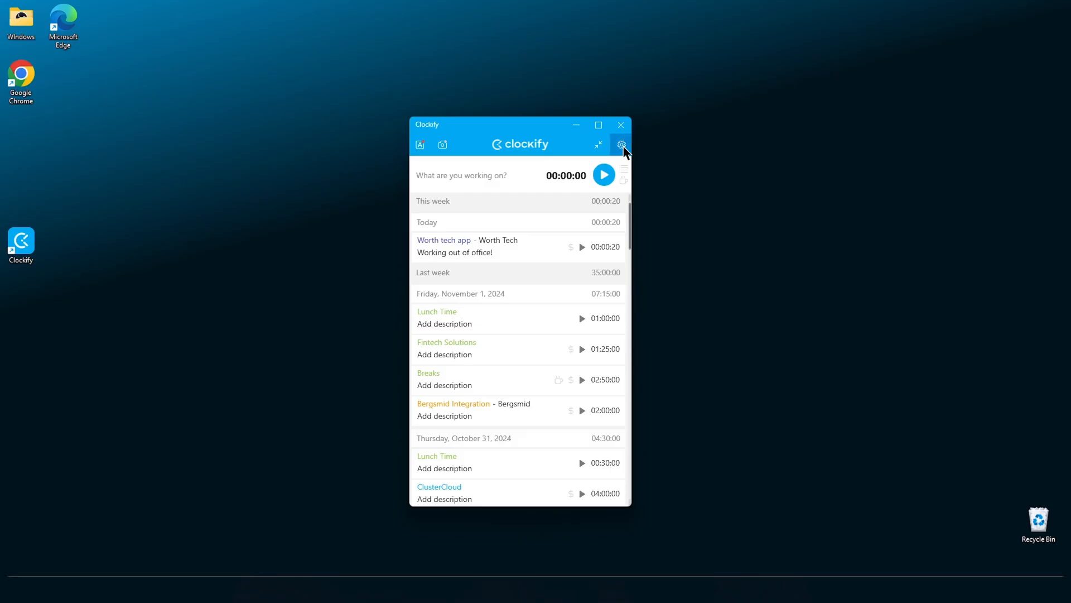
Step: Enable Remind me to track time every 5 min, 8 AM to 10 PM, including Saturday and Sunday, and save
click(621, 144)
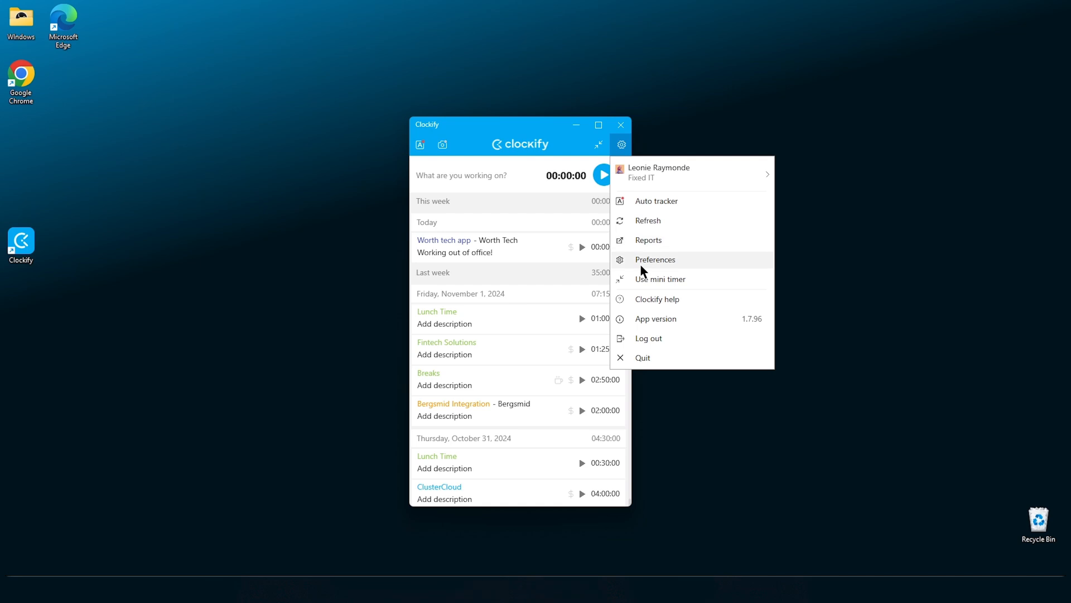
click(655, 259)
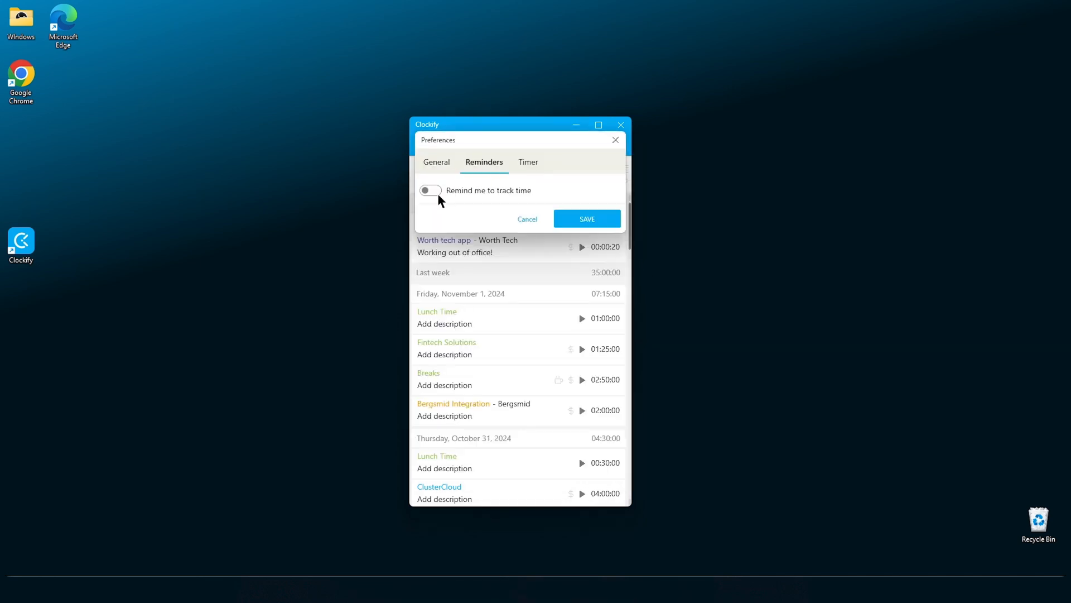
click(431, 189)
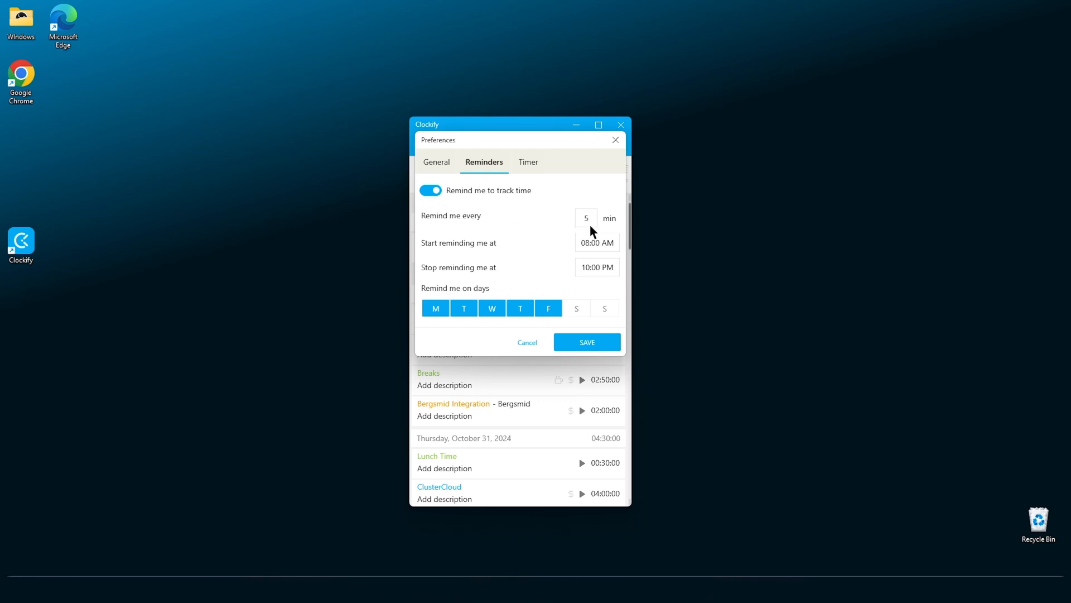
mouse_move(584, 315)
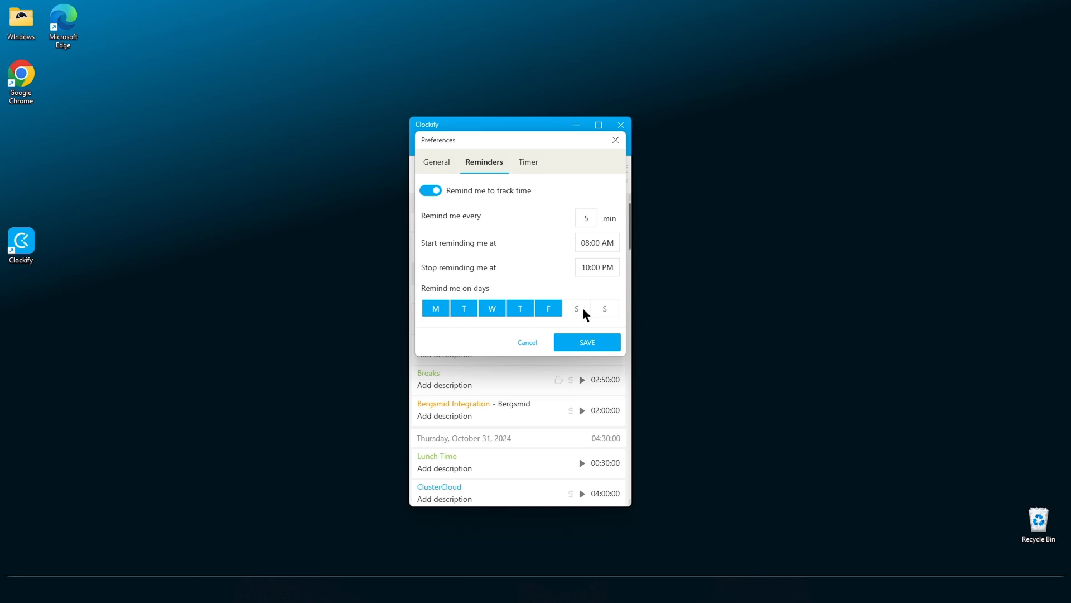
click(604, 308)
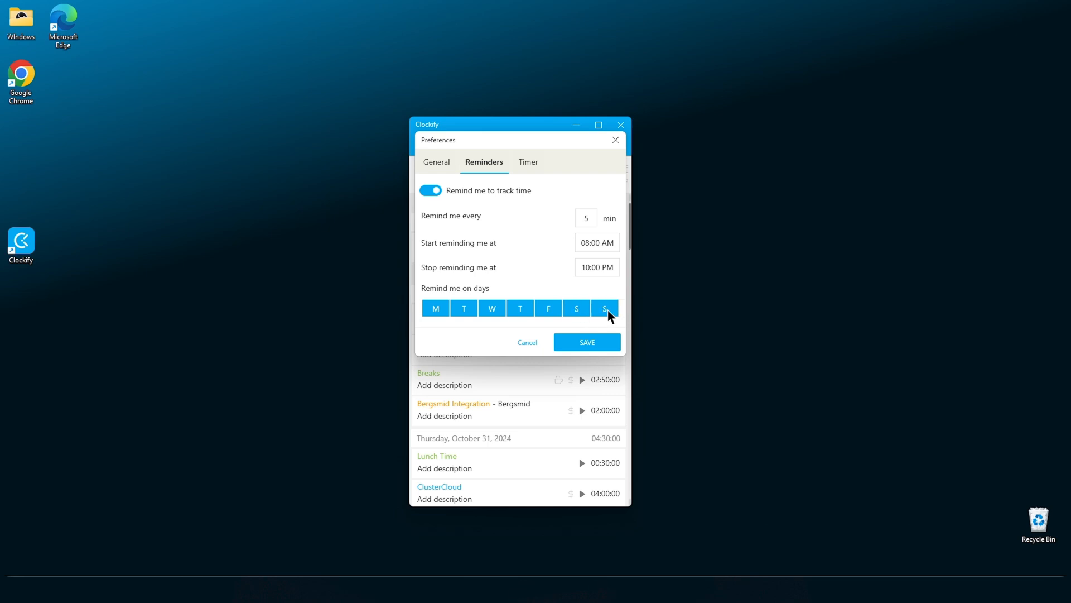
click(585, 342)
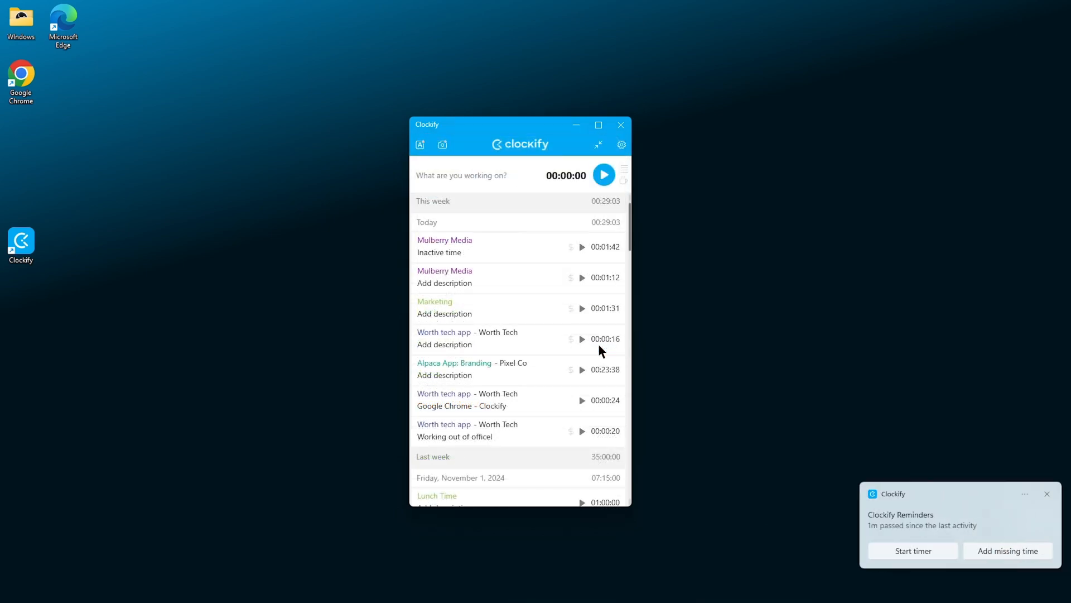
click(621, 144)
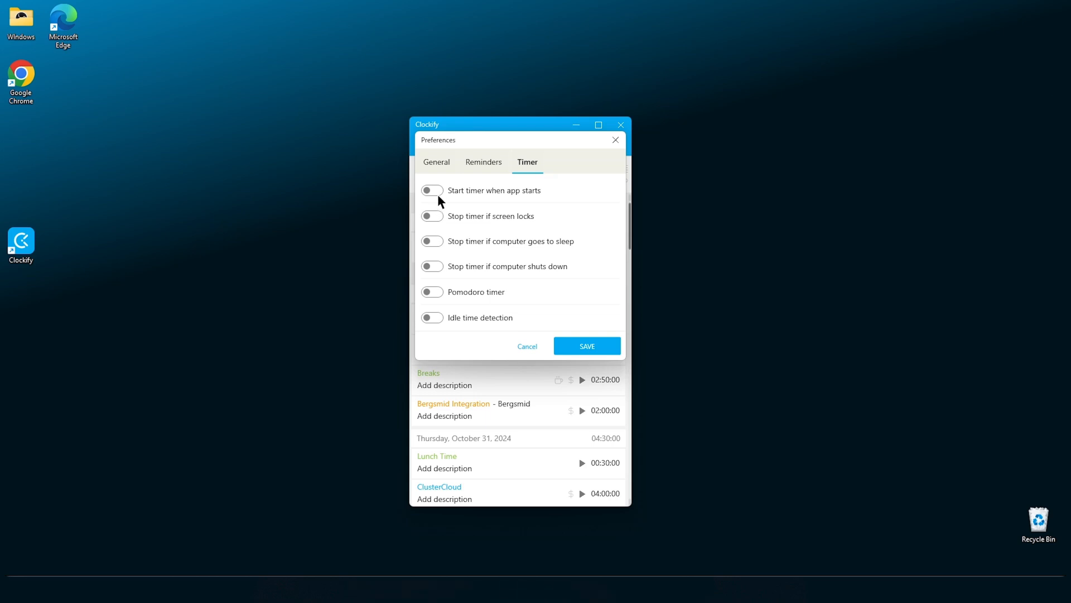
Step: Enable Start timer when app starts and Stop timer on screen lock, sleep, and shutdown
click(431, 190)
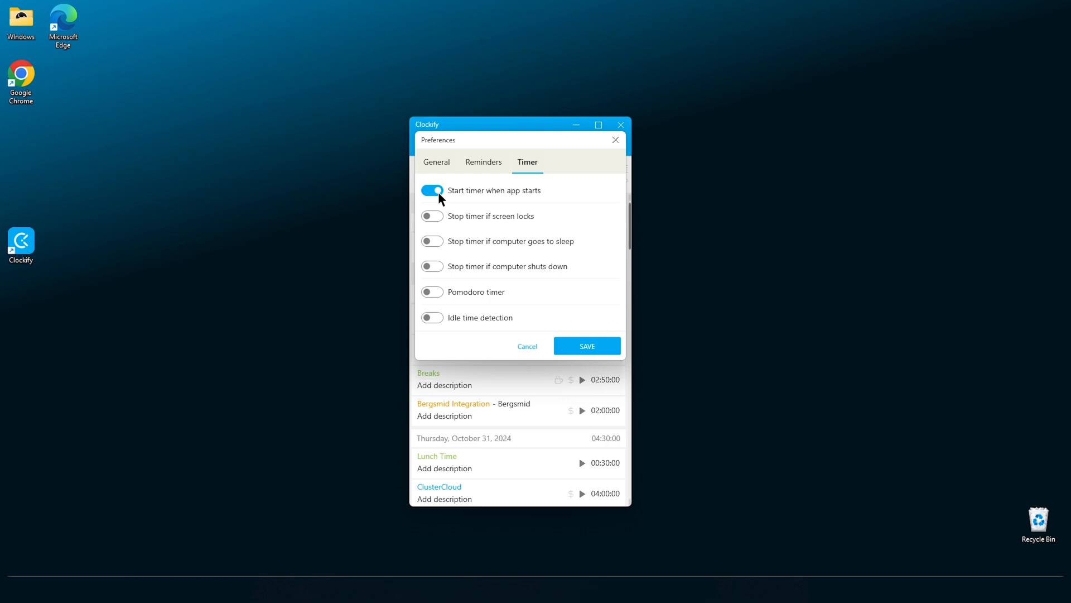
mouse_move(440, 217)
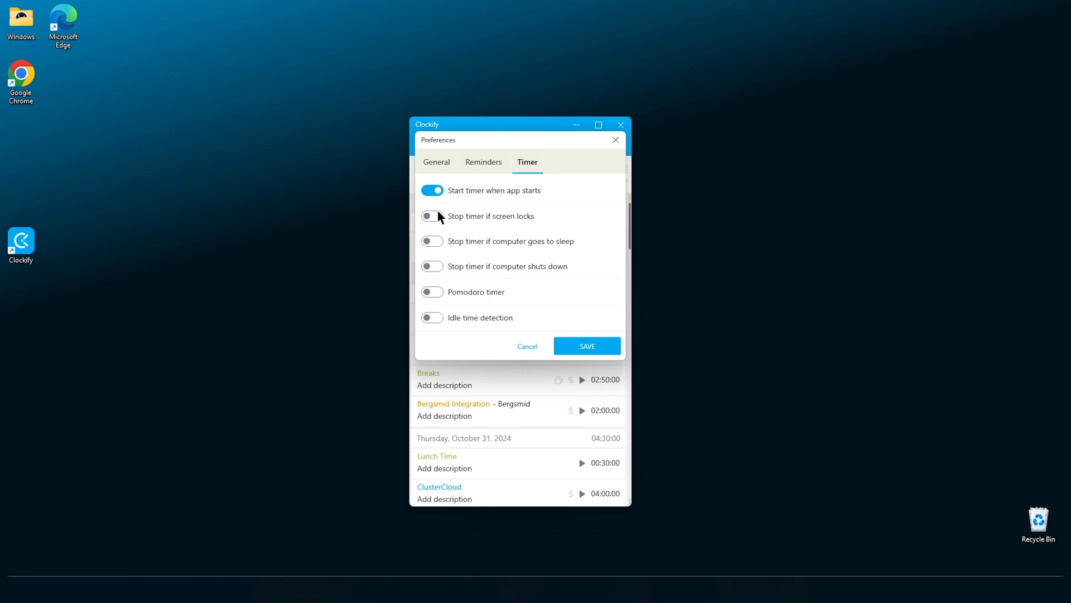
click(432, 215)
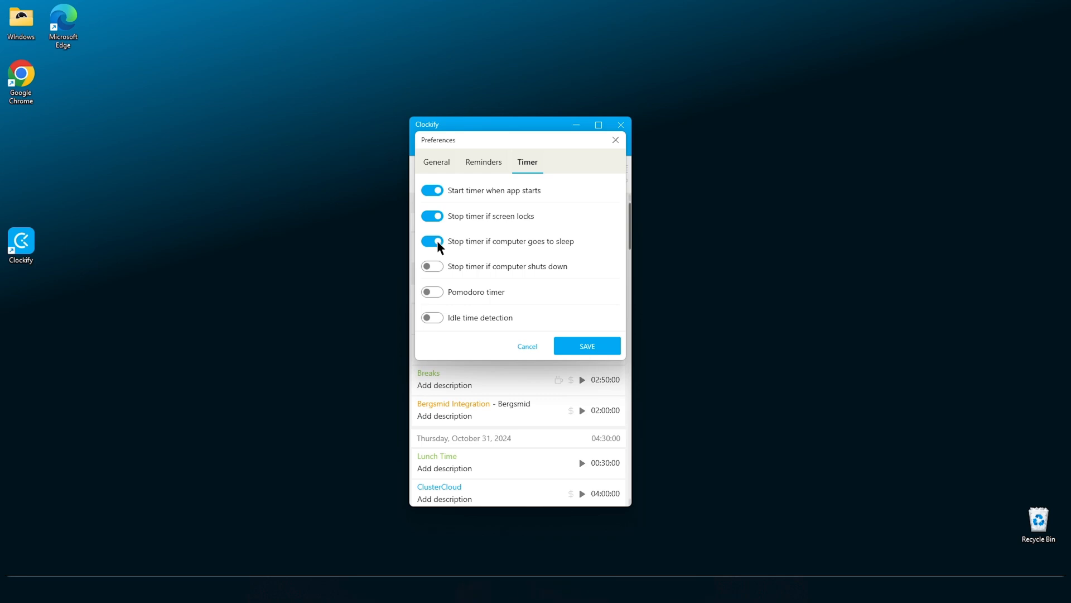
click(432, 266)
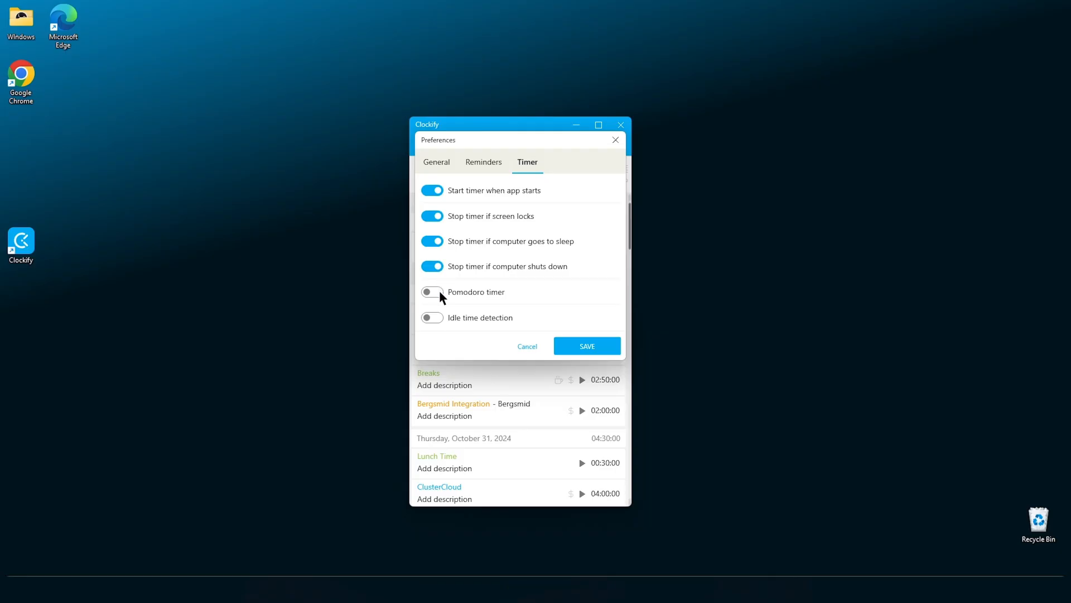
Step: Enable the Pomodoro timer and save so a break is timed after the work interval
click(432, 291)
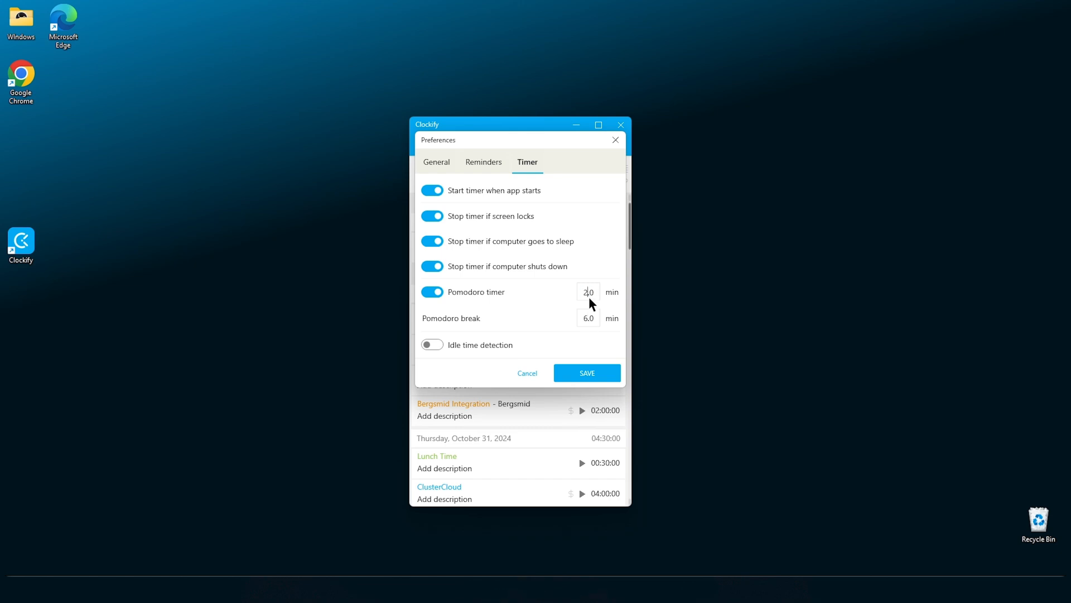
click(586, 372)
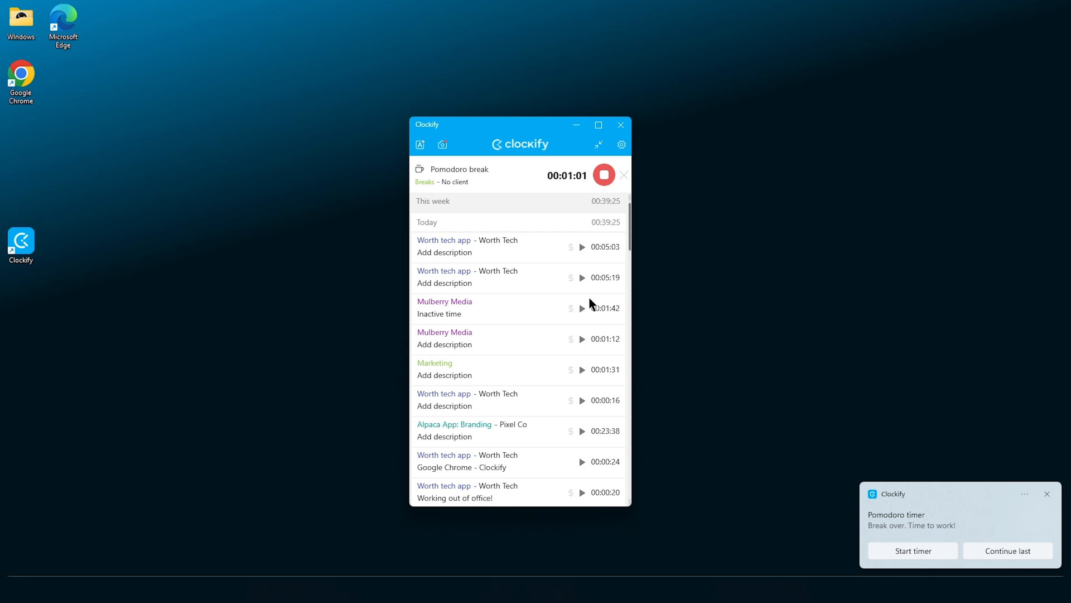
Step: Enable idle time detection with a 5-minute threshold and save
click(621, 143)
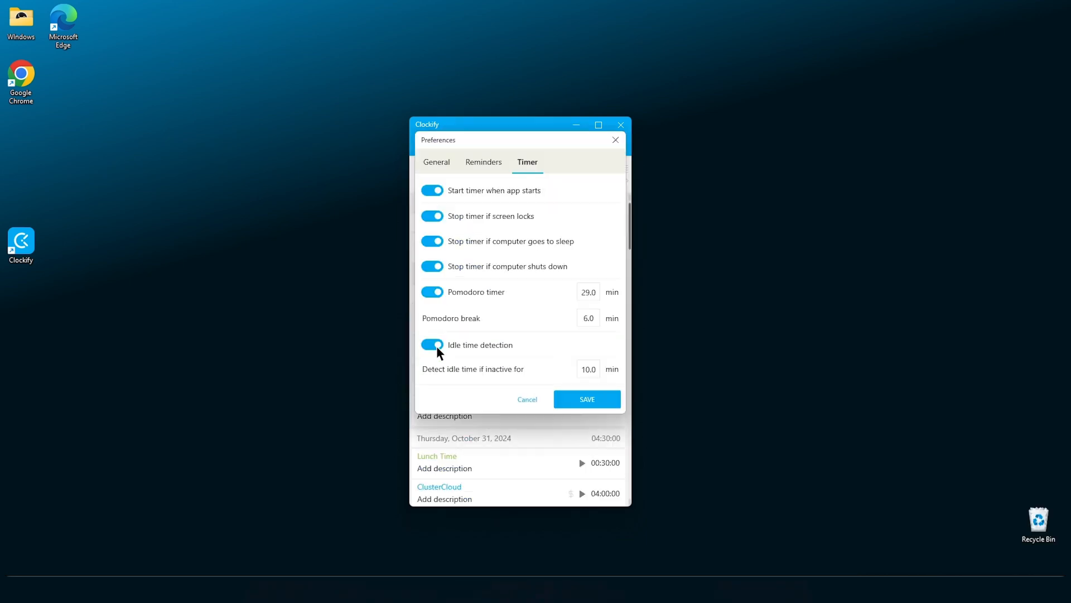
mouse_move(590, 380)
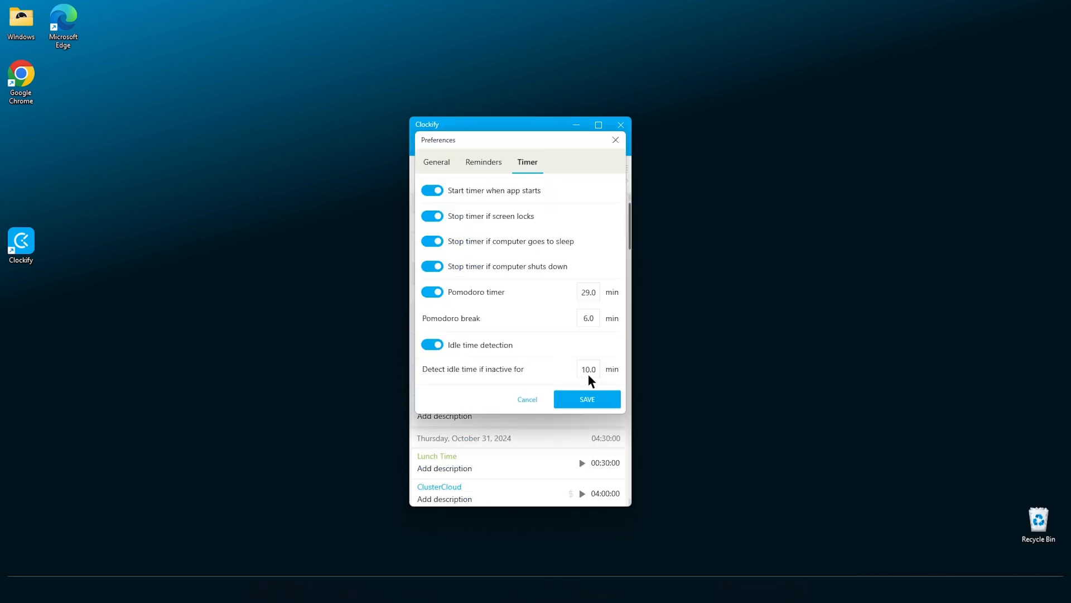
triple_click(587, 370)
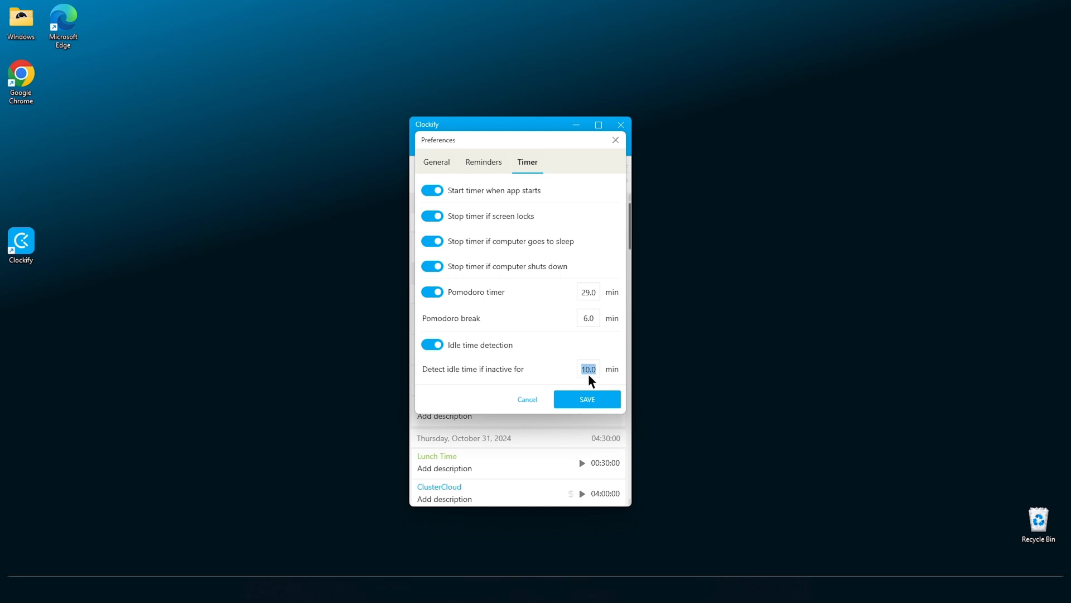
text(5)
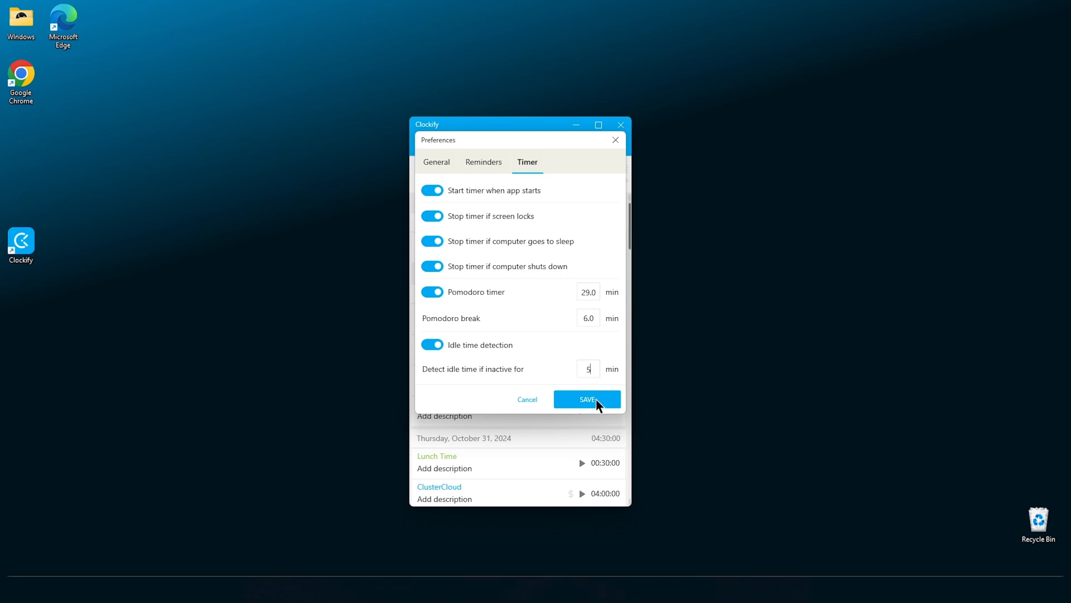
click(586, 399)
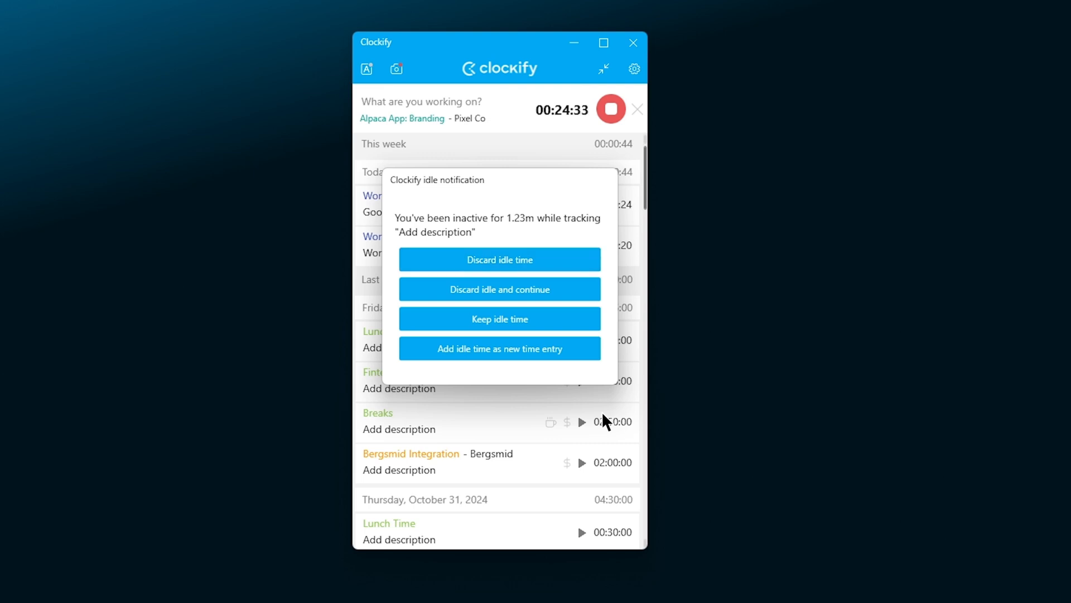
mouse_move(553, 273)
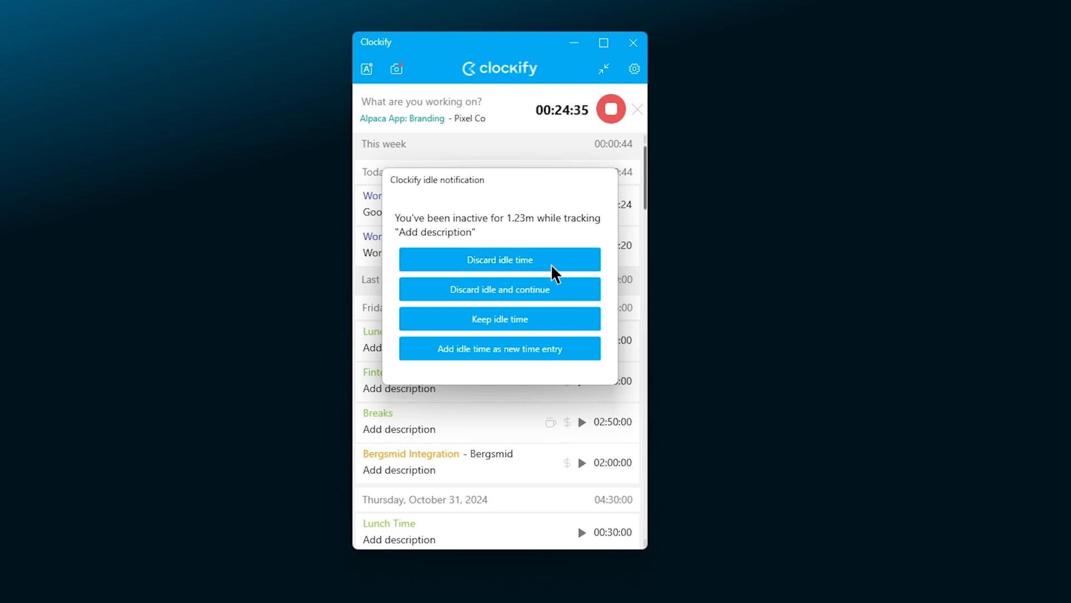
Step: Resolve the idle notifications: discard and stop, resume Worth tech app, discard and continue, keep, and save as separate entry
click(499, 260)
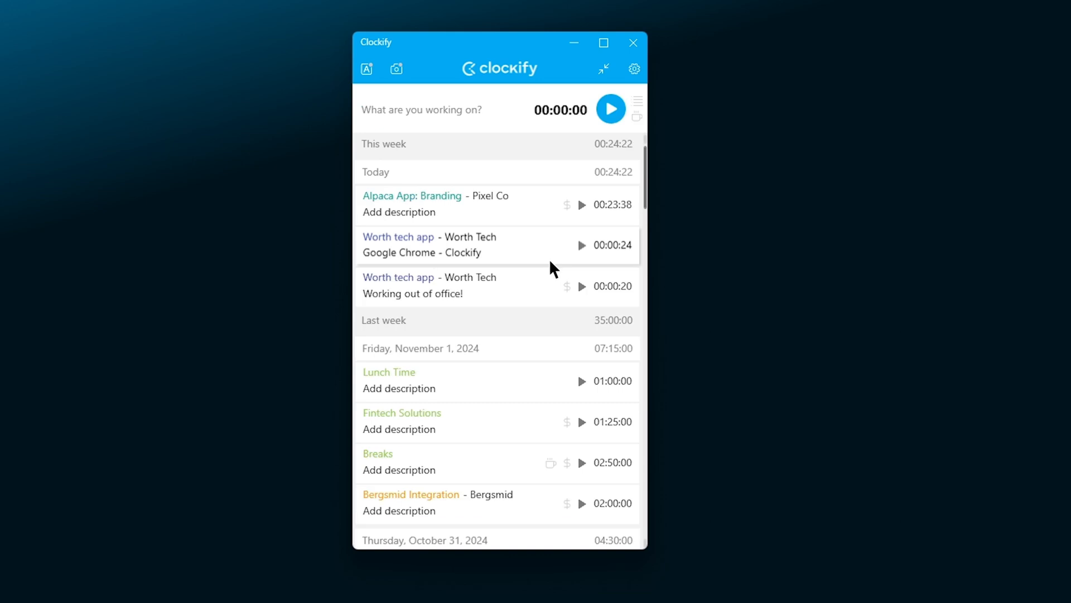
click(581, 246)
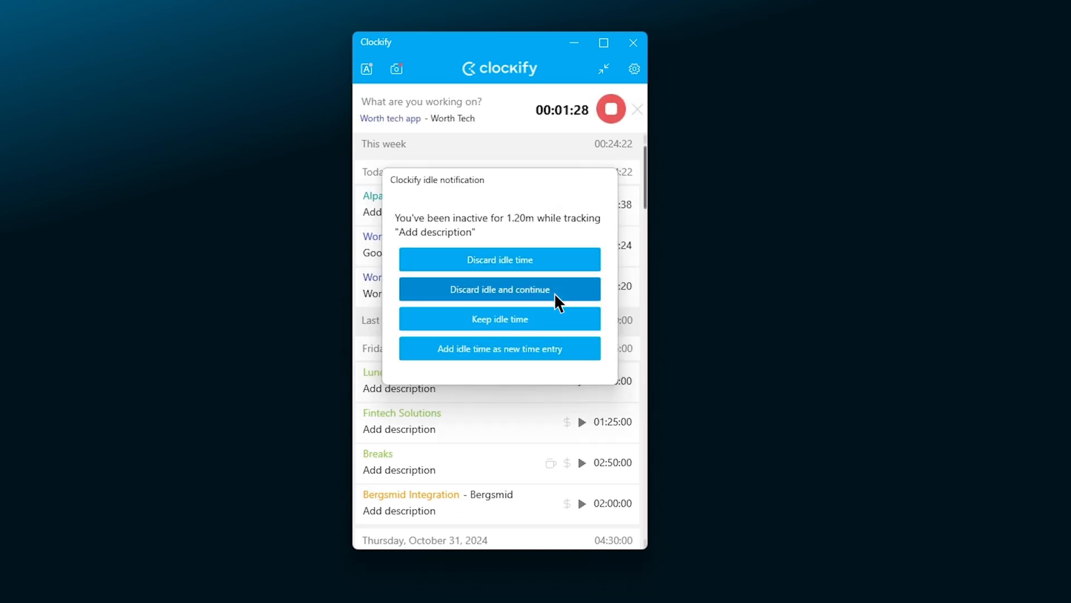
click(499, 289)
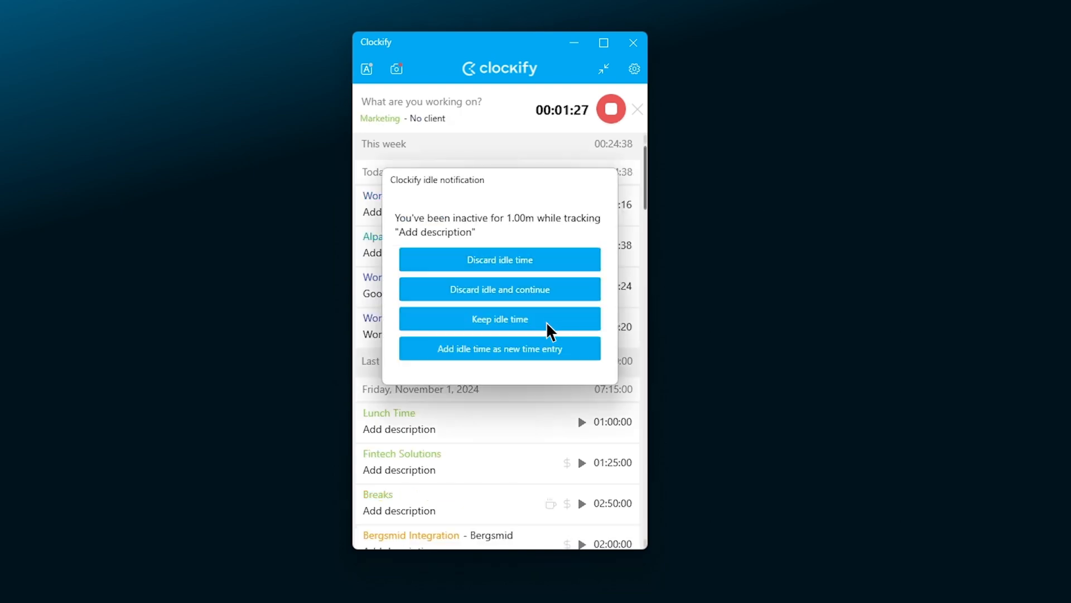
click(500, 319)
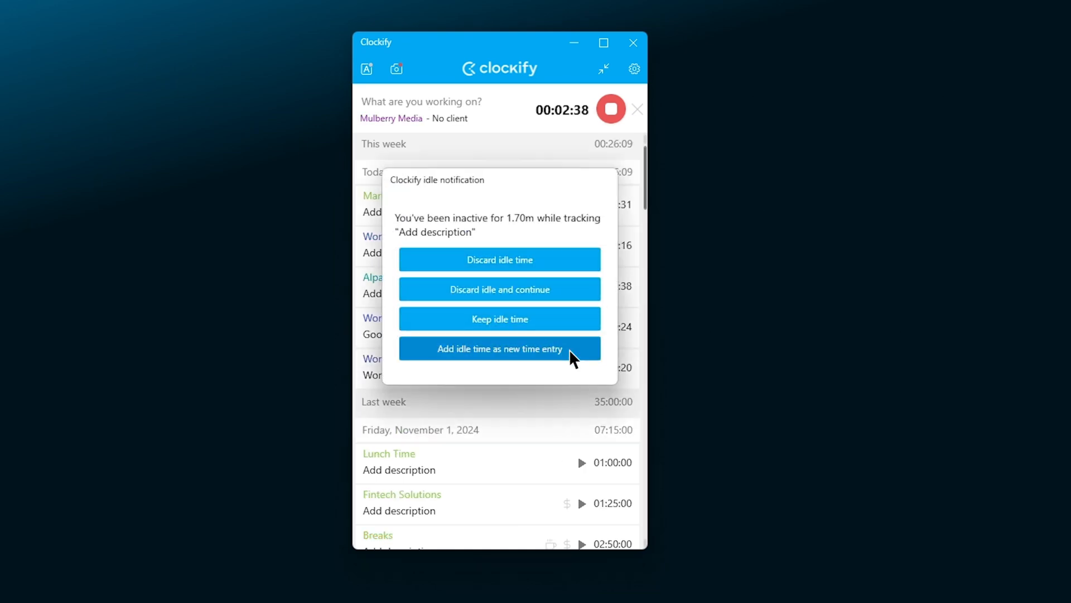
click(499, 349)
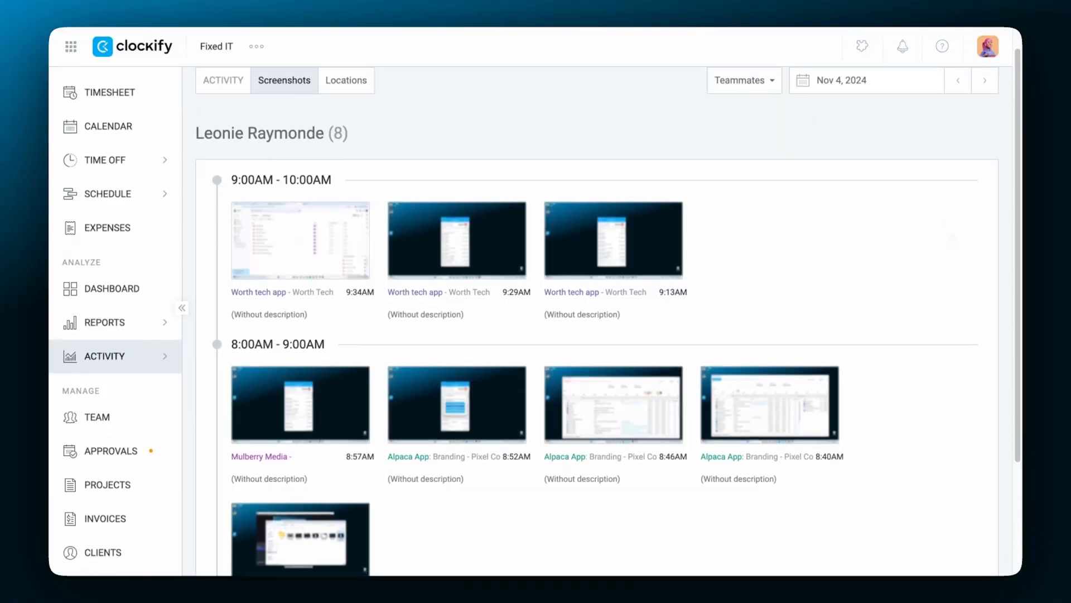
Step: Activate screenshot capturing in workspace settings and agree to the privacy confirmation
scroll(down, 3)
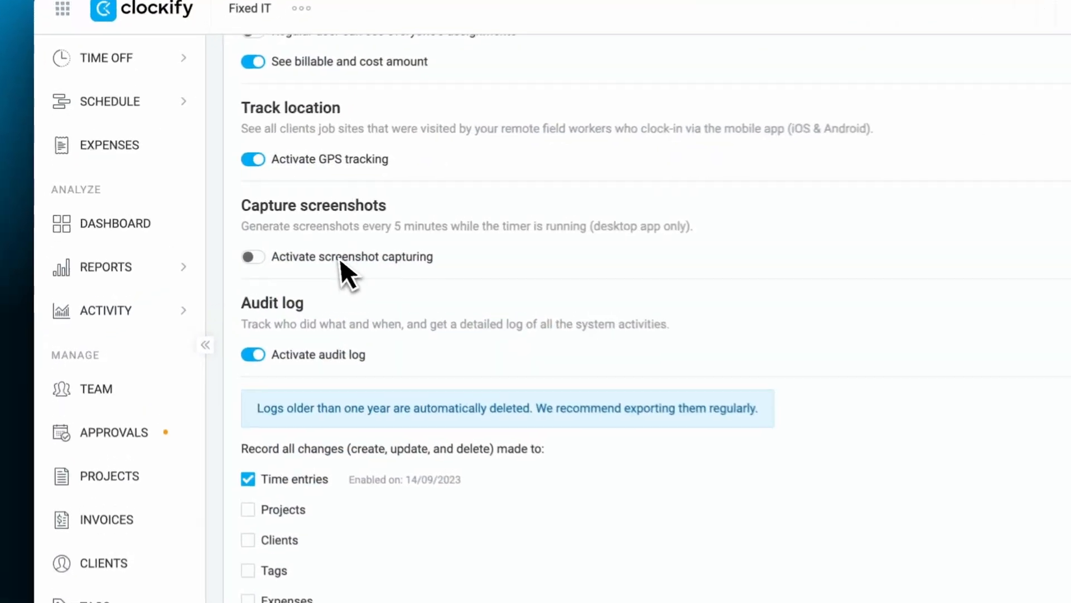
click(252, 257)
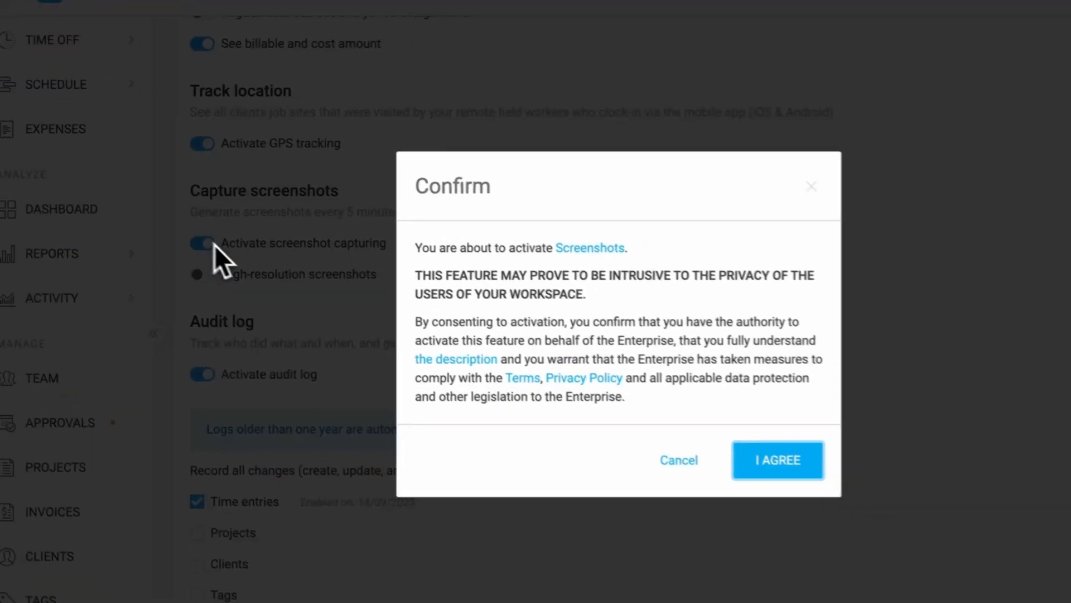
click(776, 460)
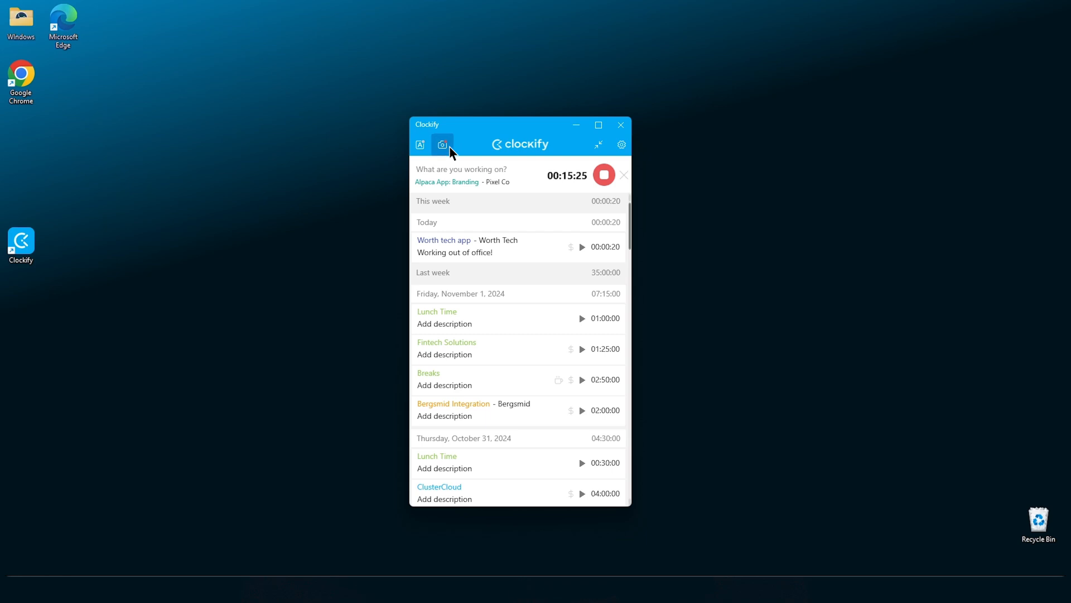
Step: Review today's screenshots, enlarge the 8:40AM capture, close it, and delete the 8:34AM one
click(442, 144)
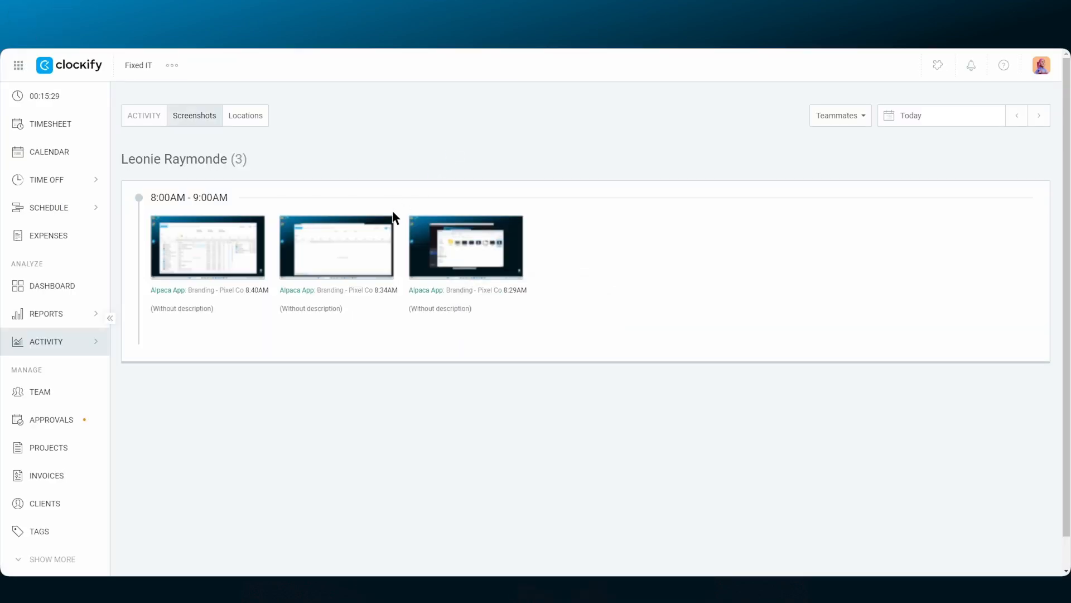
click(336, 247)
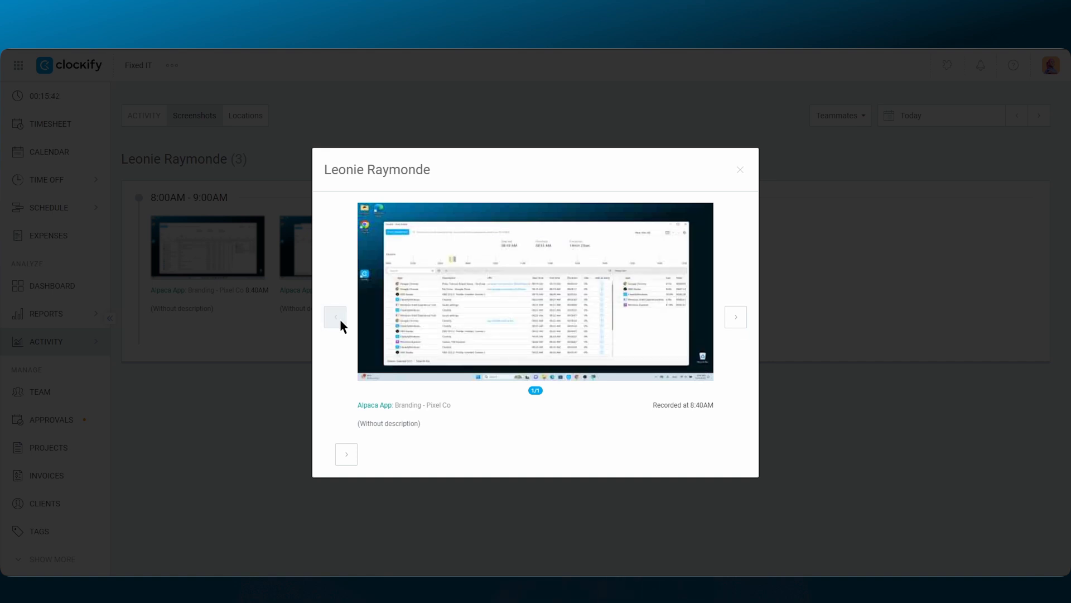
click(738, 170)
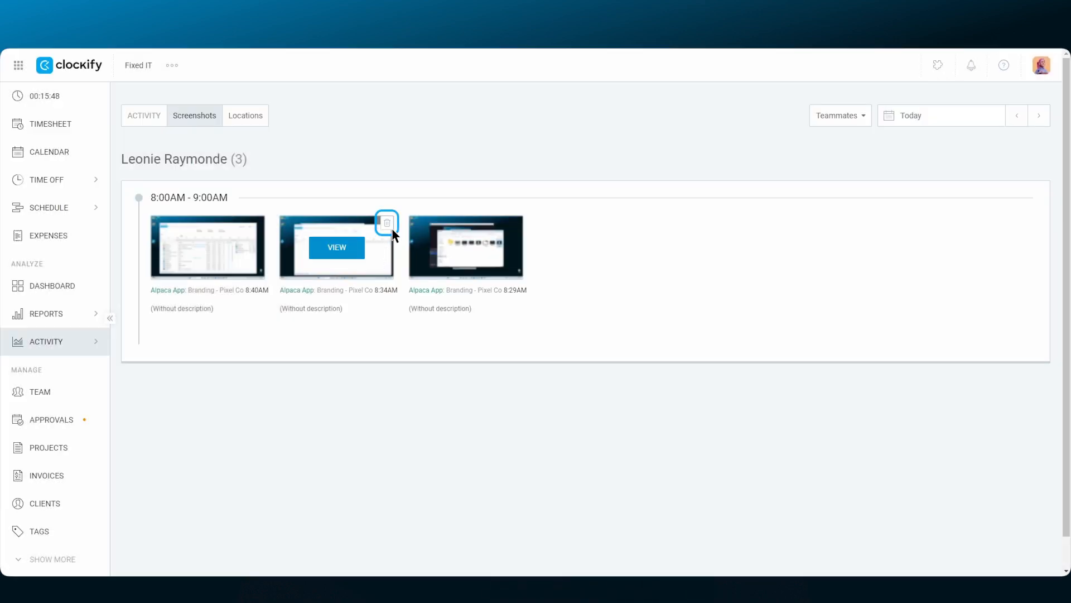
click(386, 222)
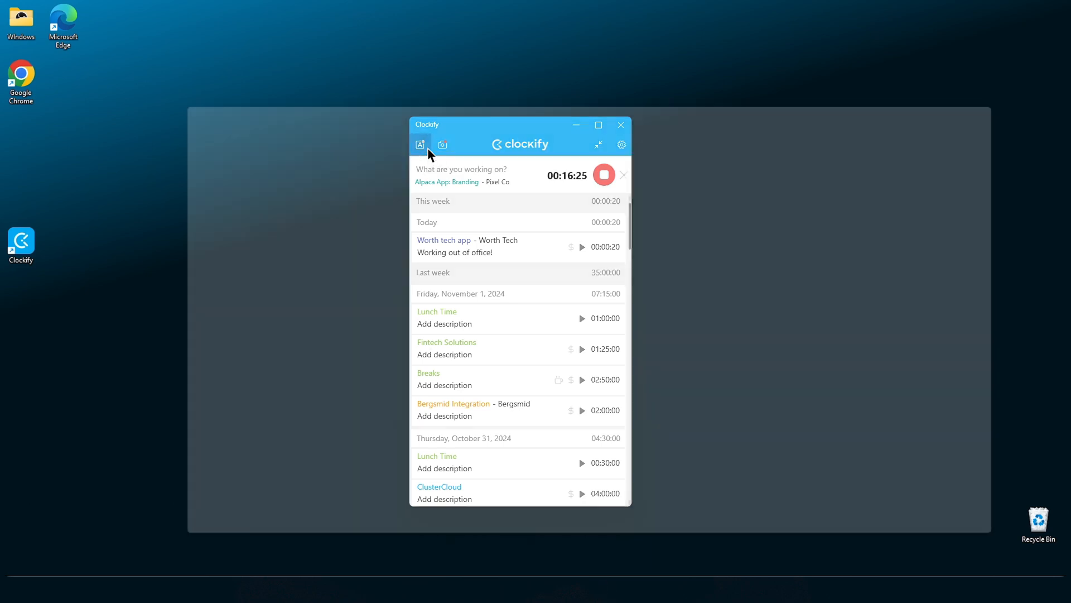
Step: Start and stop Auto tracker recording of today's app activity (08:19 AM to 09:02 AM)
click(421, 144)
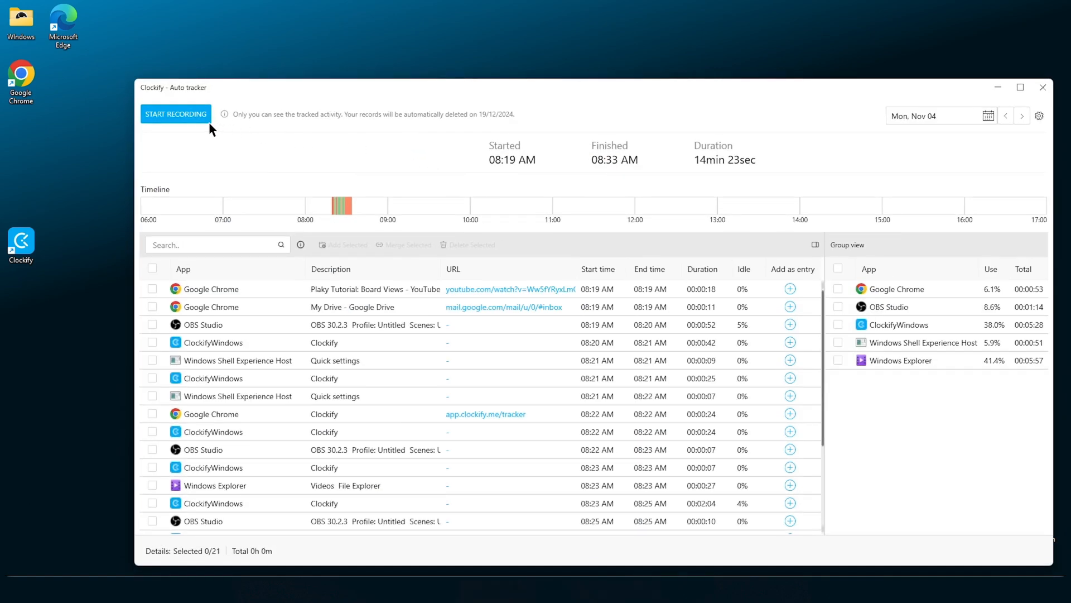
click(175, 114)
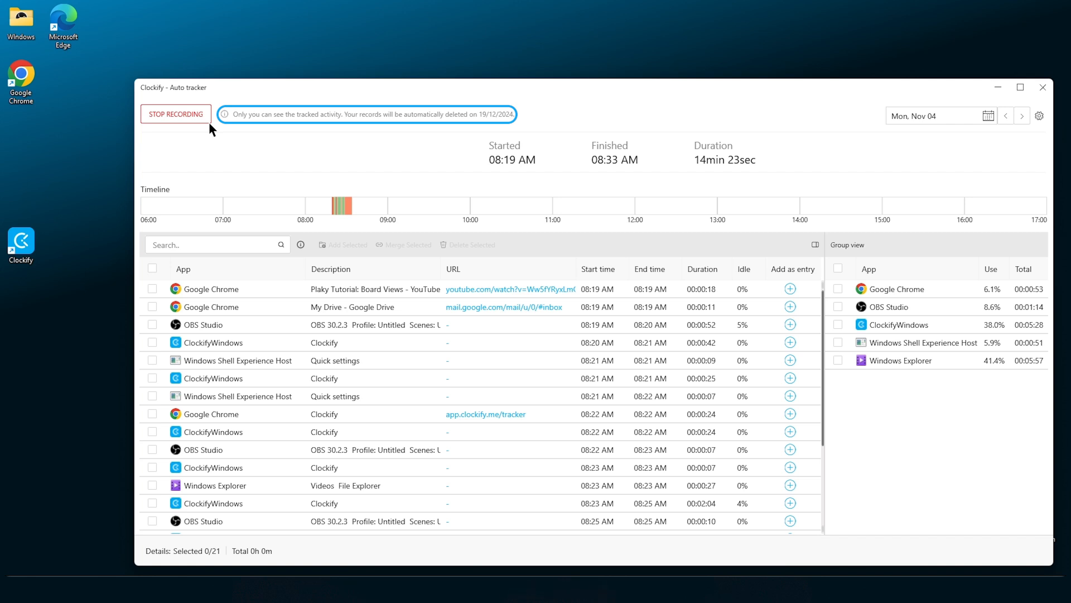
click(176, 114)
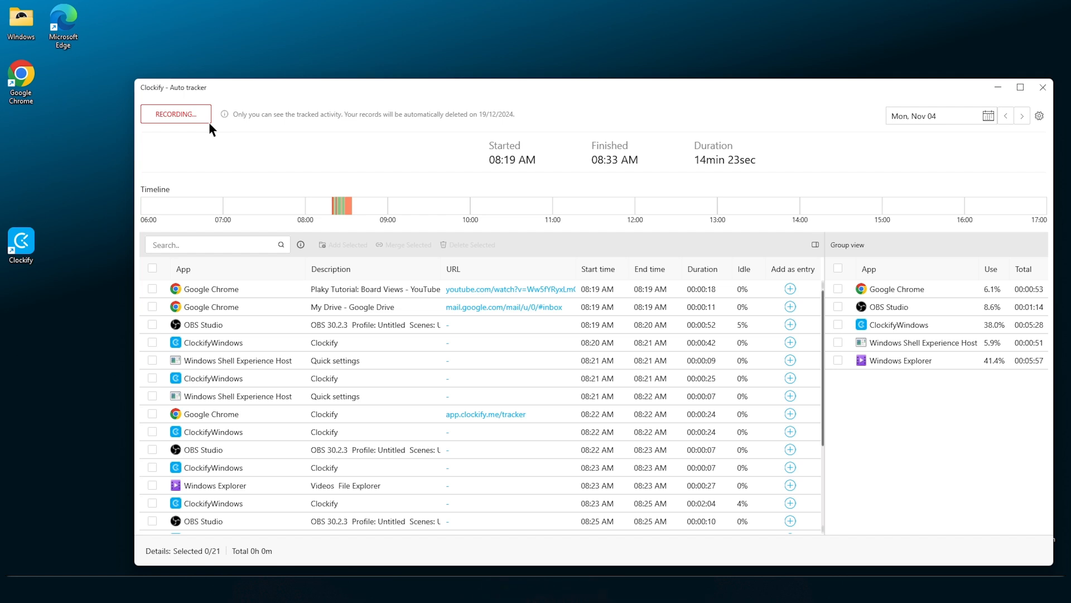
click(1006, 115)
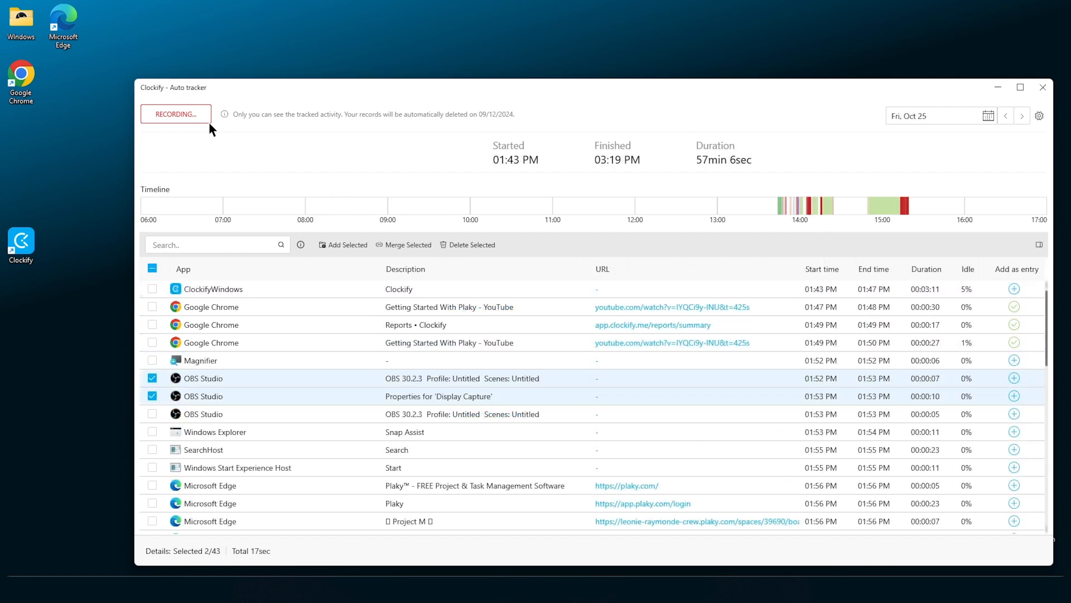
click(175, 114)
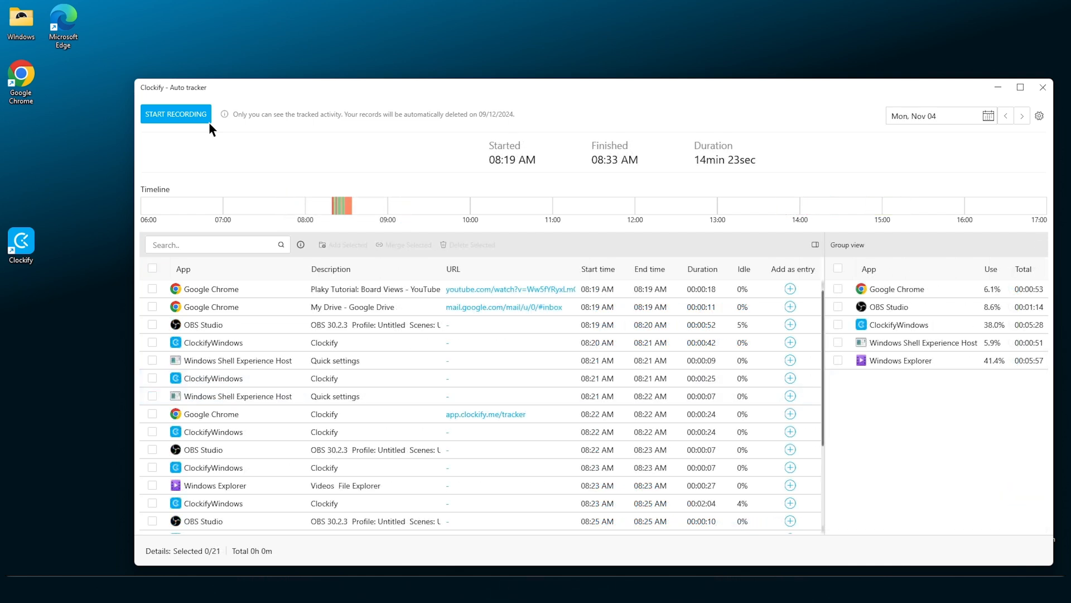
mouse_move(183, 328)
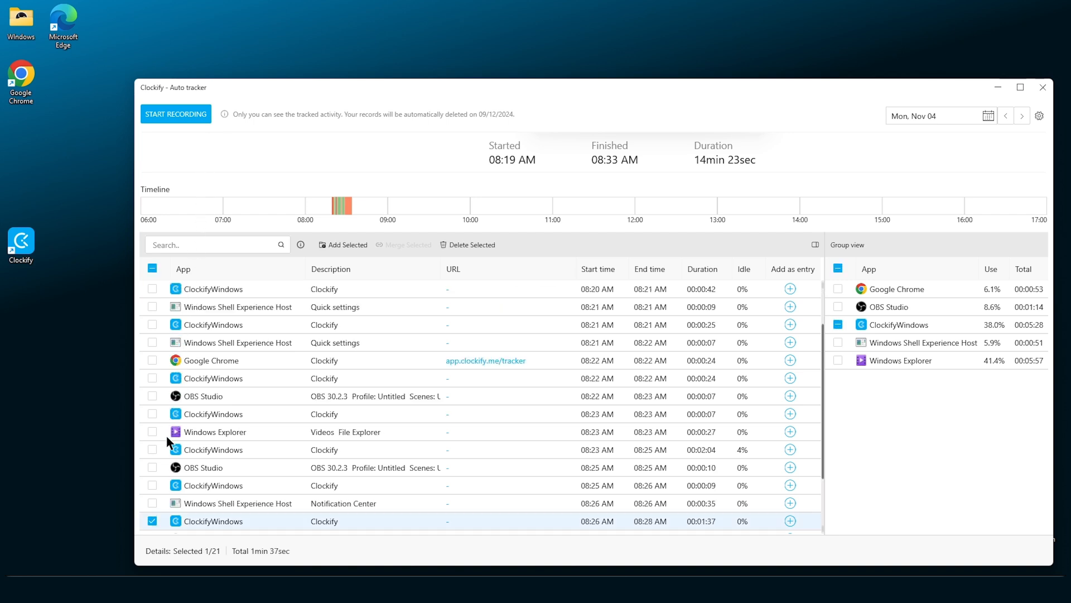
Step: Select the Windows Explorer log entry and review its Description and URL columns
click(151, 431)
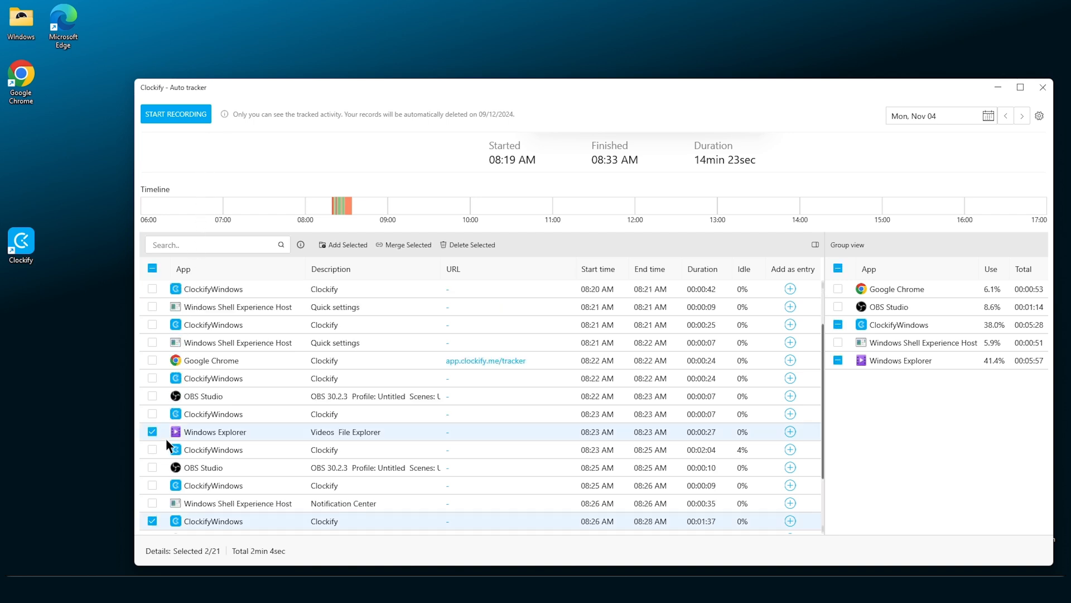
mouse_move(342, 205)
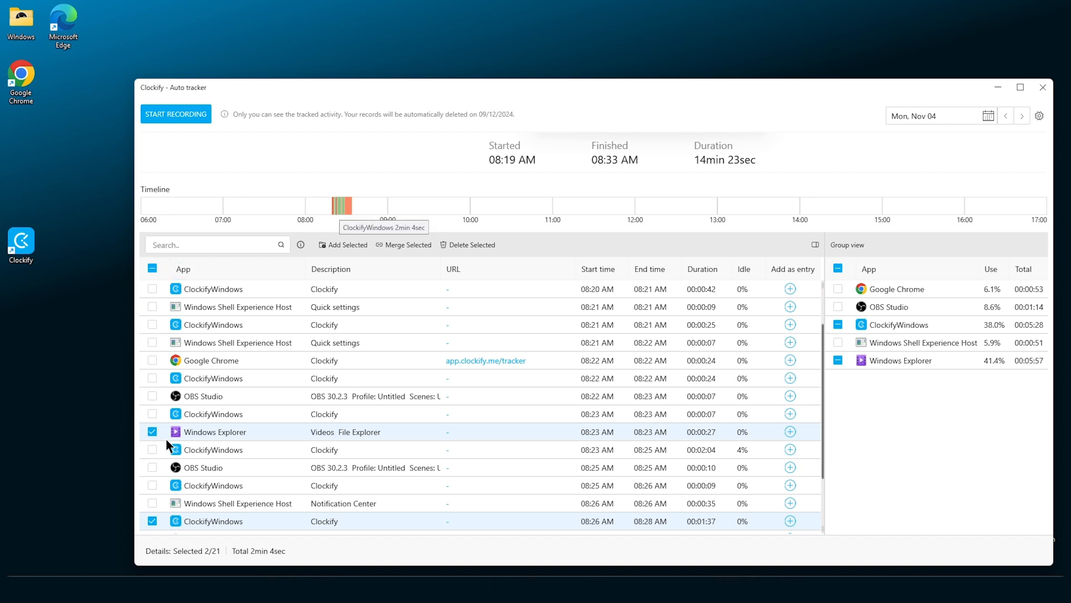
click(351, 269)
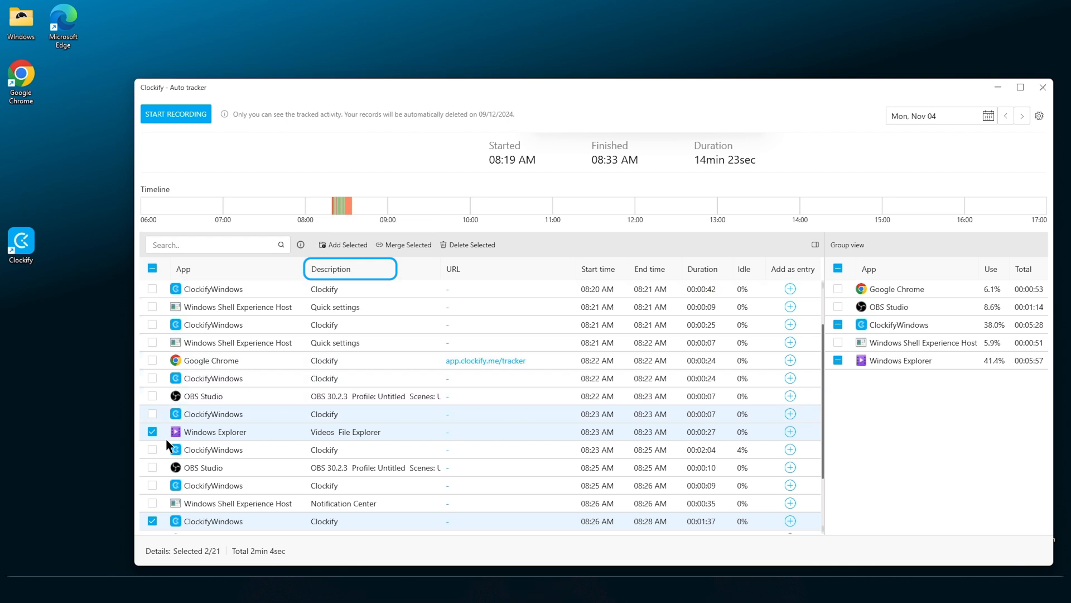
click(483, 269)
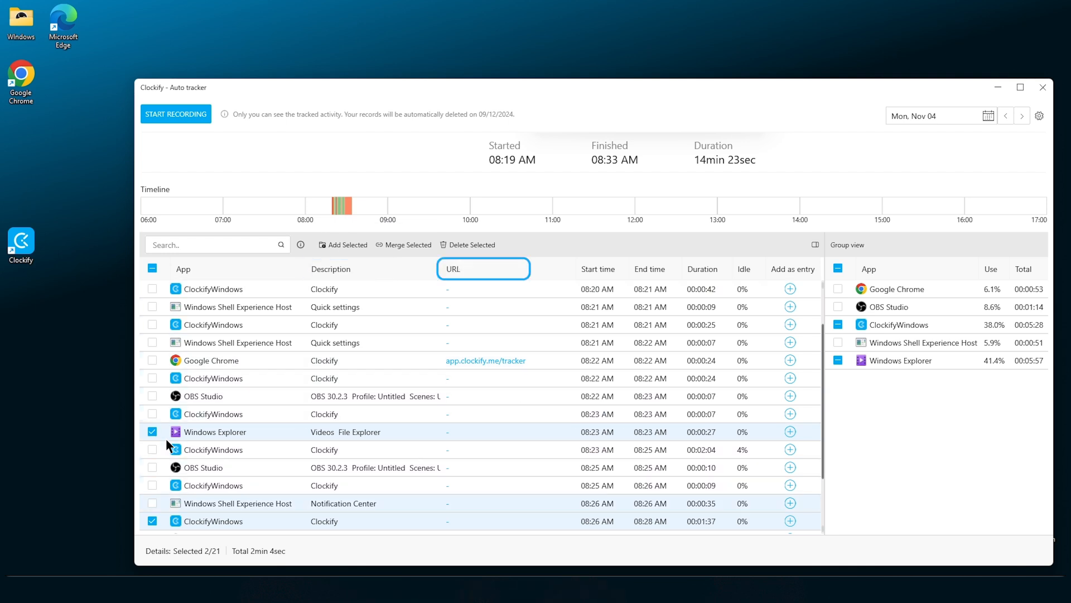
click(622, 268)
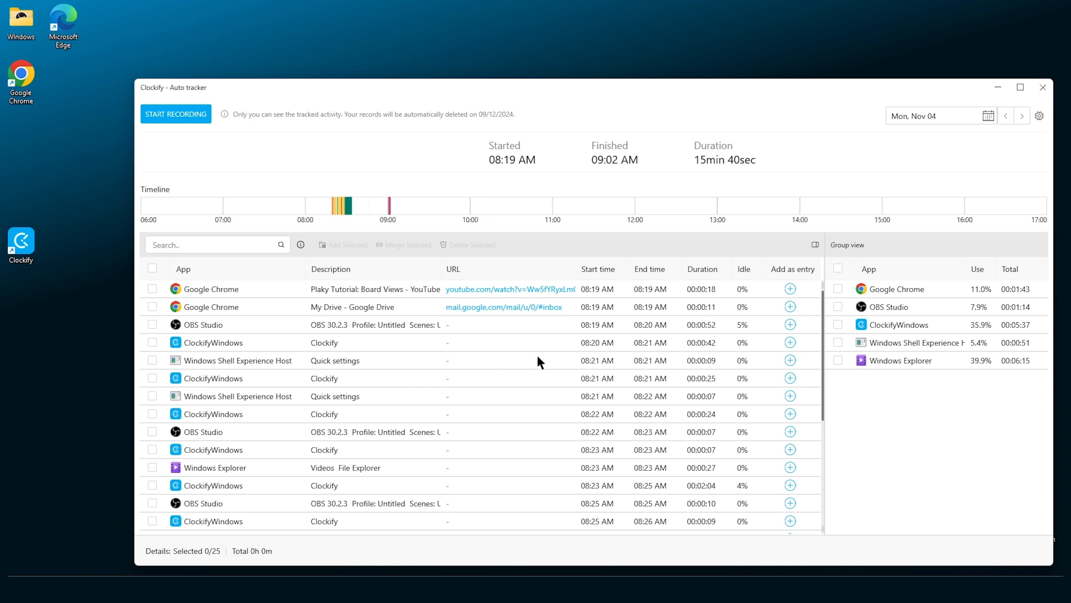
mouse_move(839, 295)
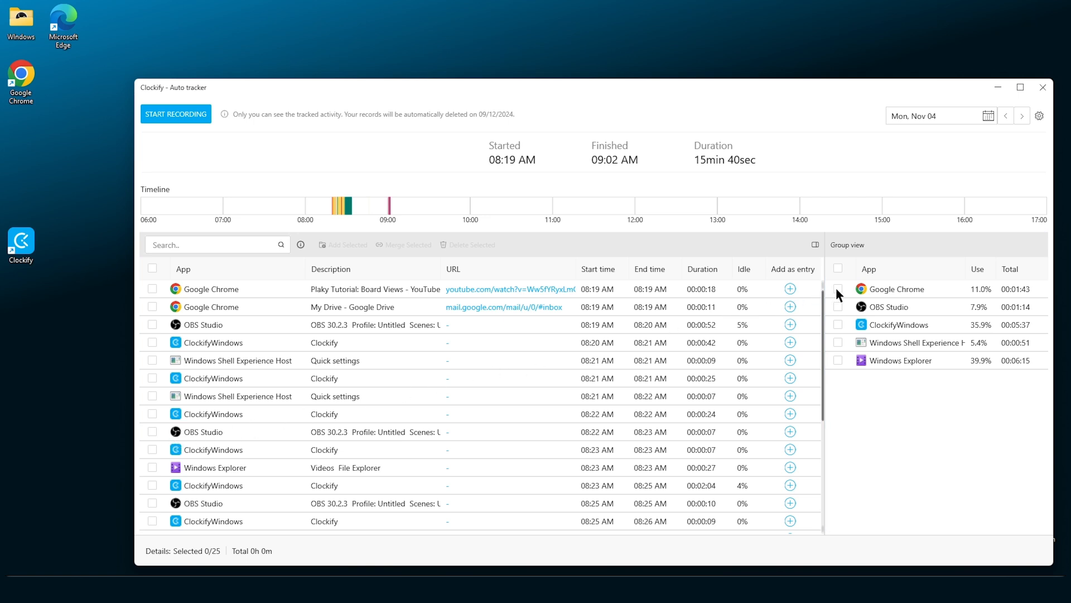
Step: Tick the Chrome and ClockifyWindows groups, then save the 08:22 AM Chrome activity as a Worth tech app entry
click(838, 288)
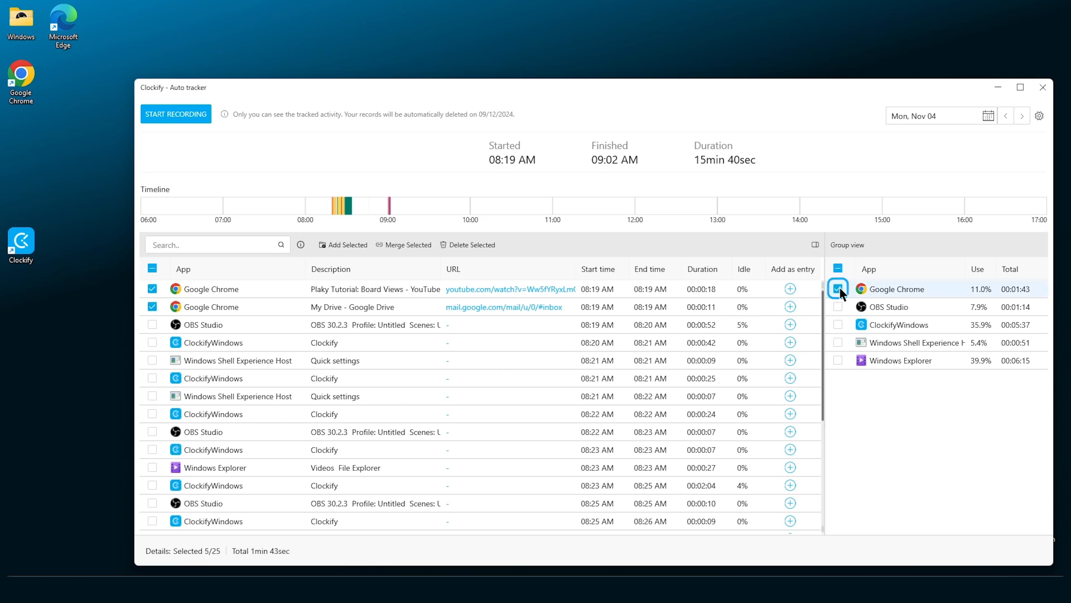
click(837, 325)
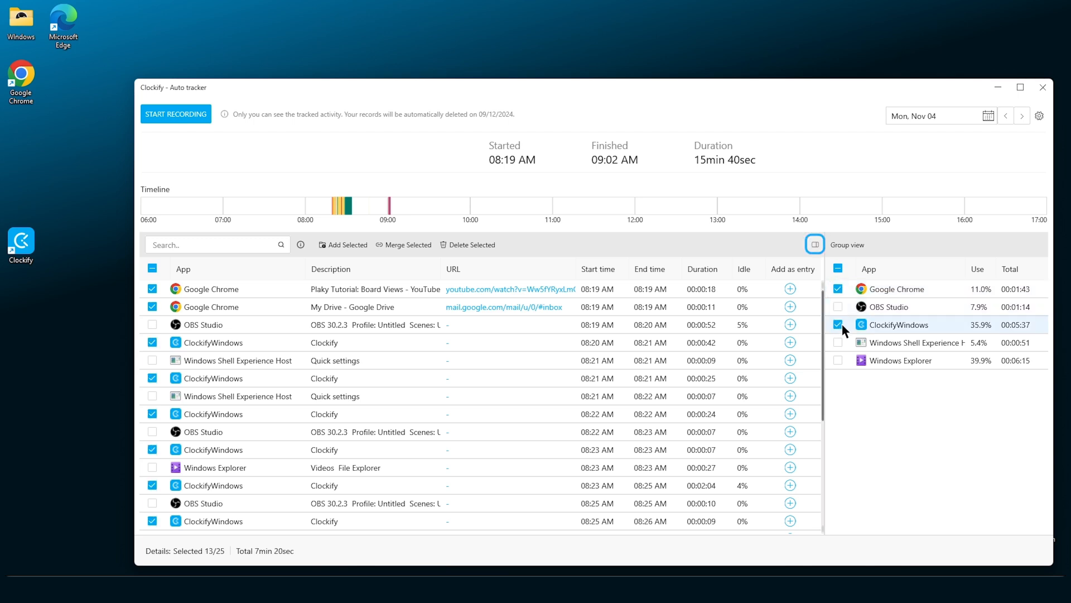
click(814, 244)
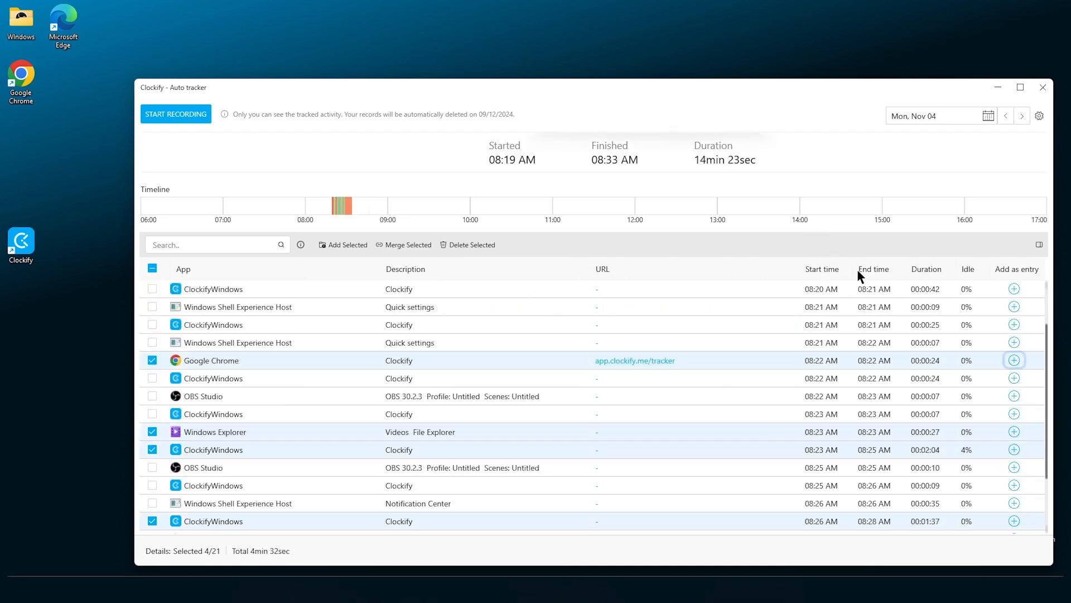
mouse_move(1018, 370)
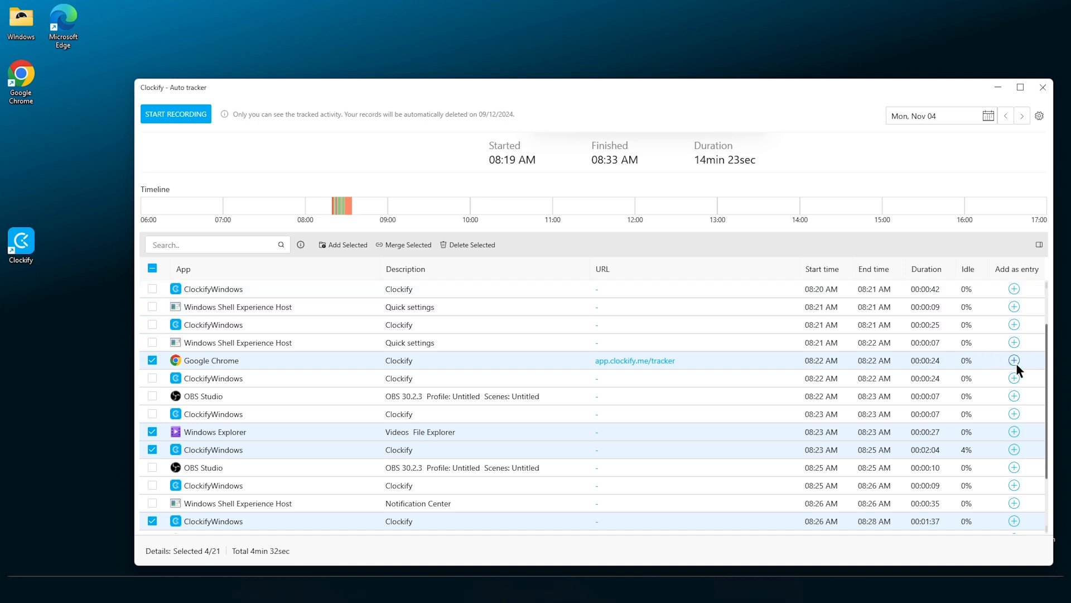
click(1014, 361)
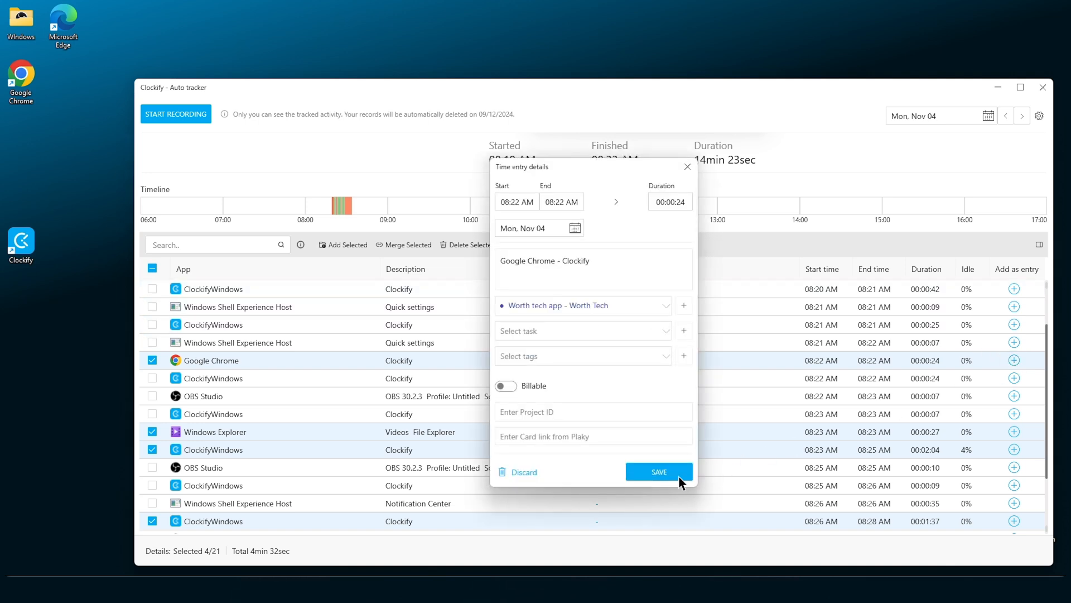
click(658, 471)
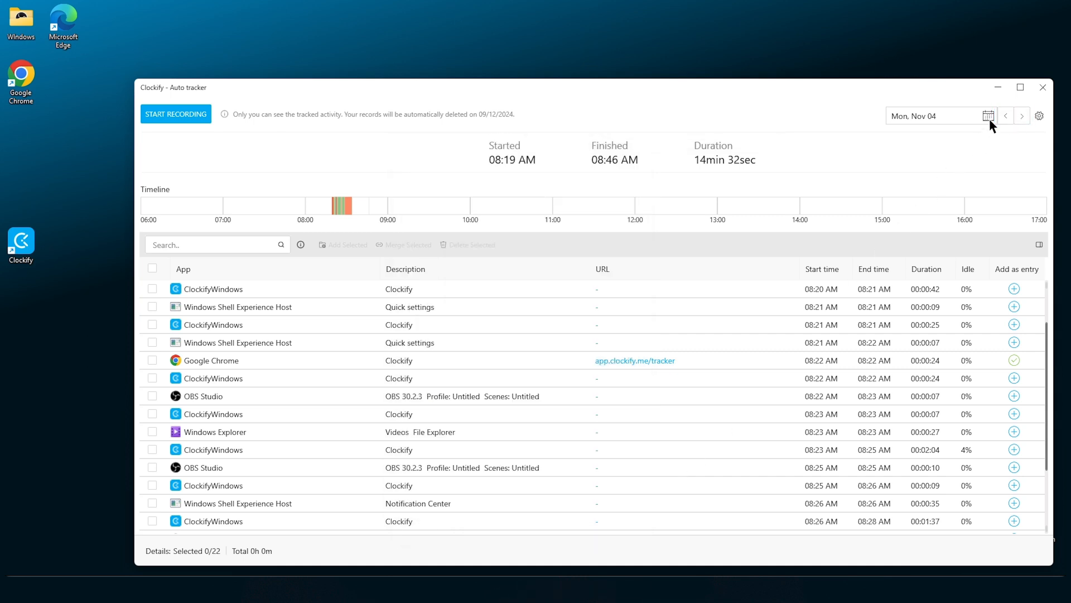
Step: On Fri, Oct 25, add the searched 'forever' activities as entries under the Forever App project
click(988, 115)
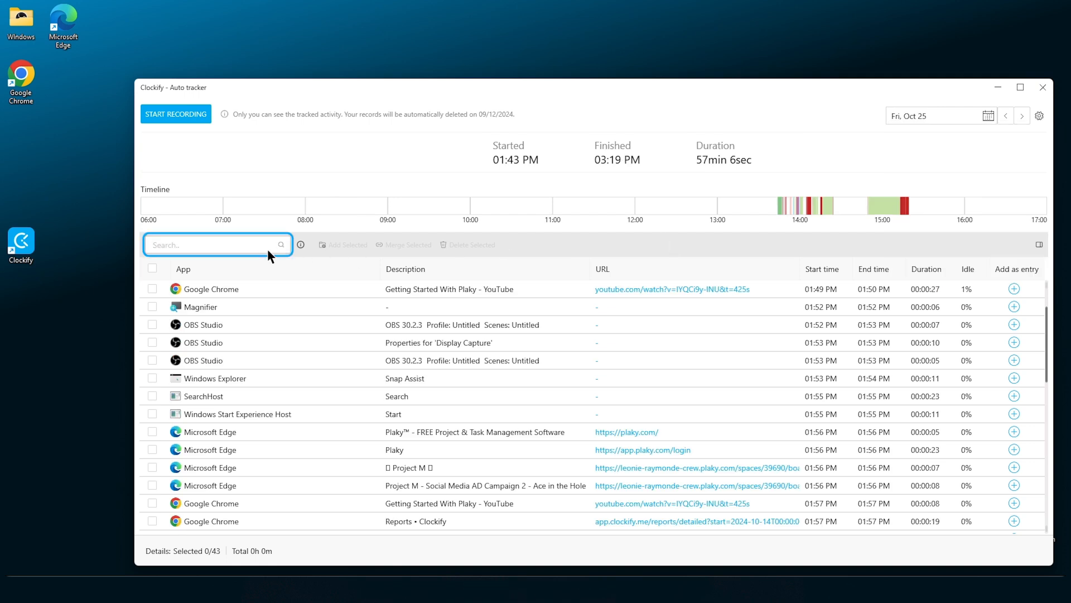
text(forever)
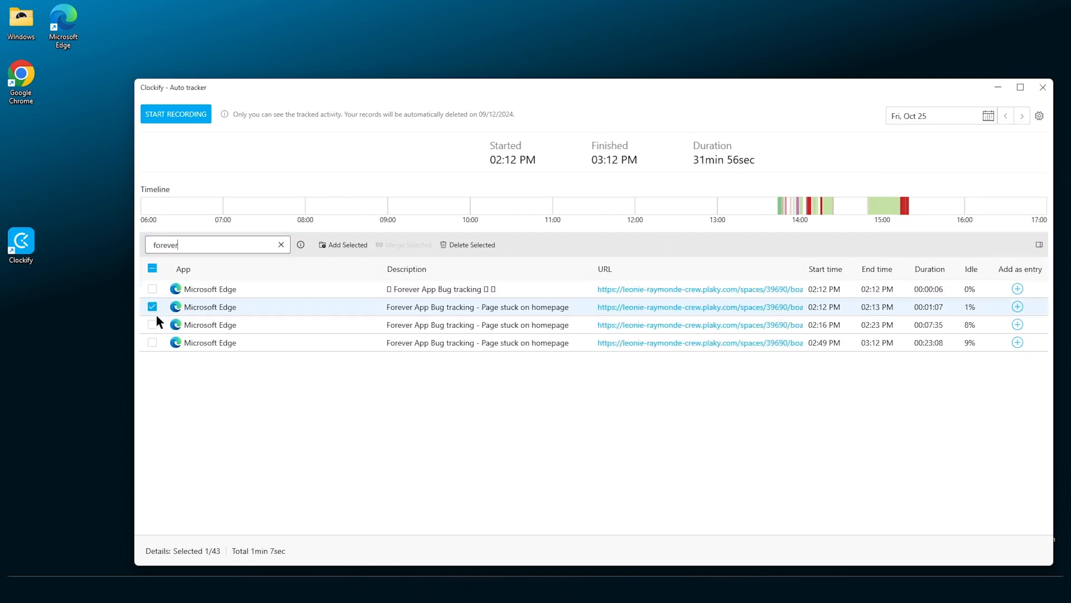
click(152, 343)
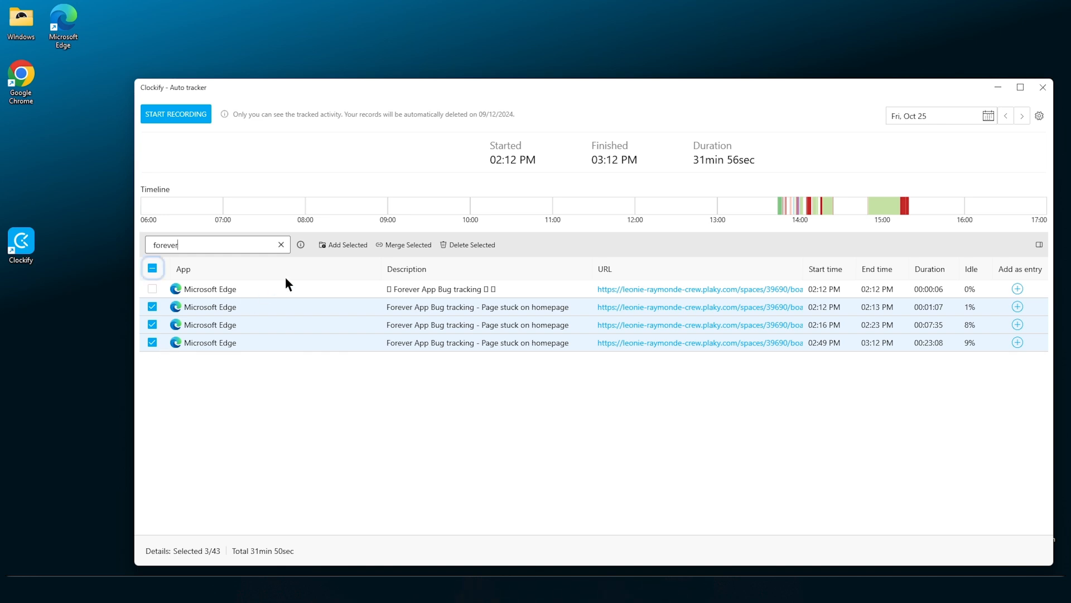
click(152, 306)
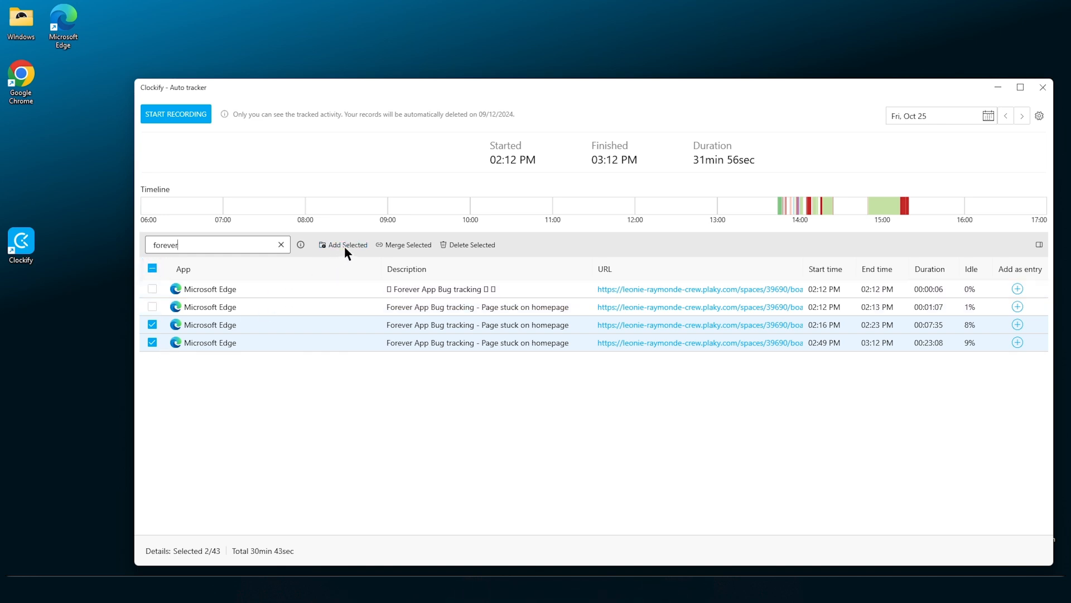
click(343, 244)
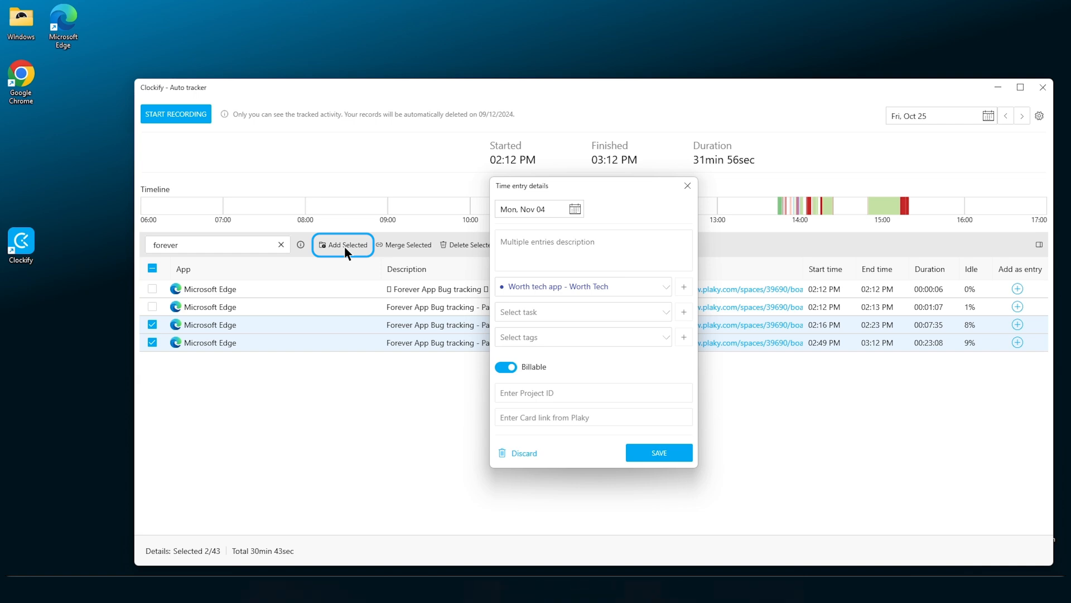
mouse_move(669, 294)
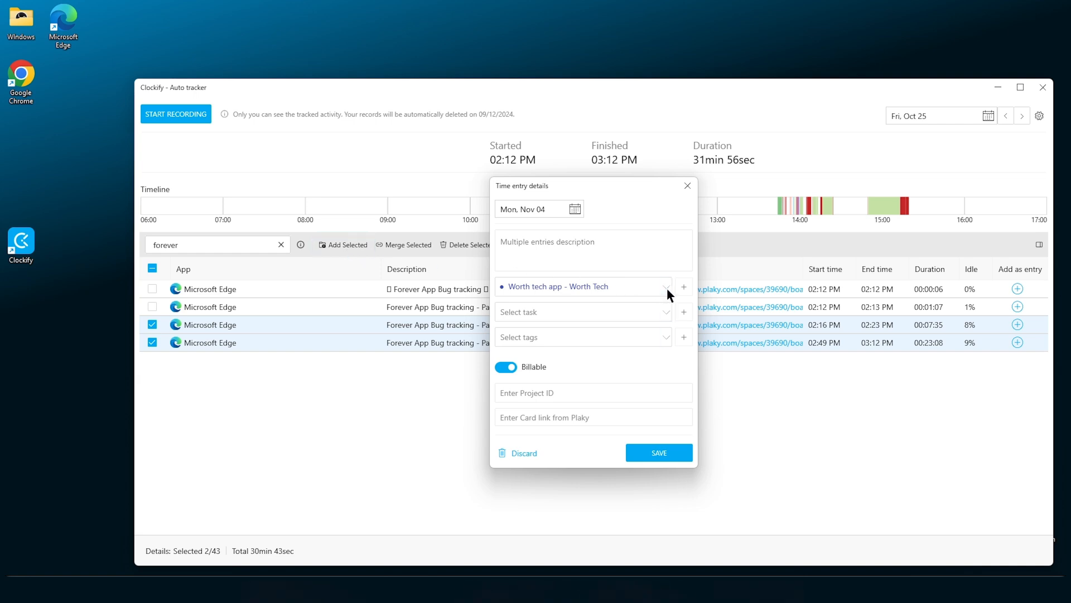
text(forev)
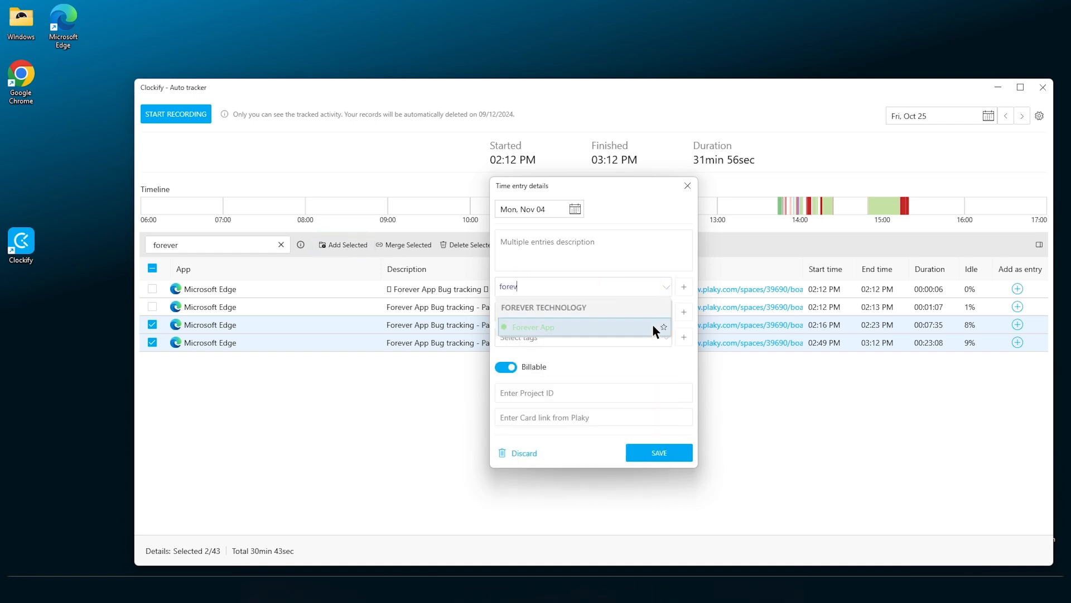
click(534, 327)
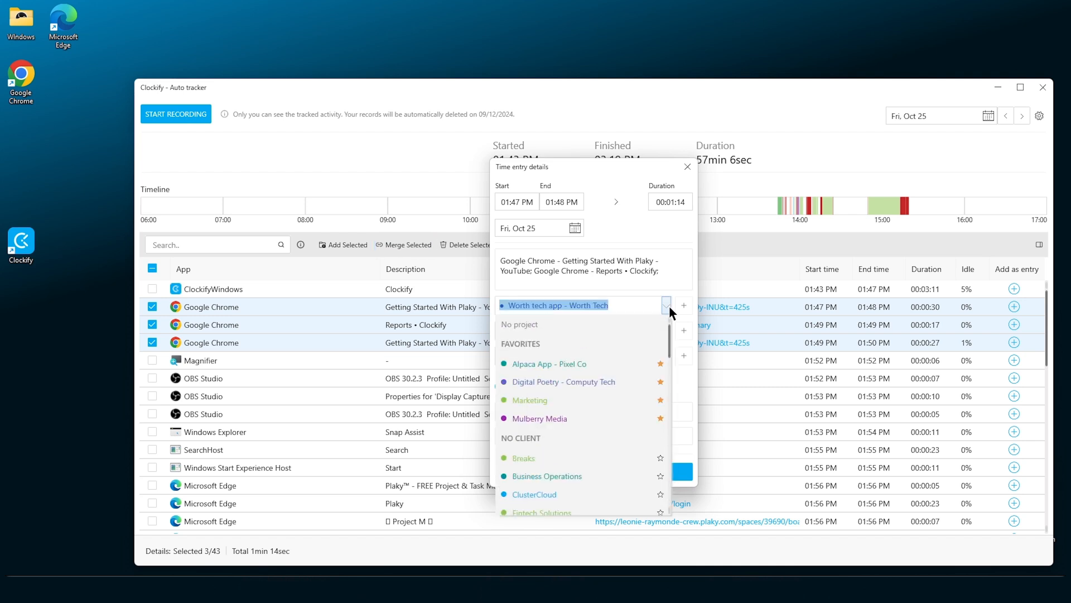
Step: Assign the combined Chrome entry its project and delete the two OBS Studio activities
click(549, 363)
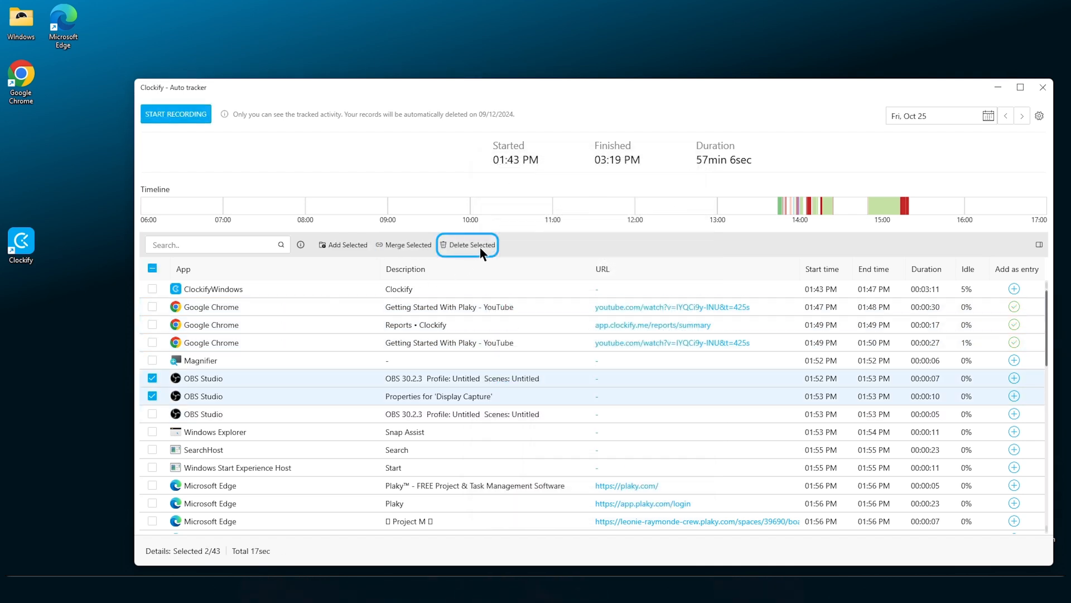
click(468, 244)
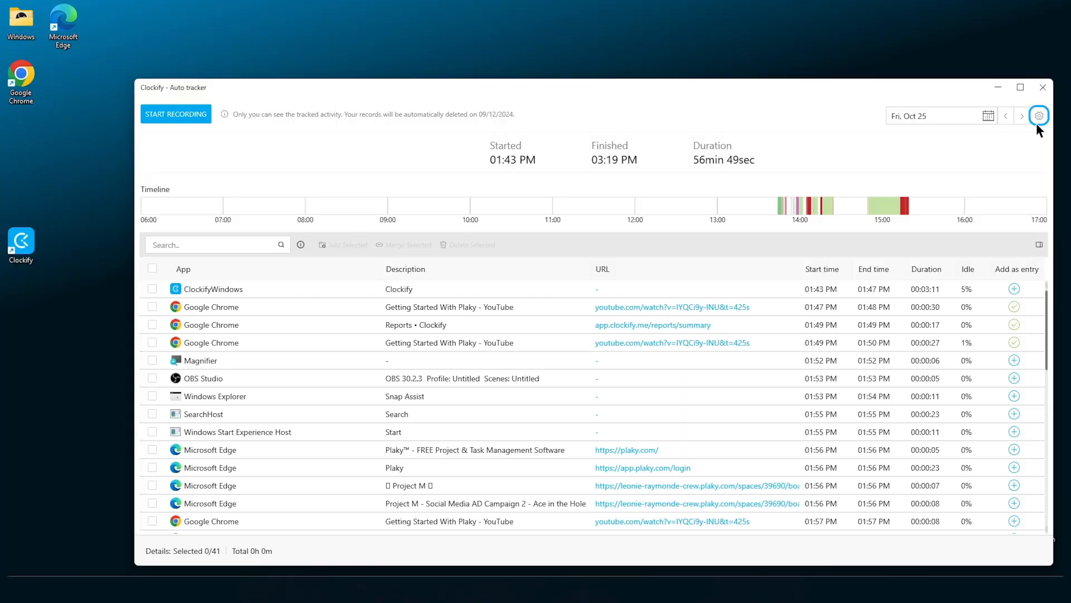
Step: In Auto tracker settings enable Hide added items, keep Track visited URLs on, and save
click(1038, 115)
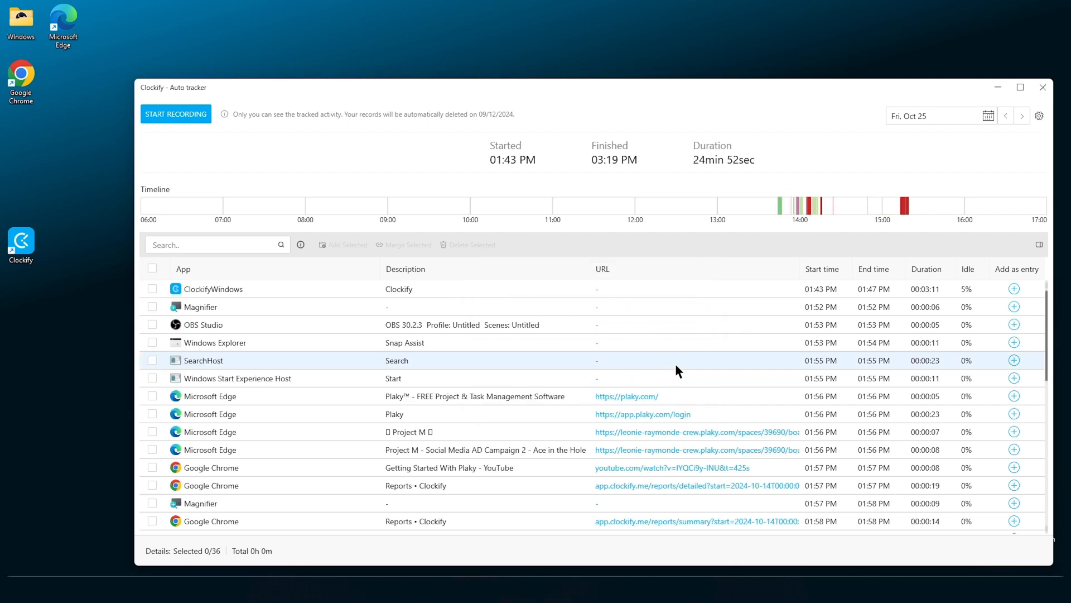
click(1039, 115)
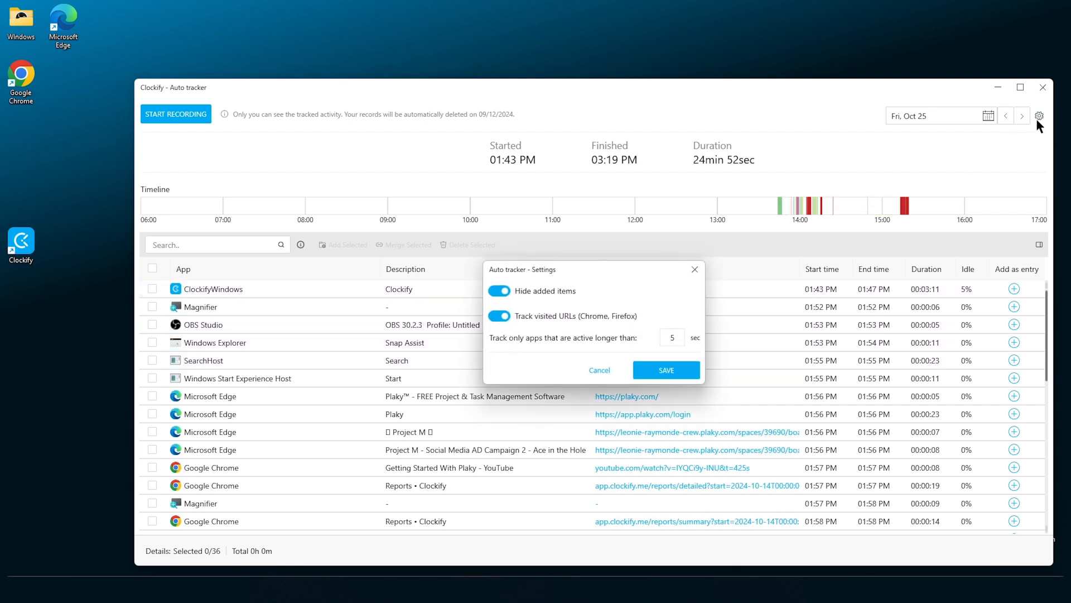
click(499, 316)
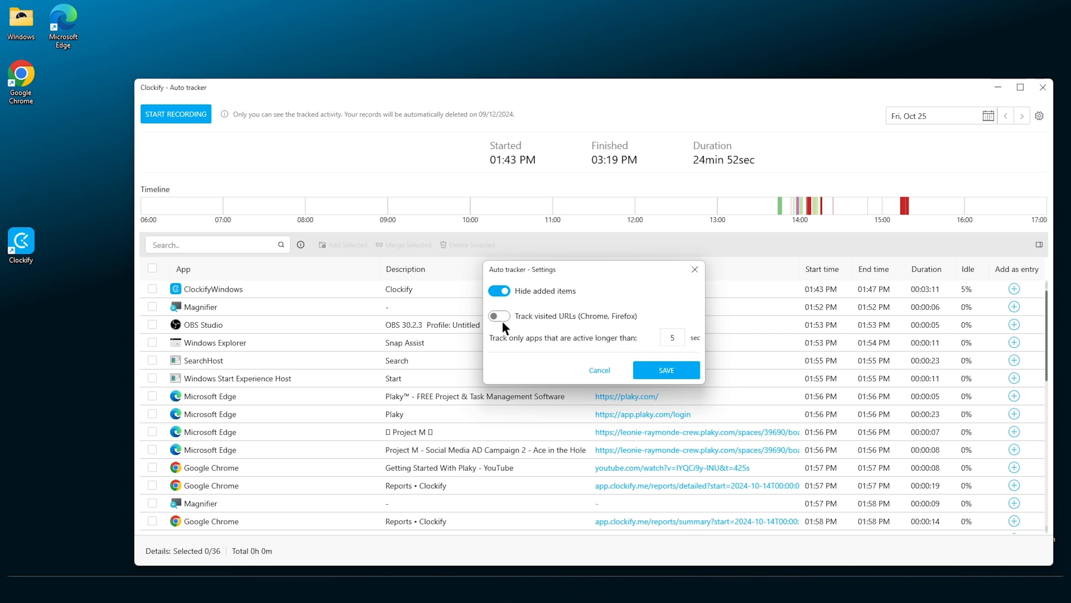
click(499, 316)
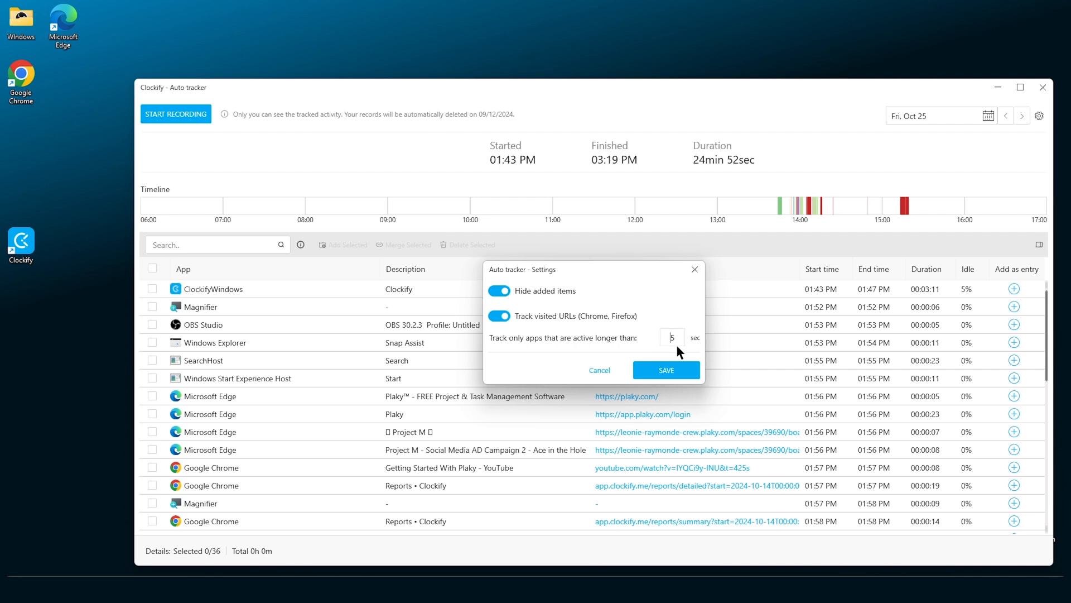
click(665, 370)
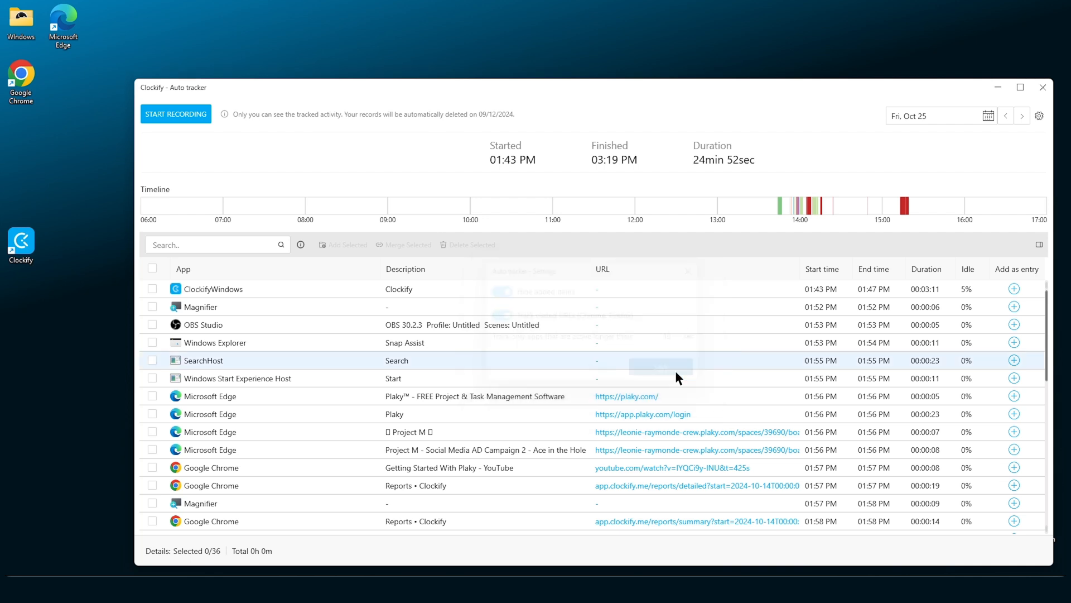